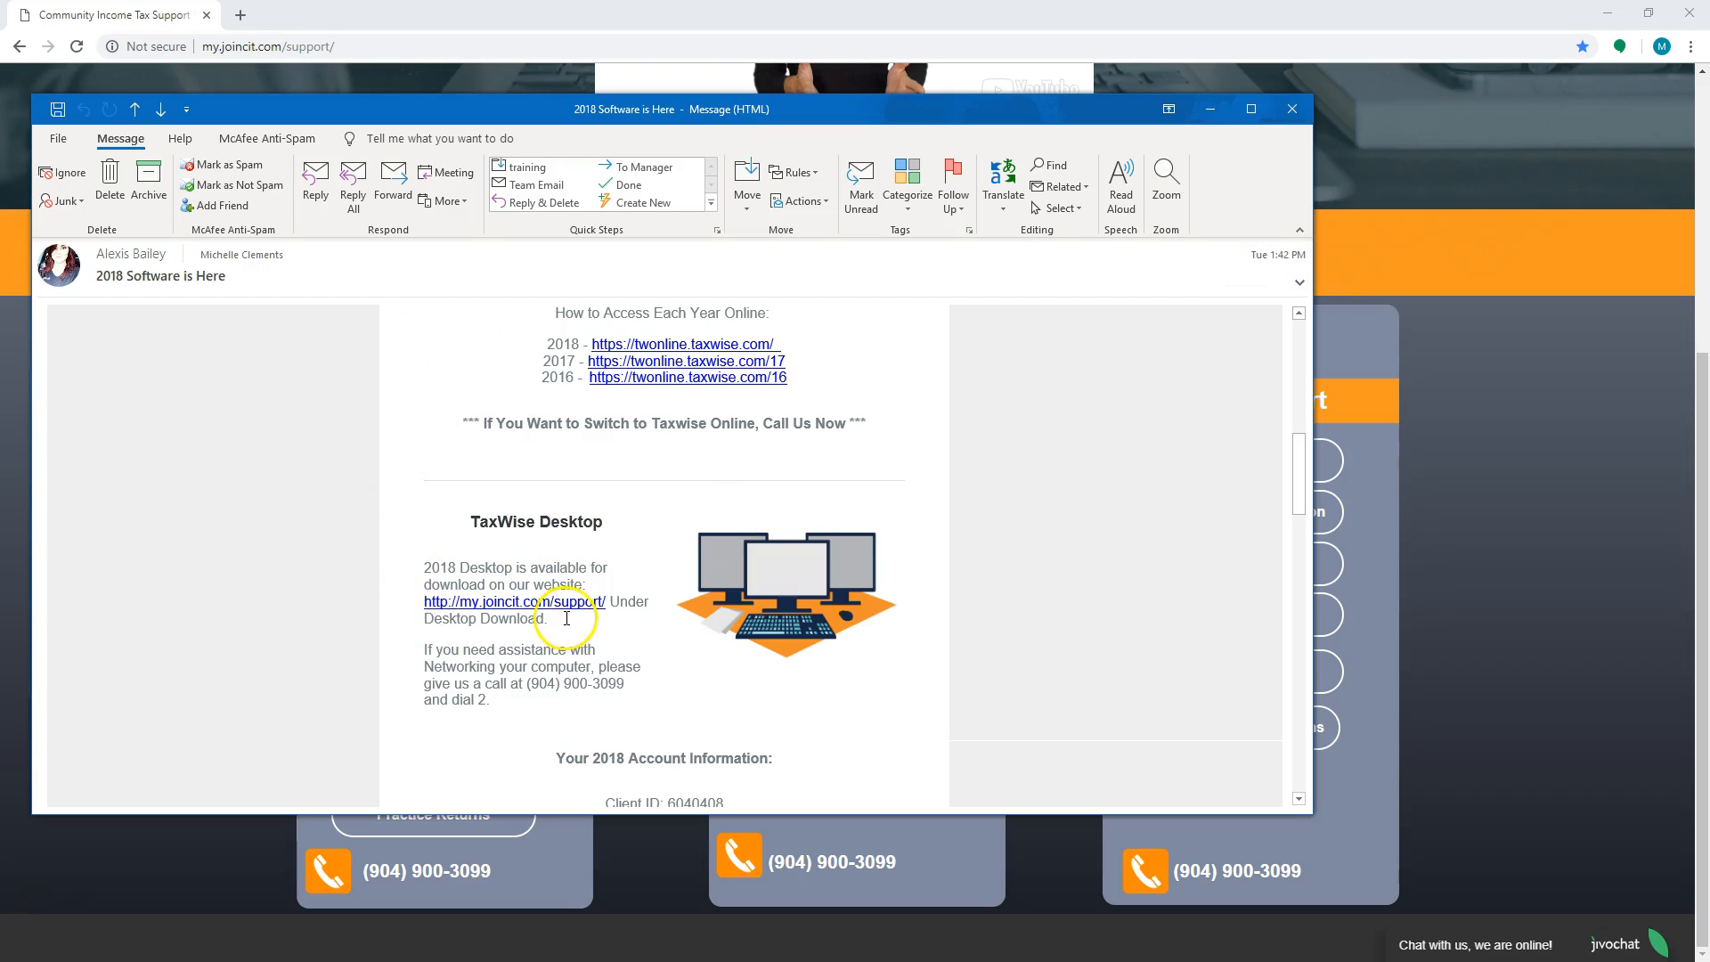
Step: Scroll the 2018 Software email and follow the my.joincit.com/support link
scroll(down, 3)
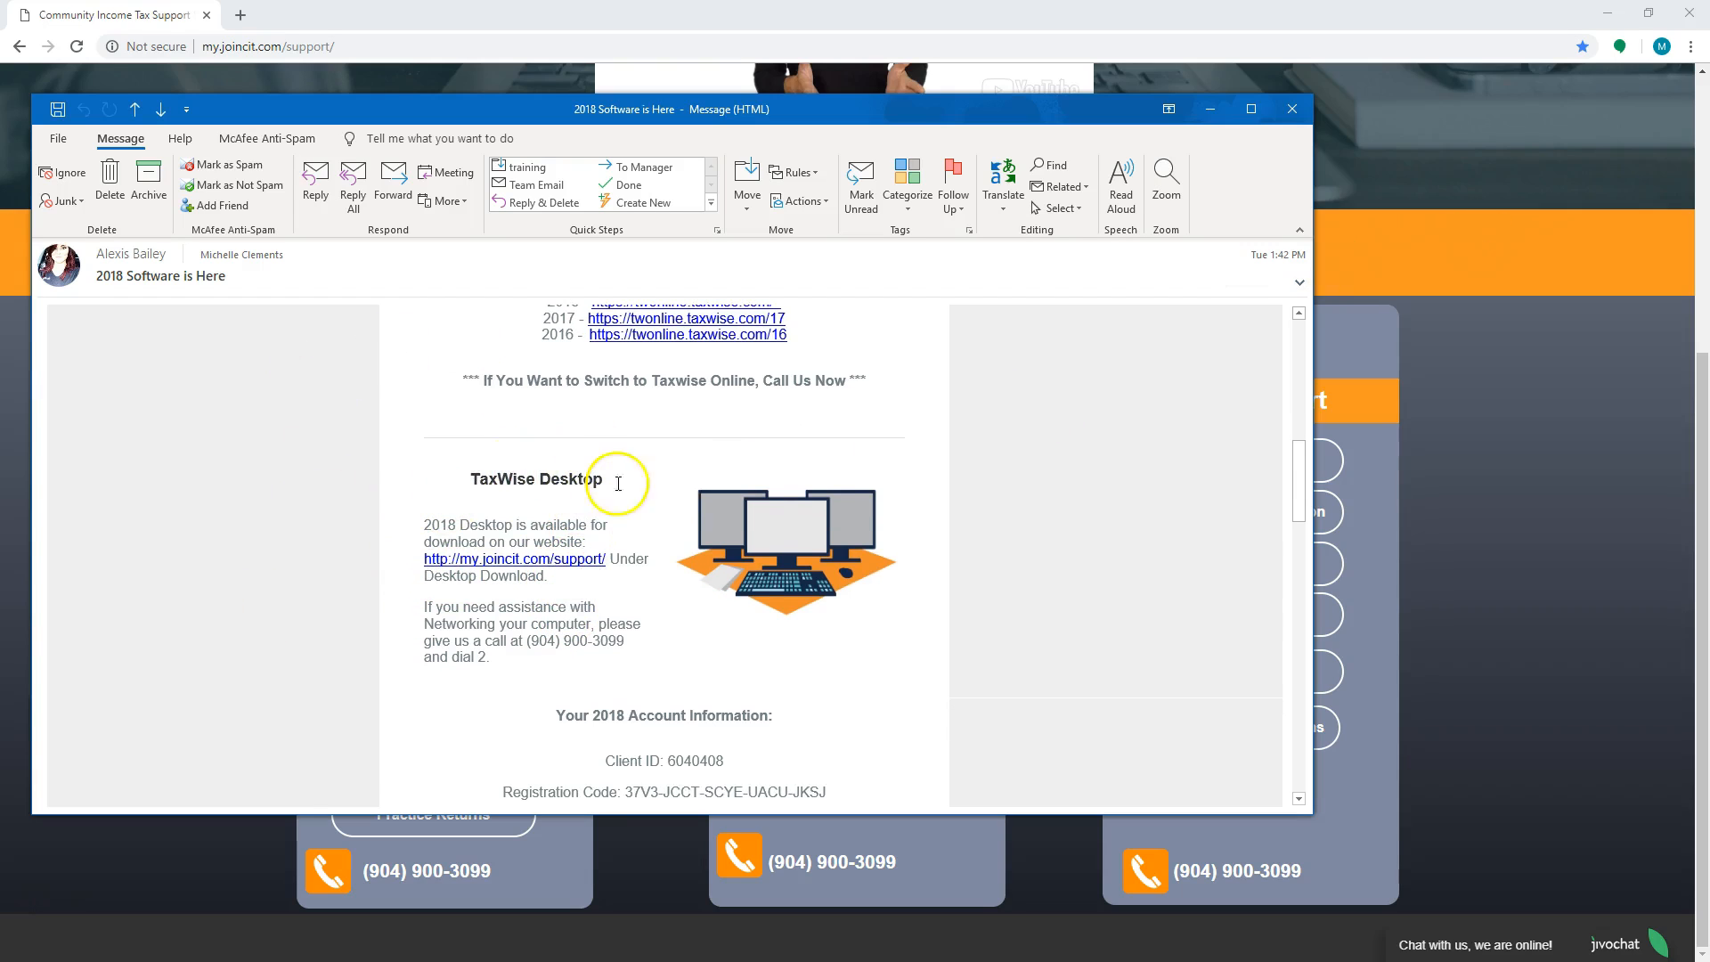
mouse_move(514, 558)
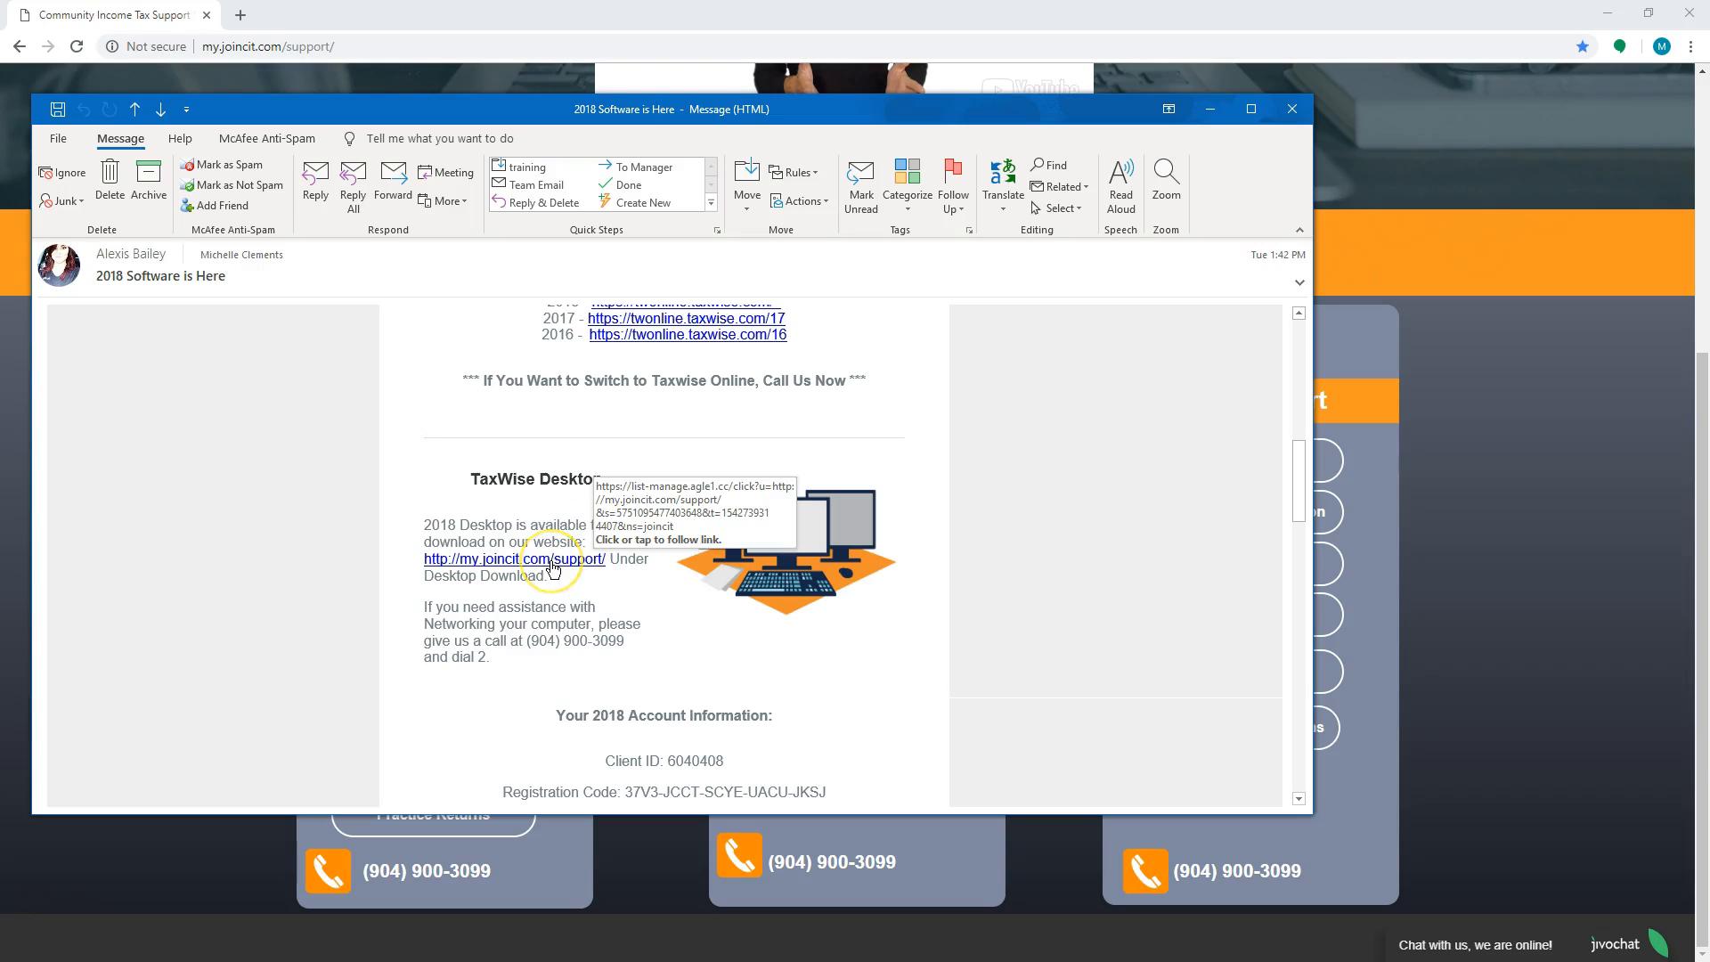
mouse_move(551, 559)
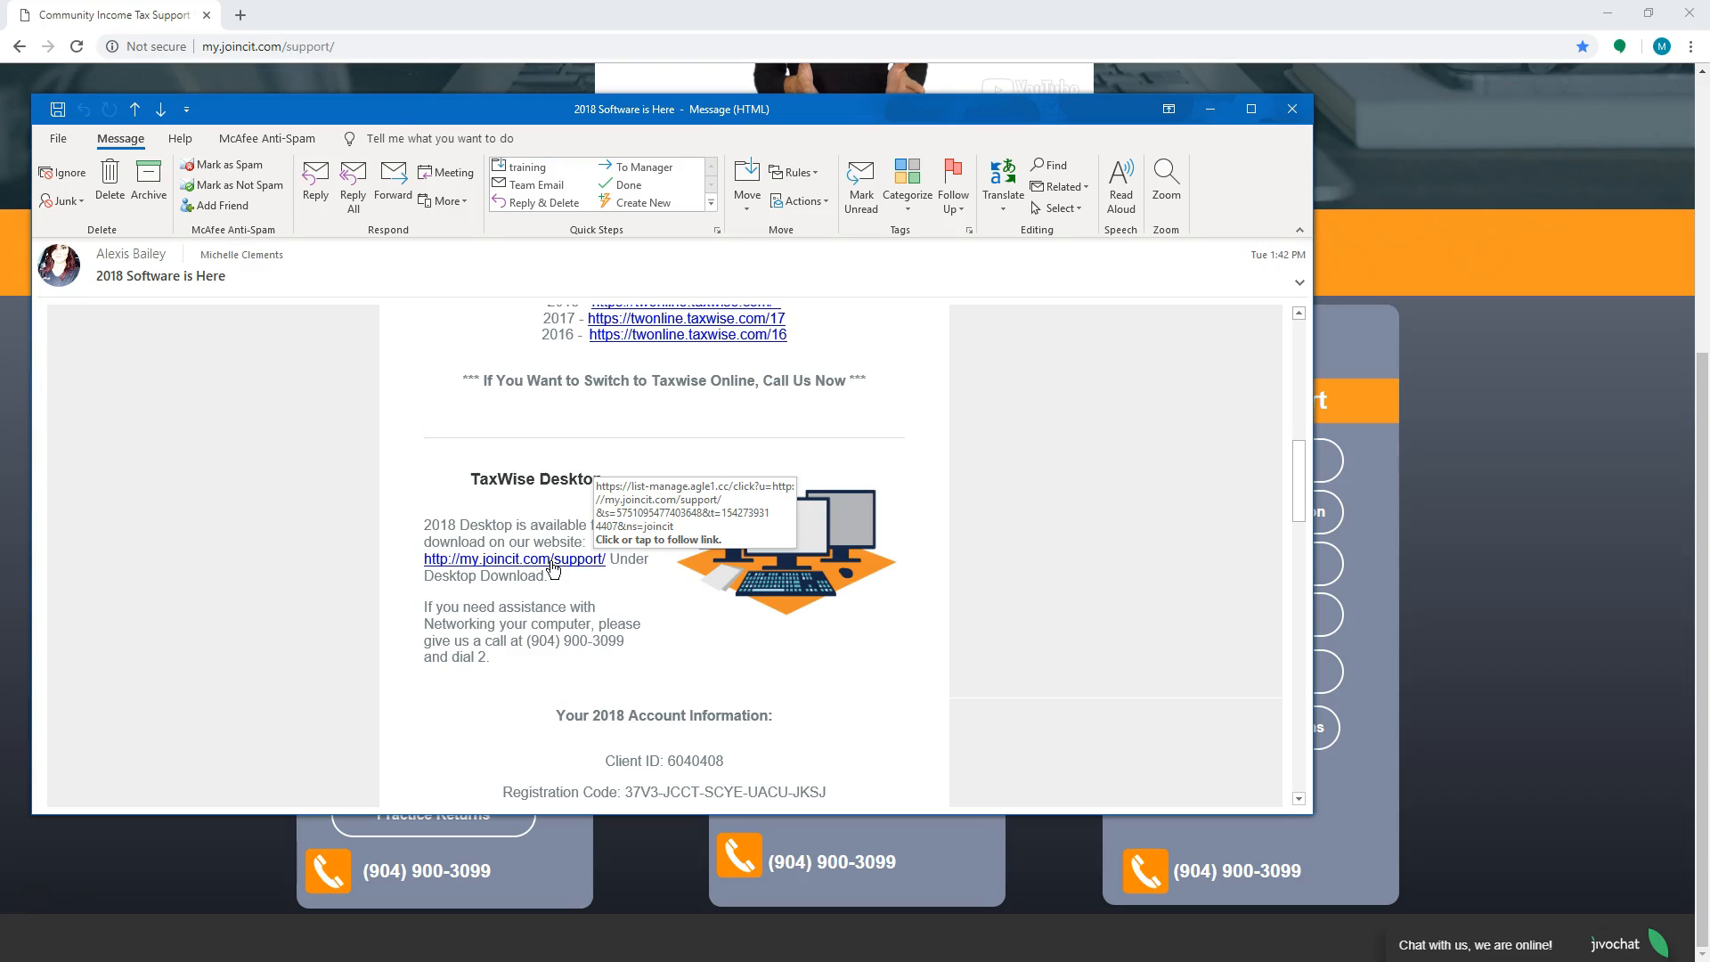
click(1292, 108)
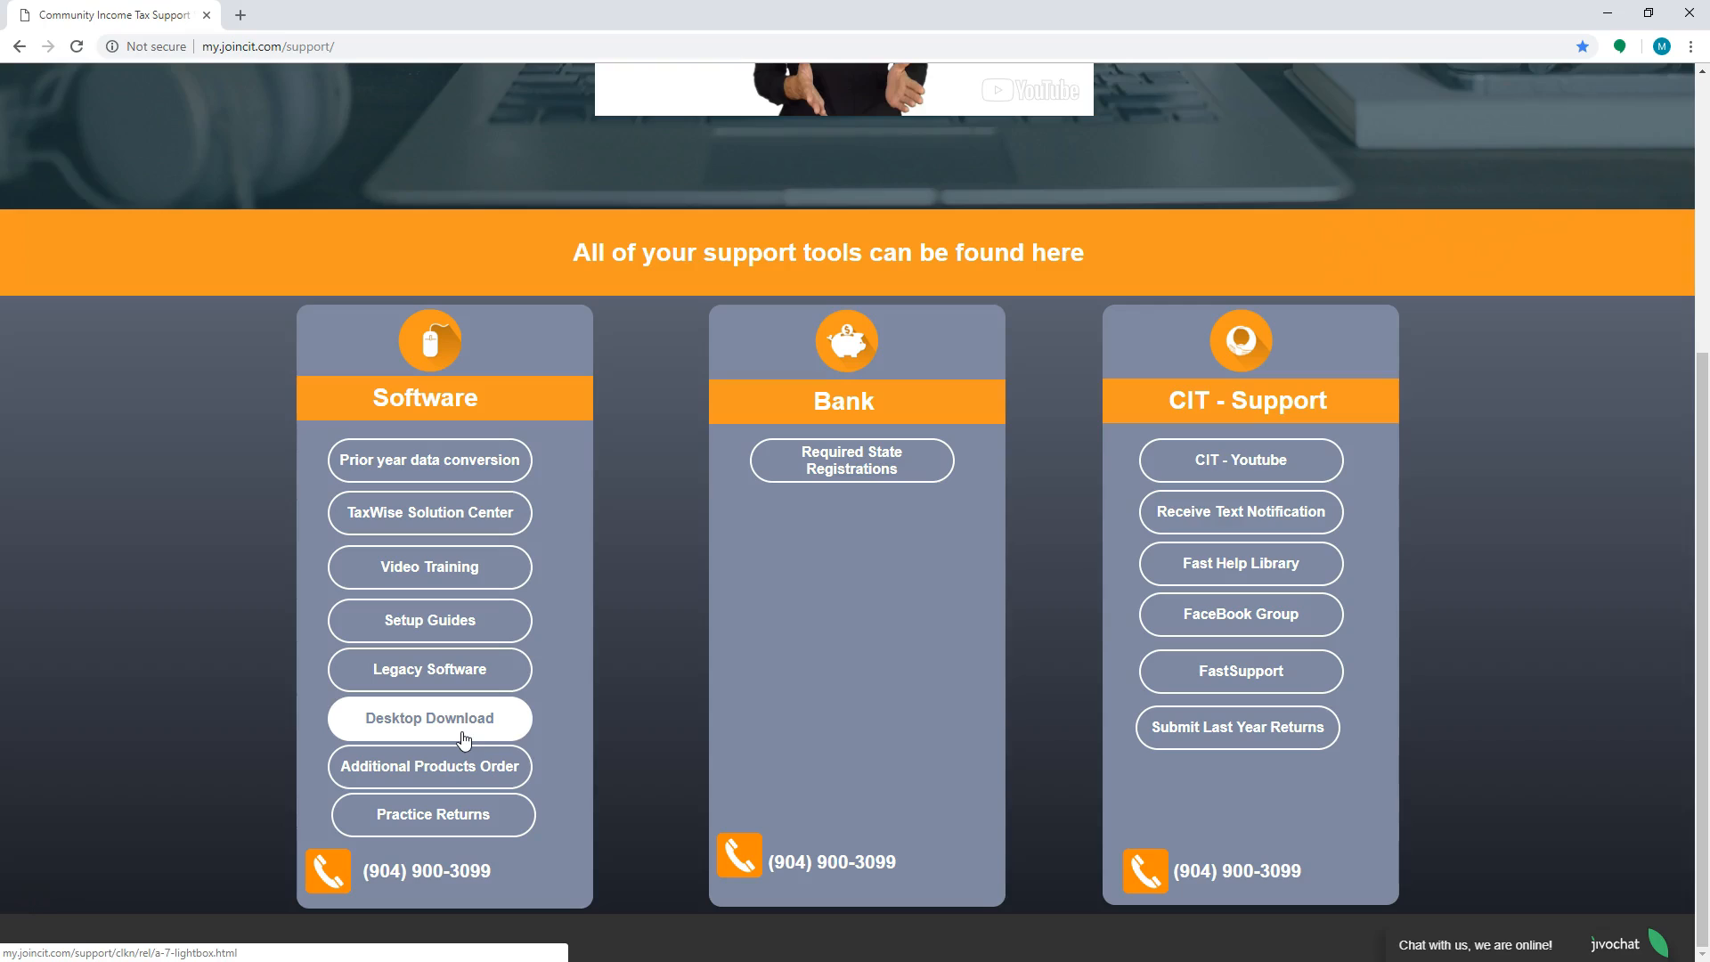
Step: Under Desktop Download, choose the 2018 installer to download
click(428, 718)
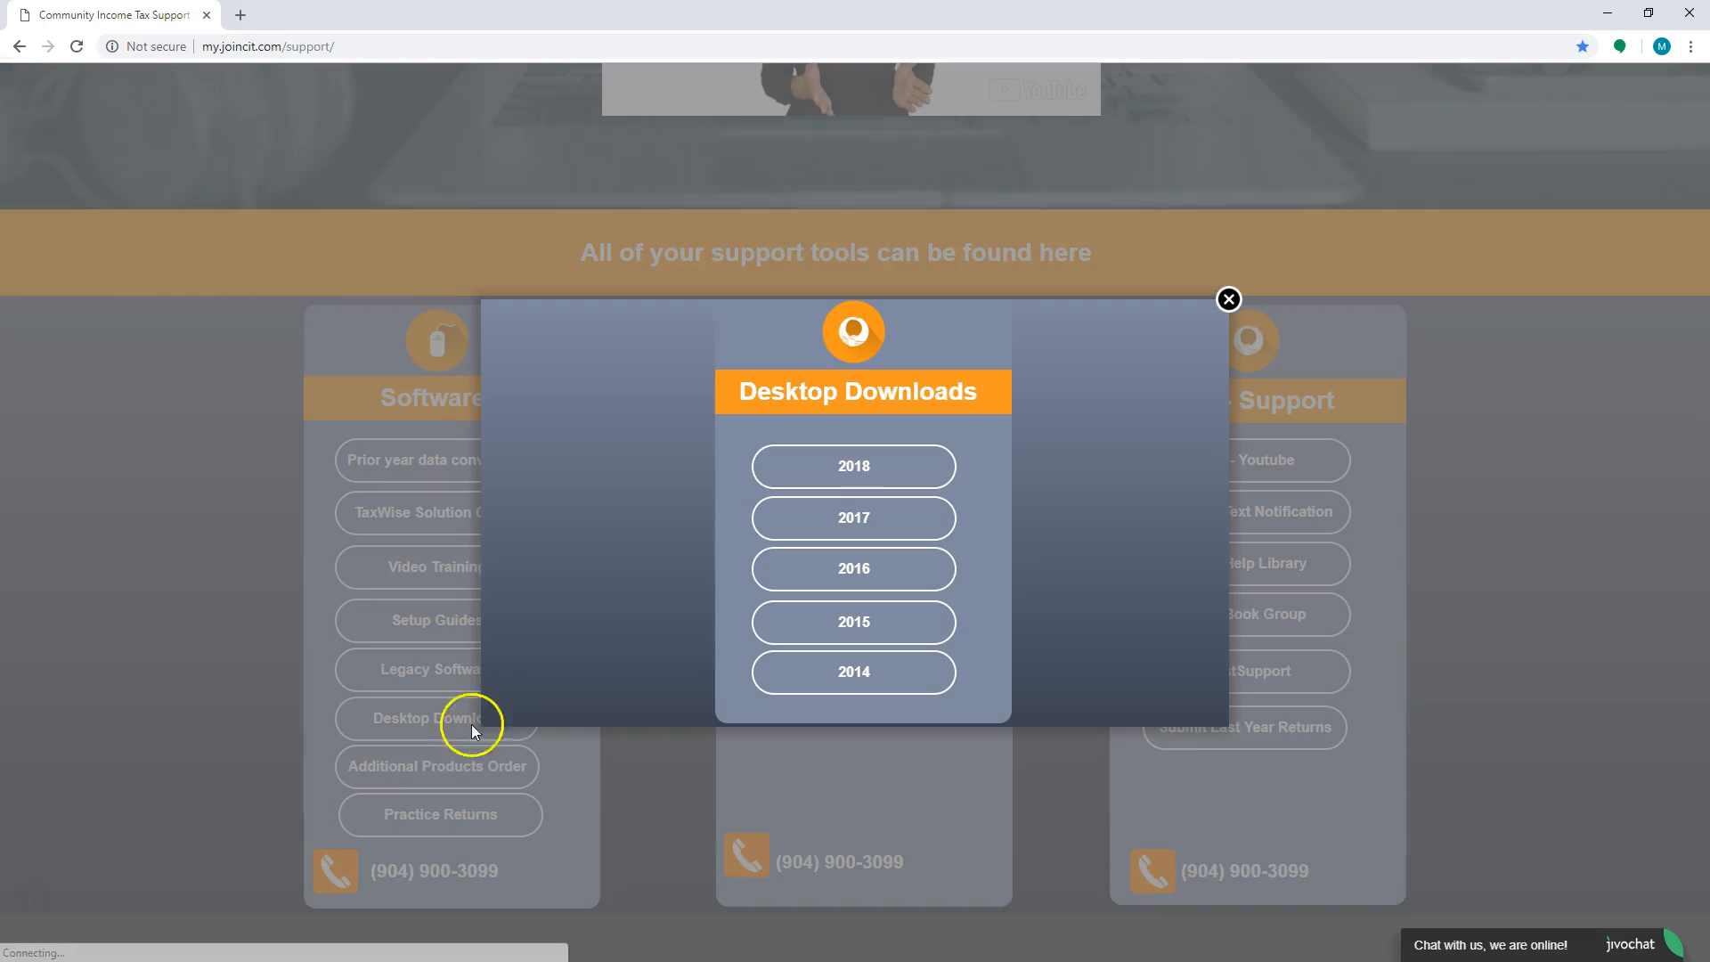
mouse_move(853, 466)
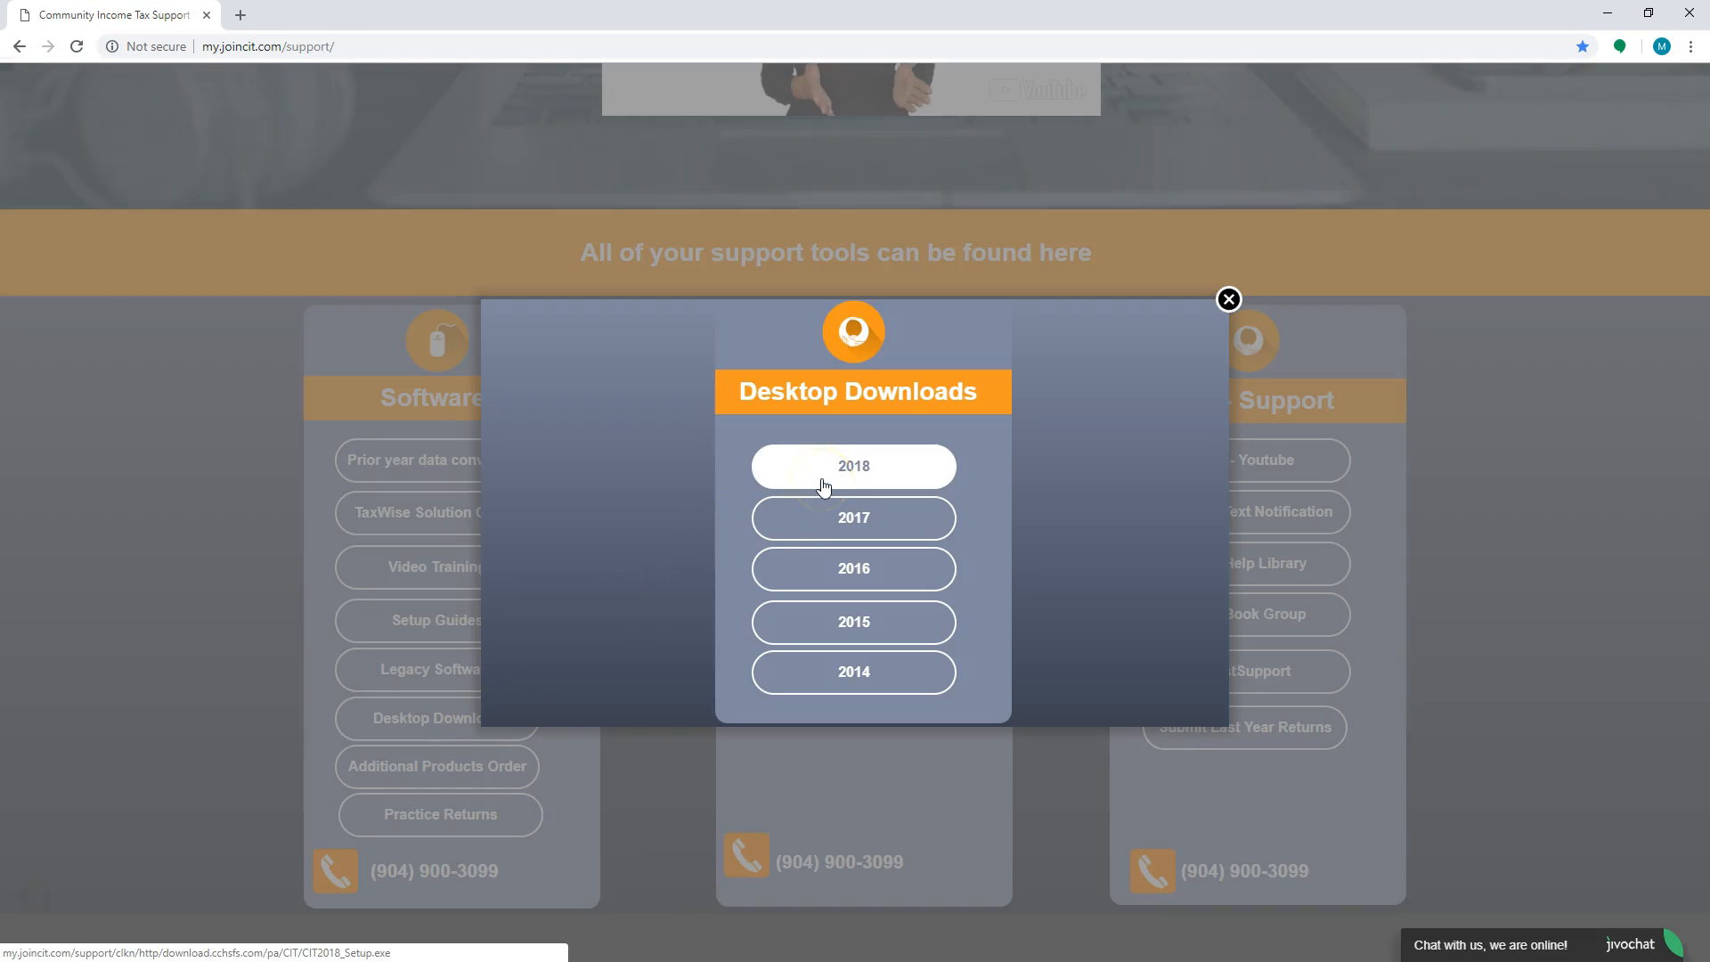
click(853, 465)
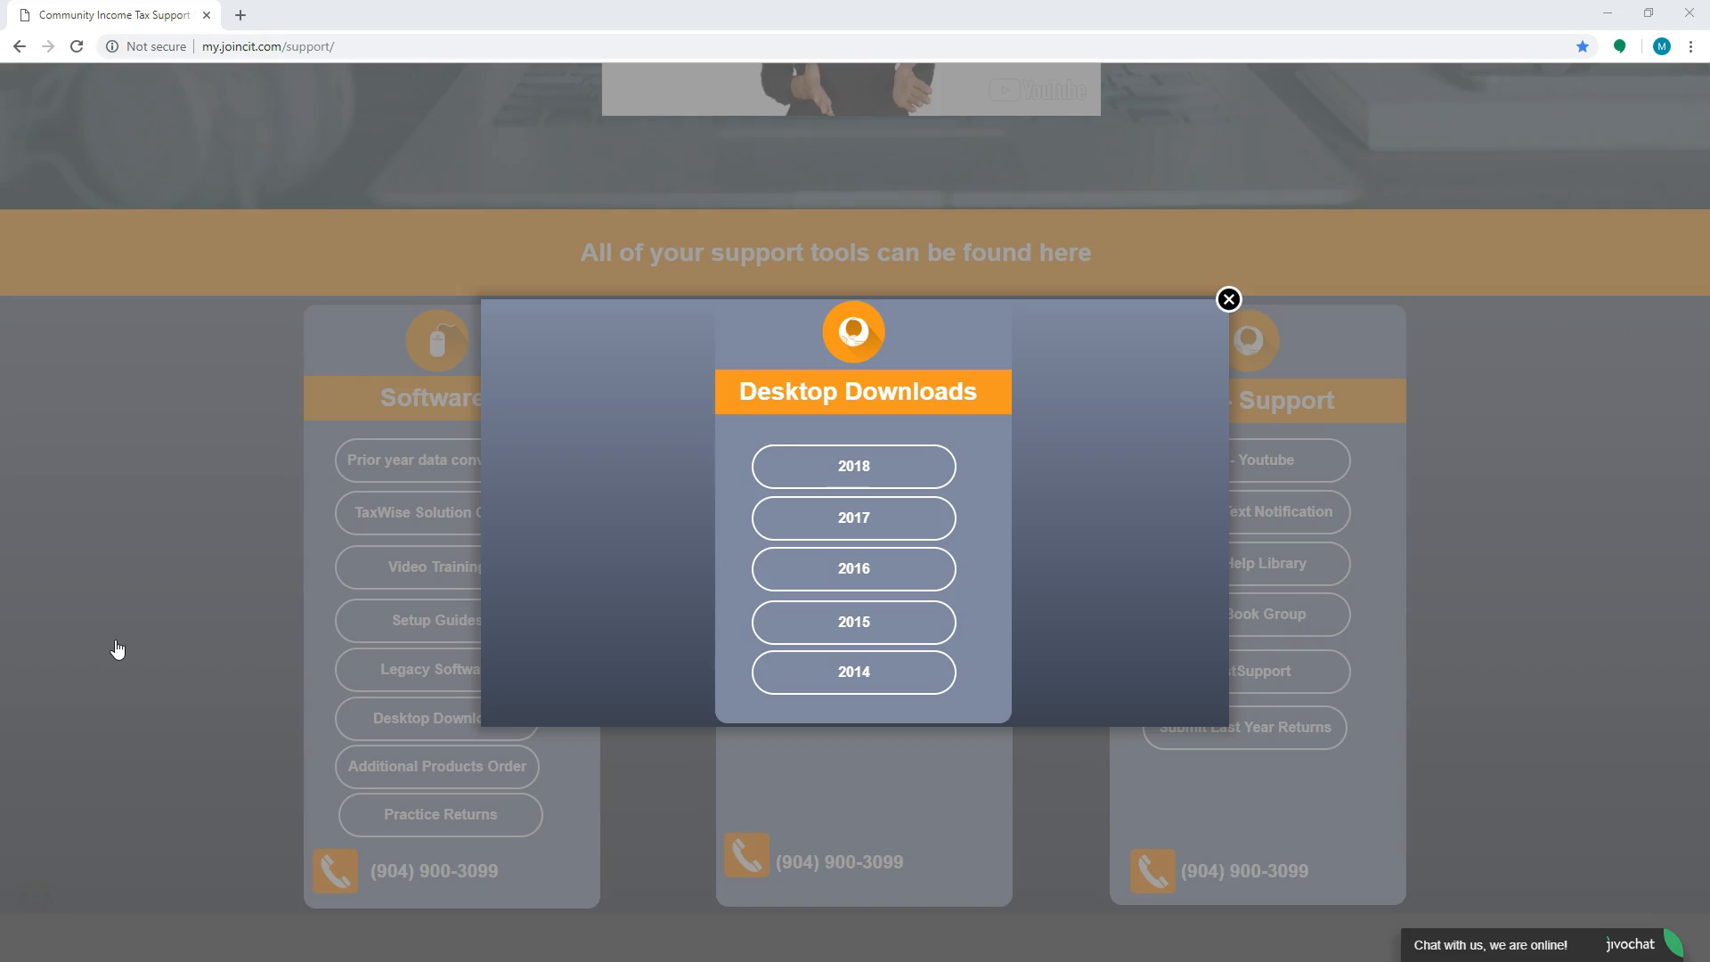
mouse_move(45, 899)
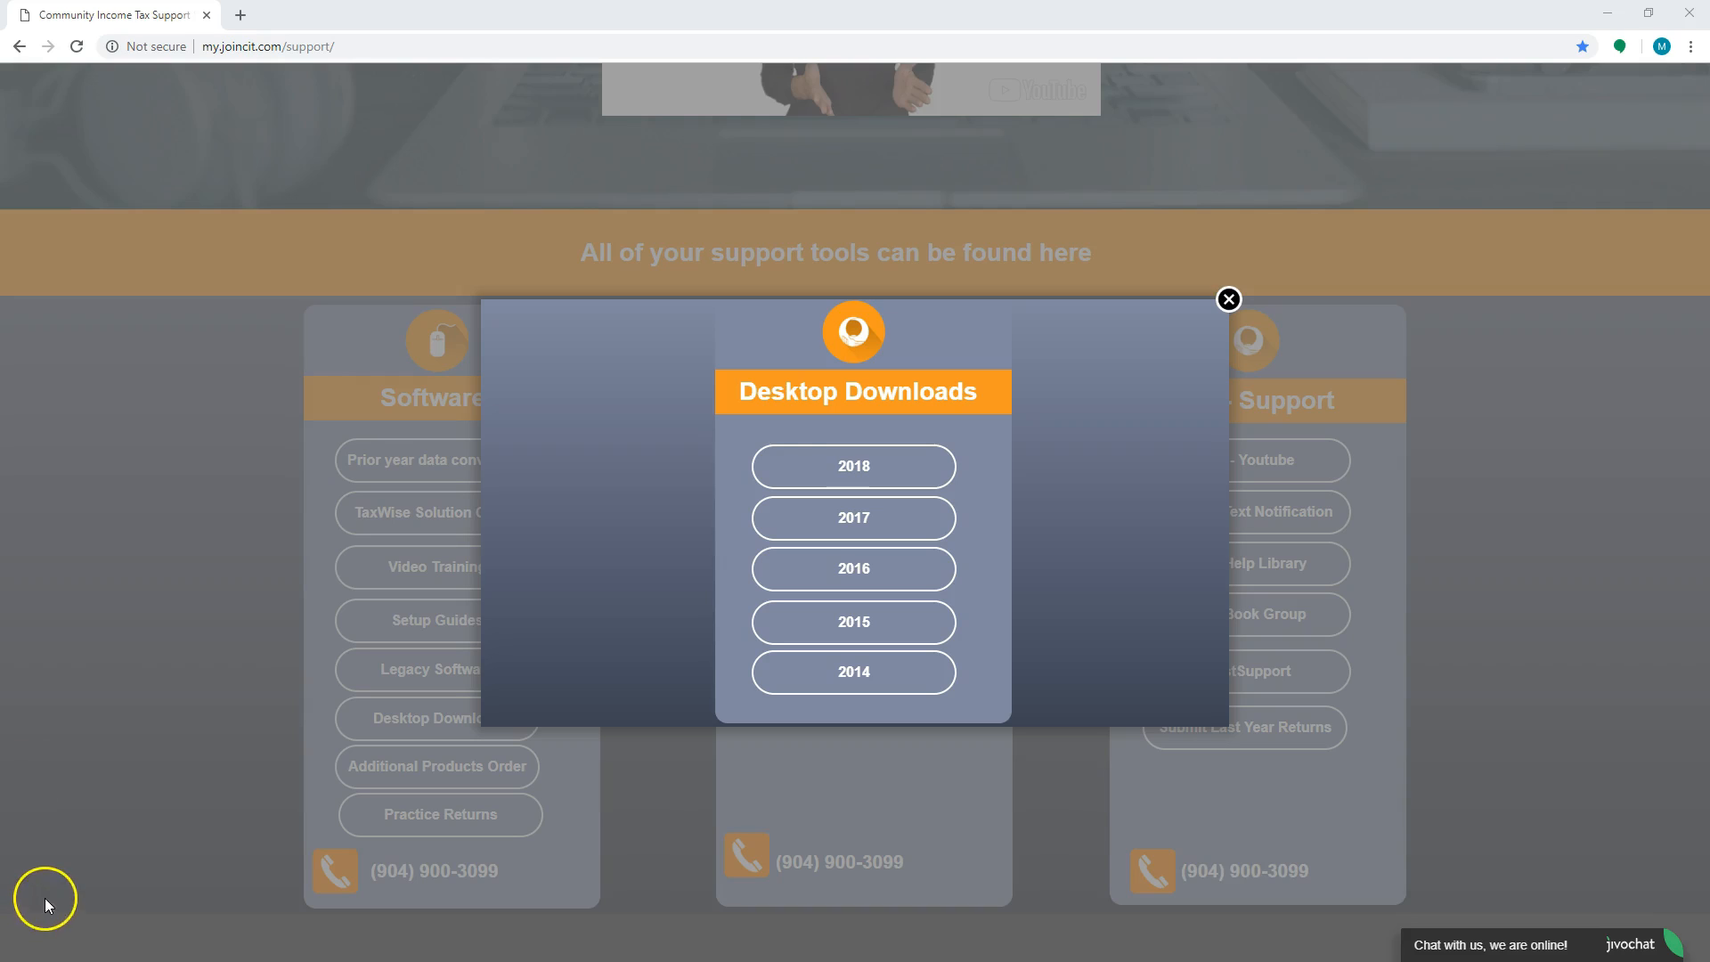
Step: Run the 2018 setup file, confirm English (United States), and pass the welcome page
click(853, 466)
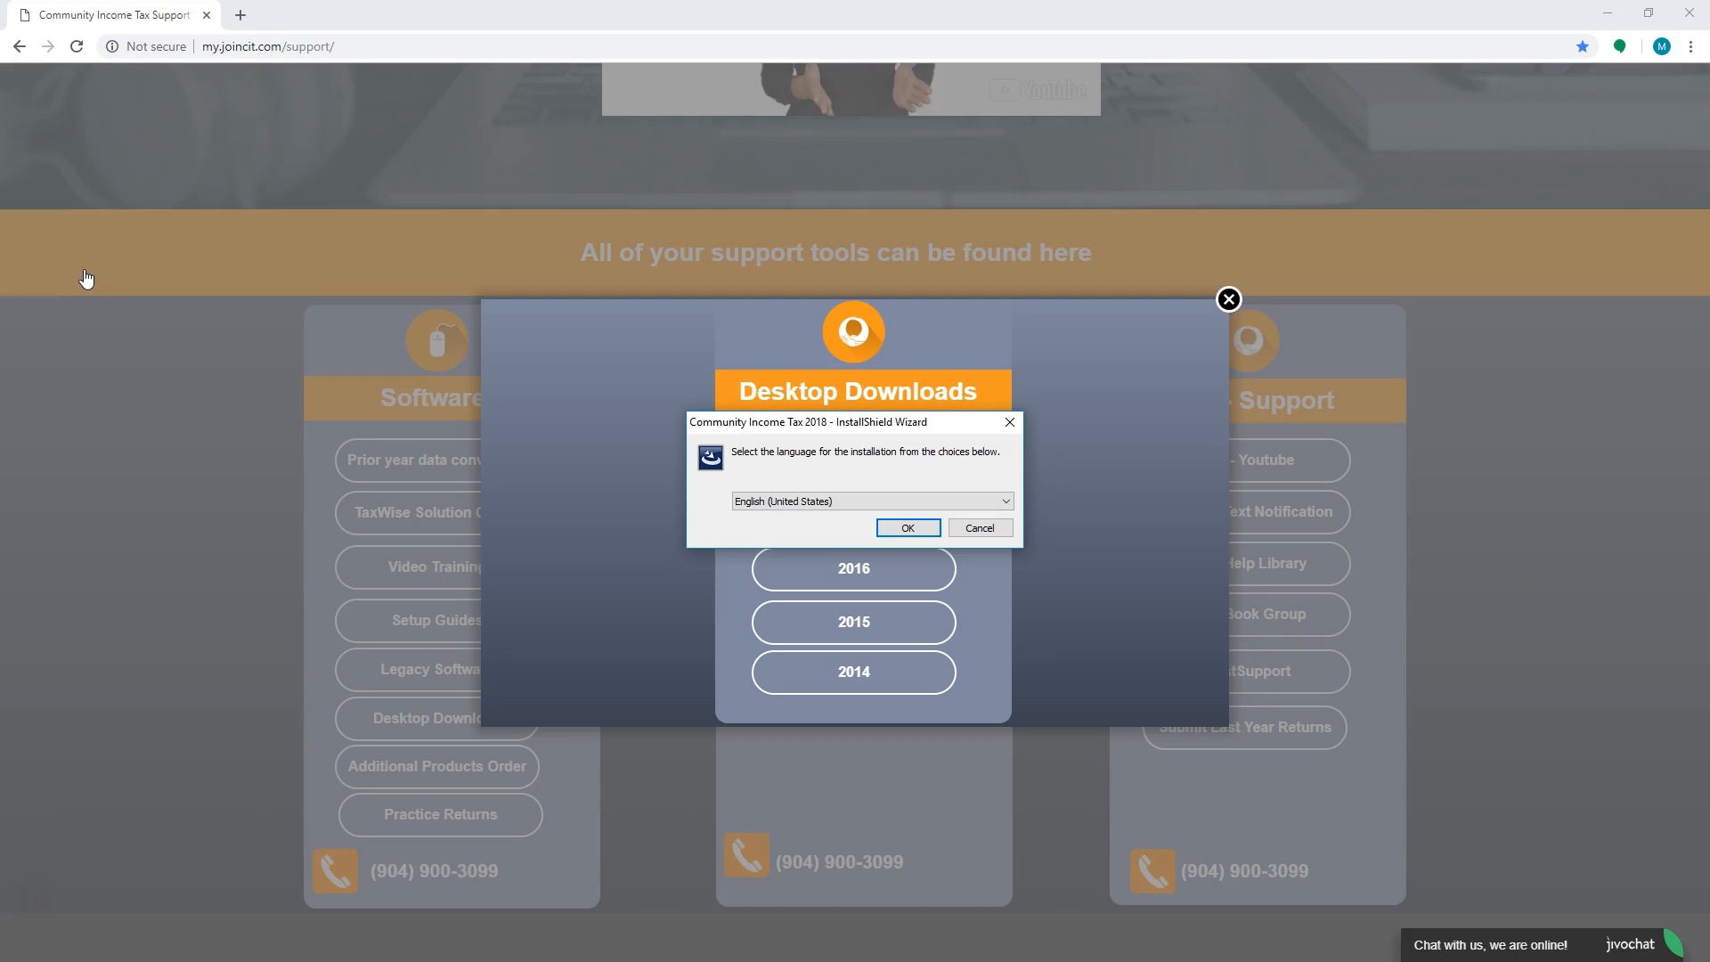
mouse_move(394, 272)
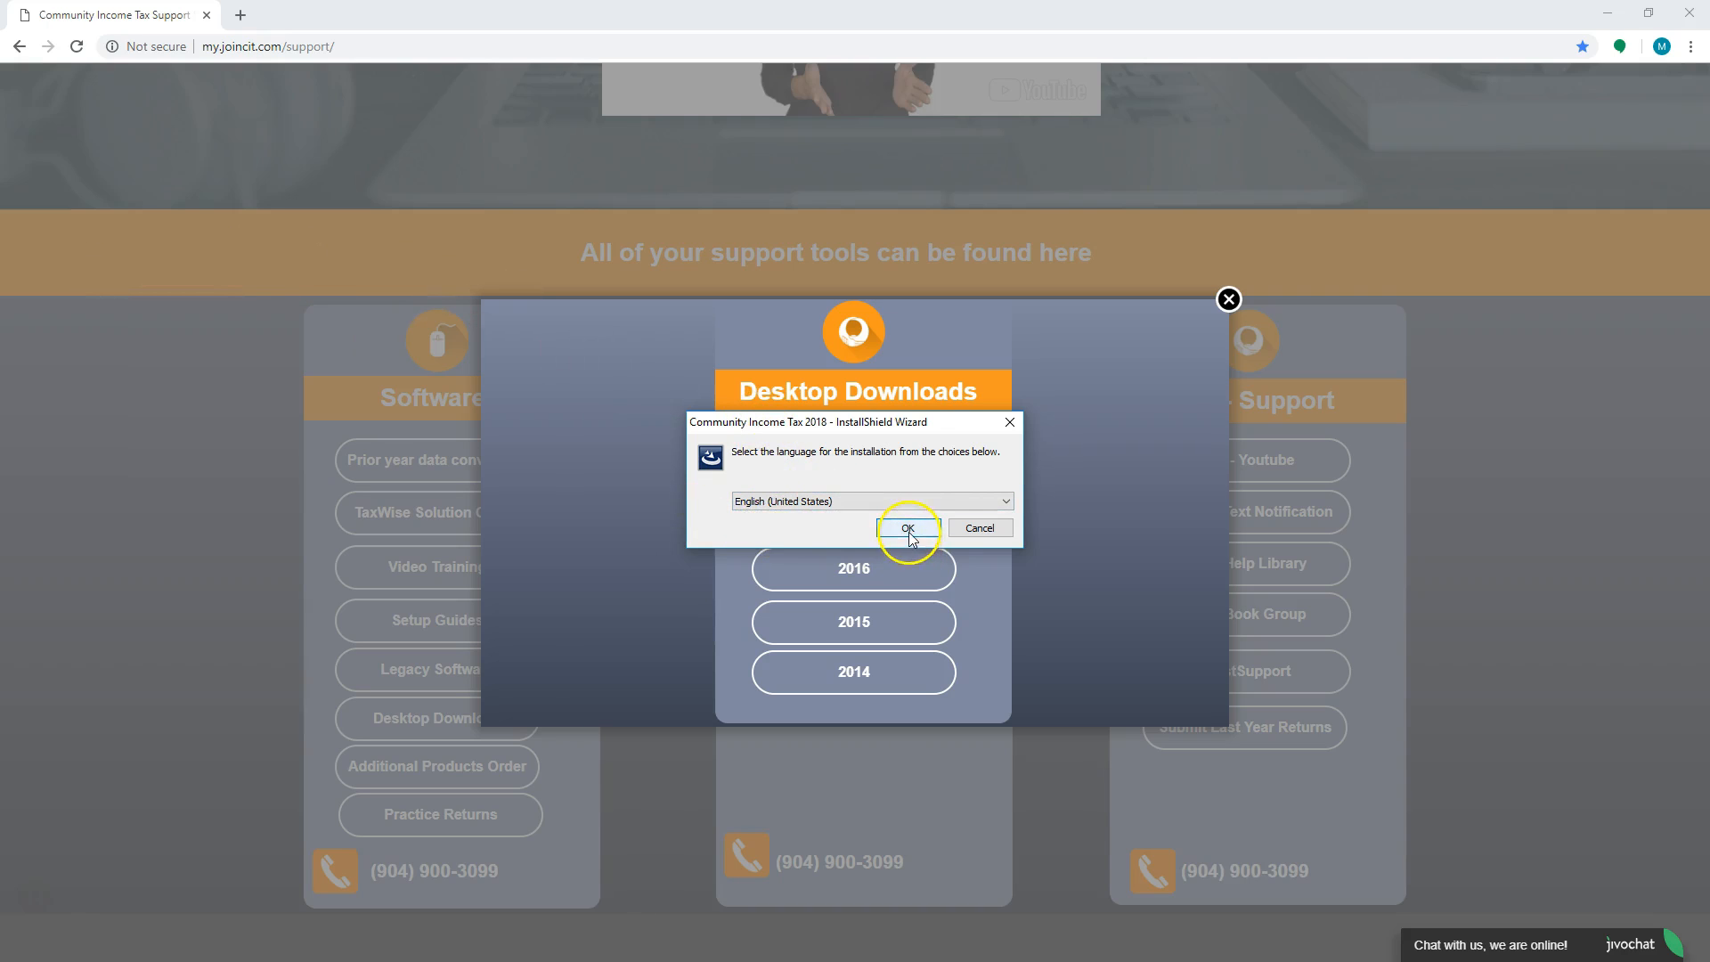
click(907, 528)
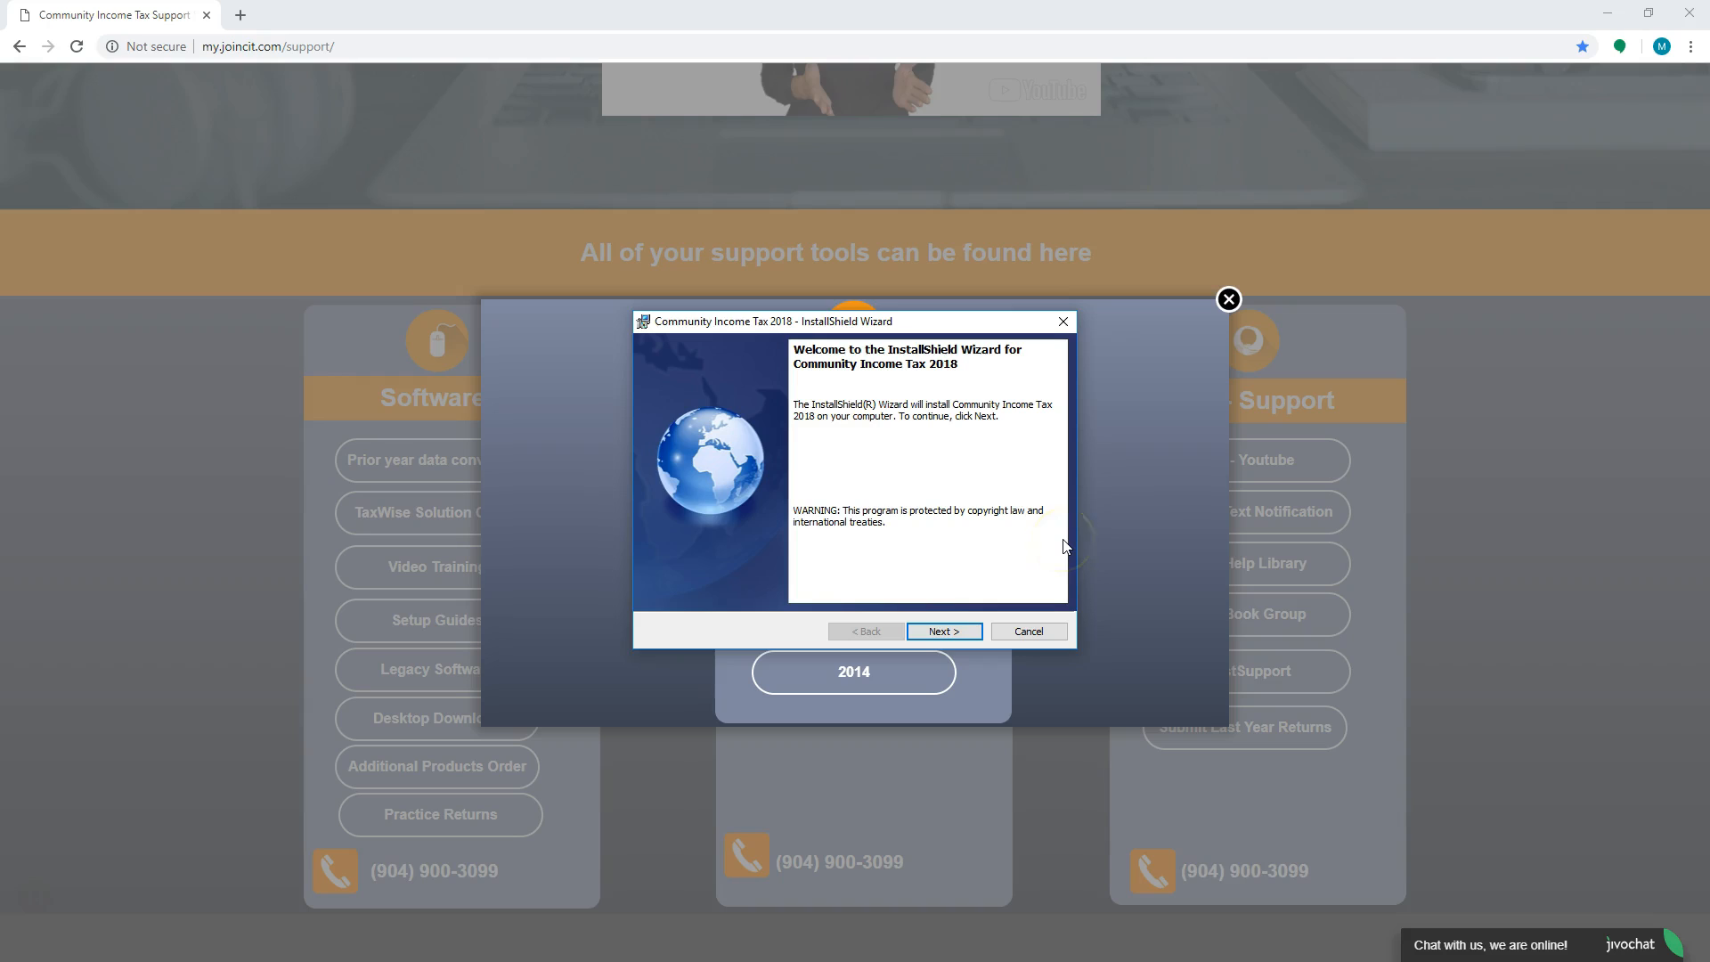
mouse_move(957, 618)
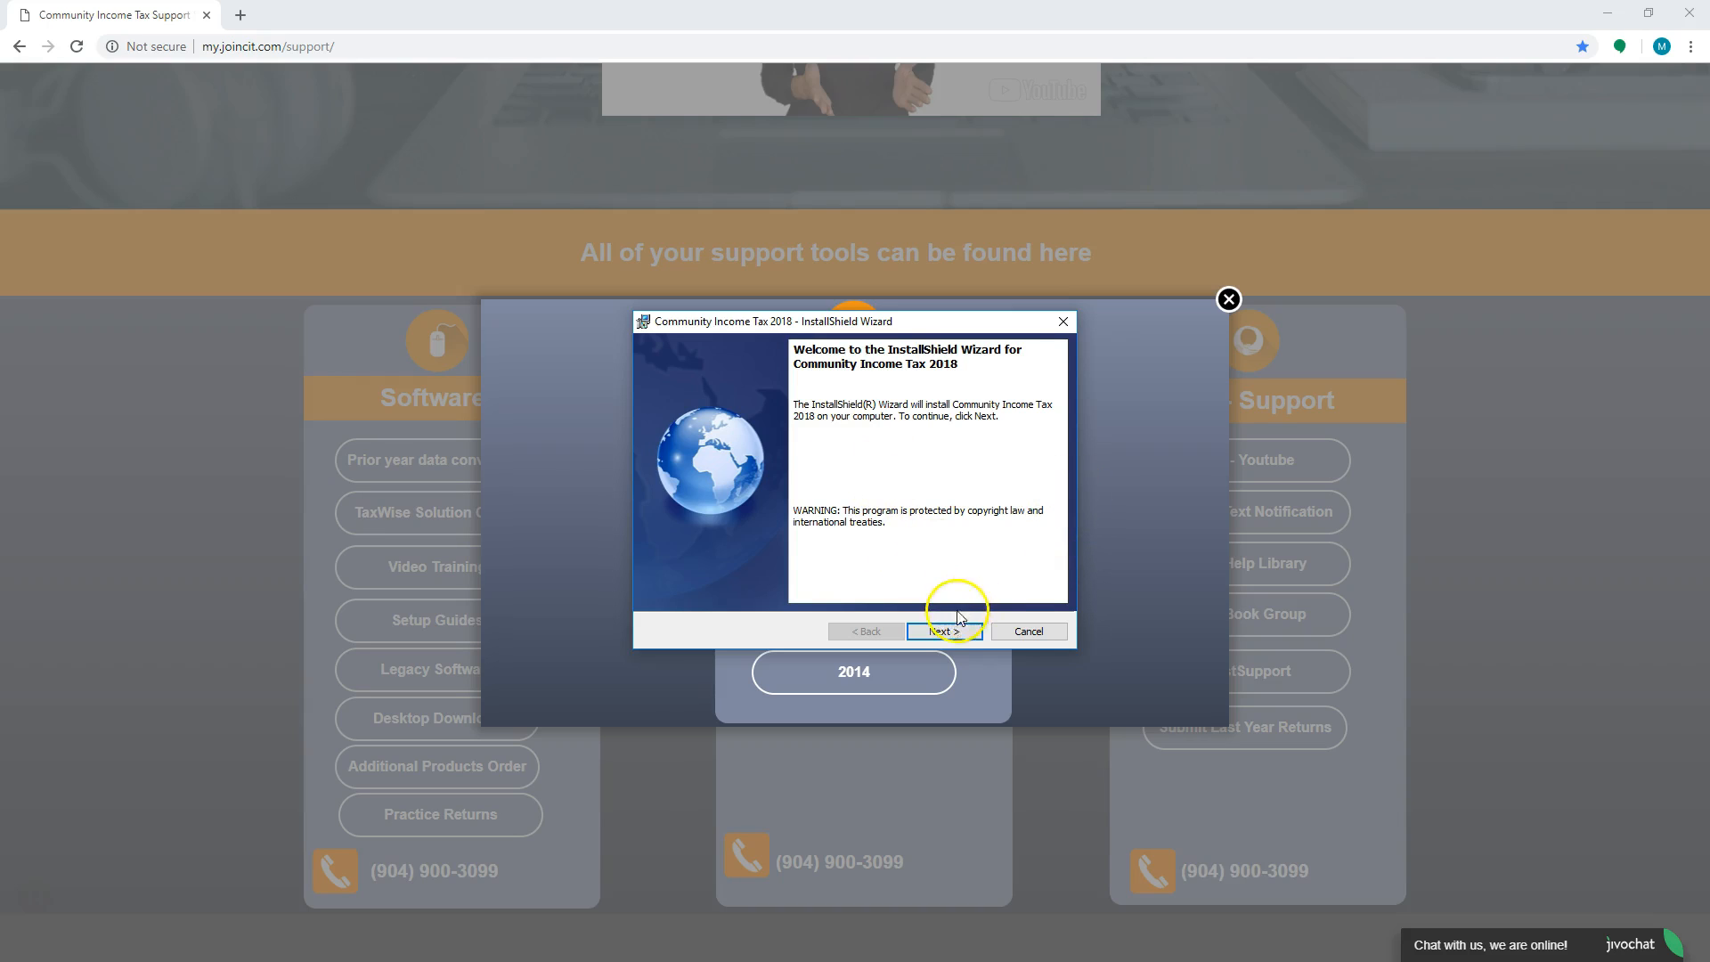
click(943, 631)
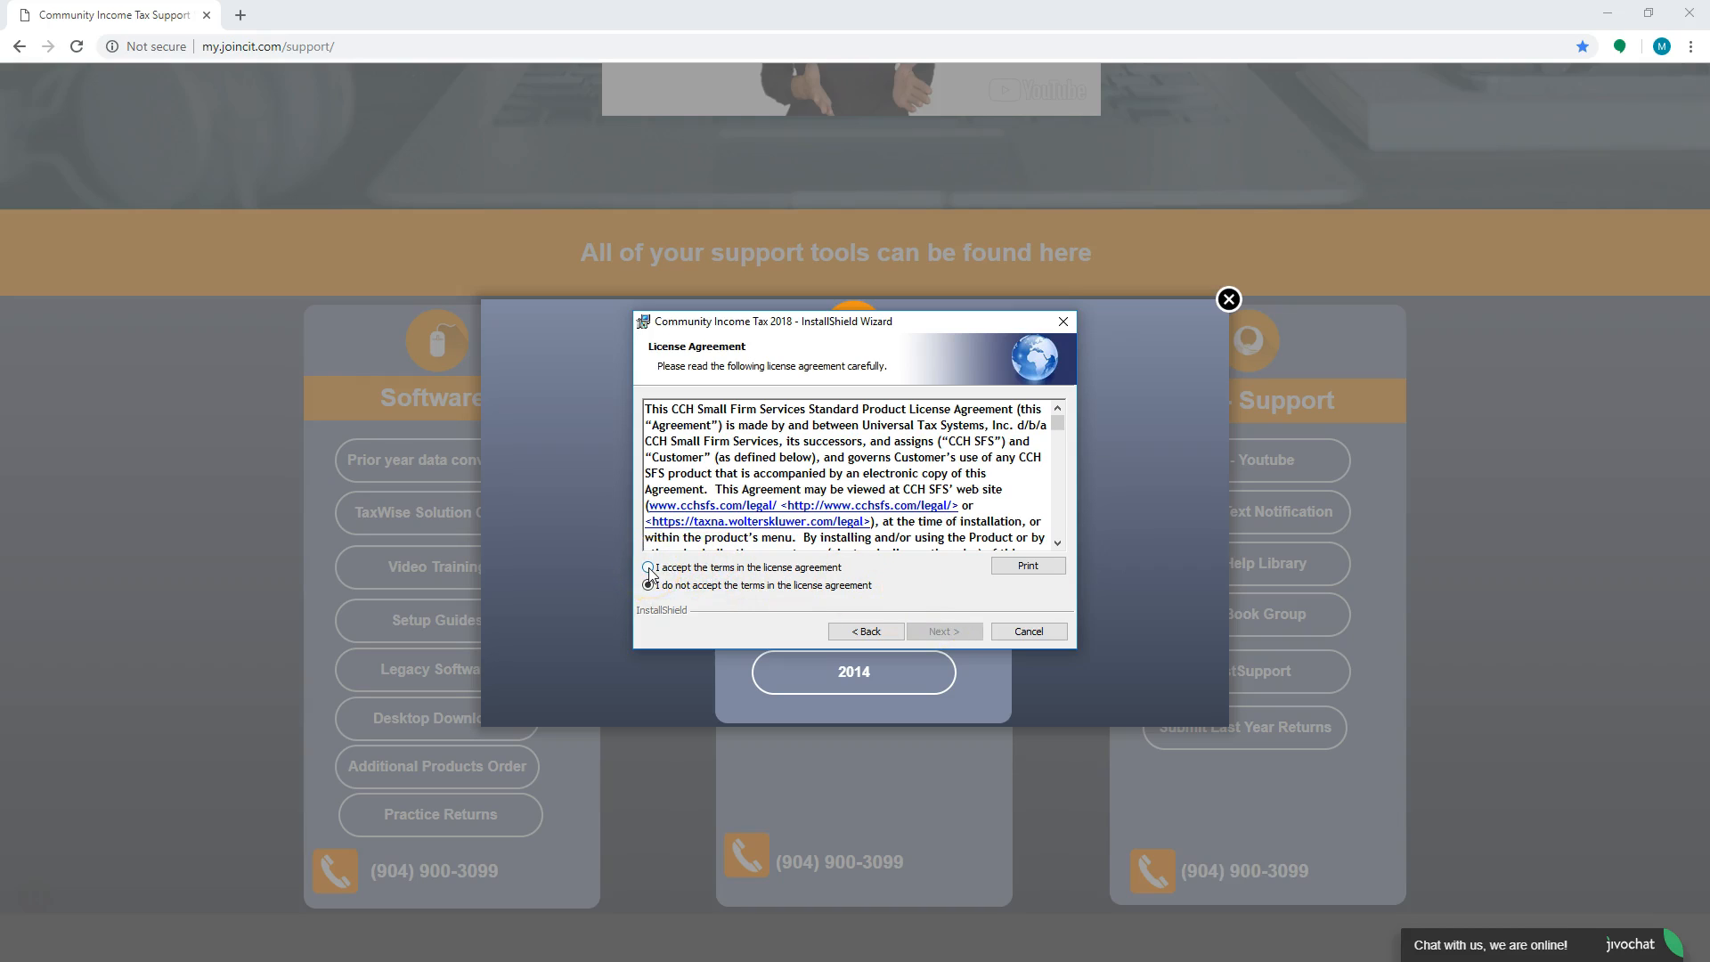
Step: Accept the license terms and keep C:\ as the destination drive
click(649, 567)
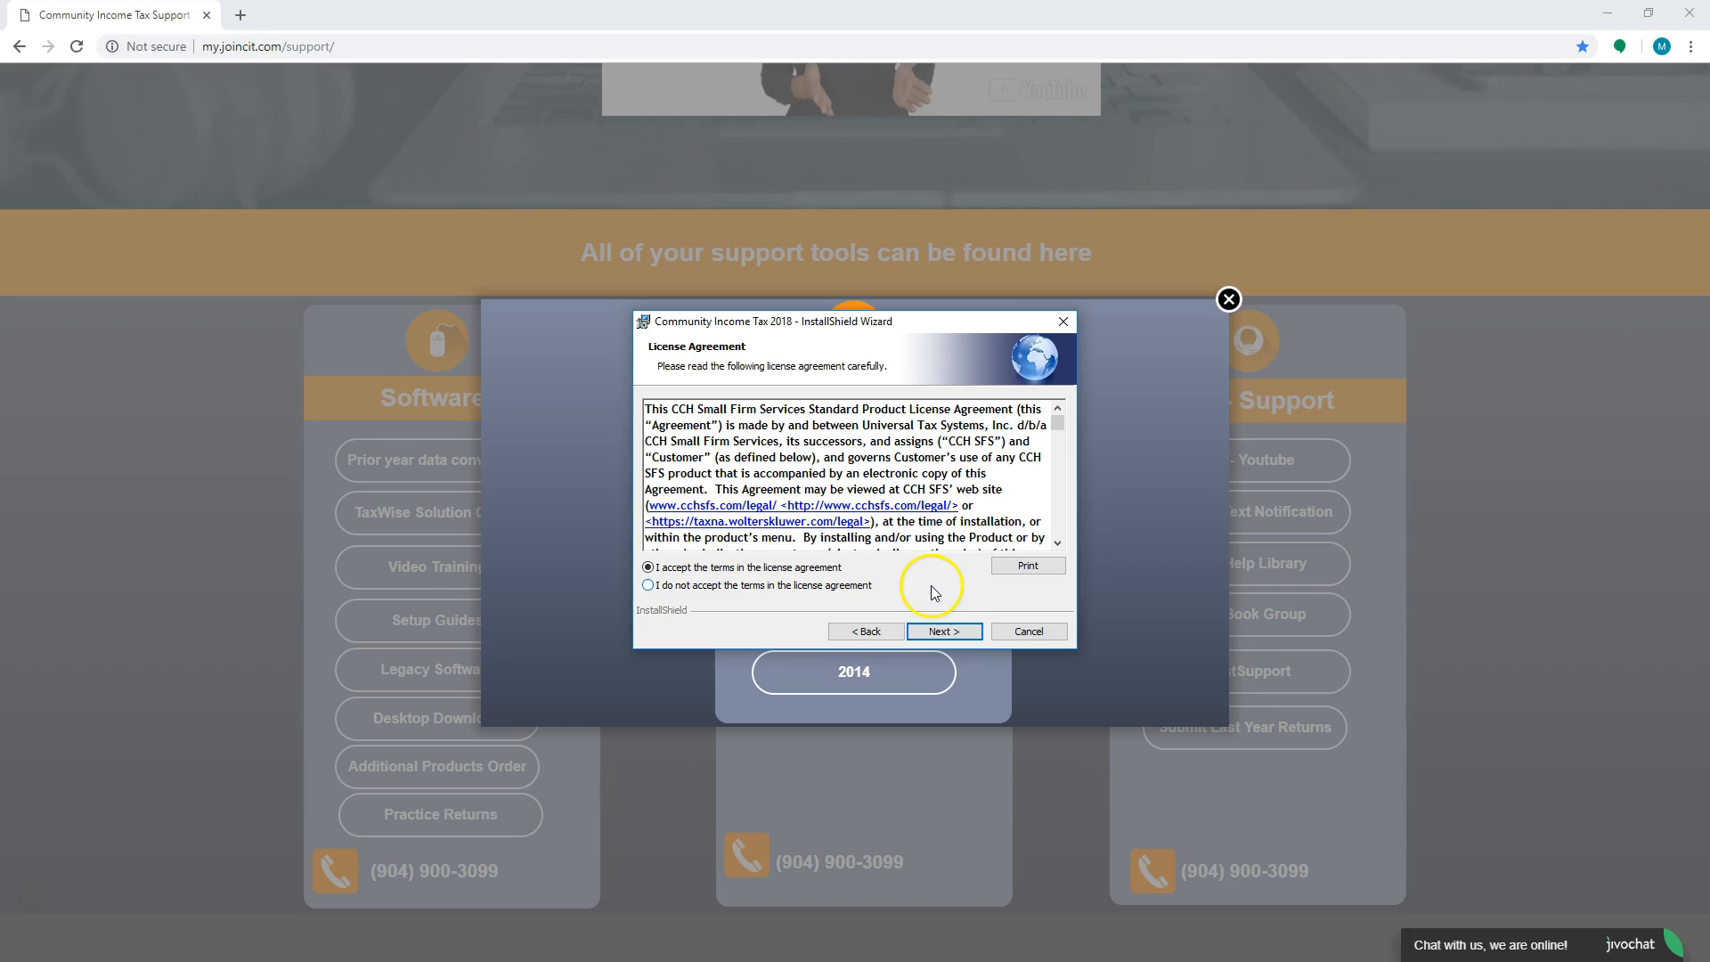
click(943, 630)
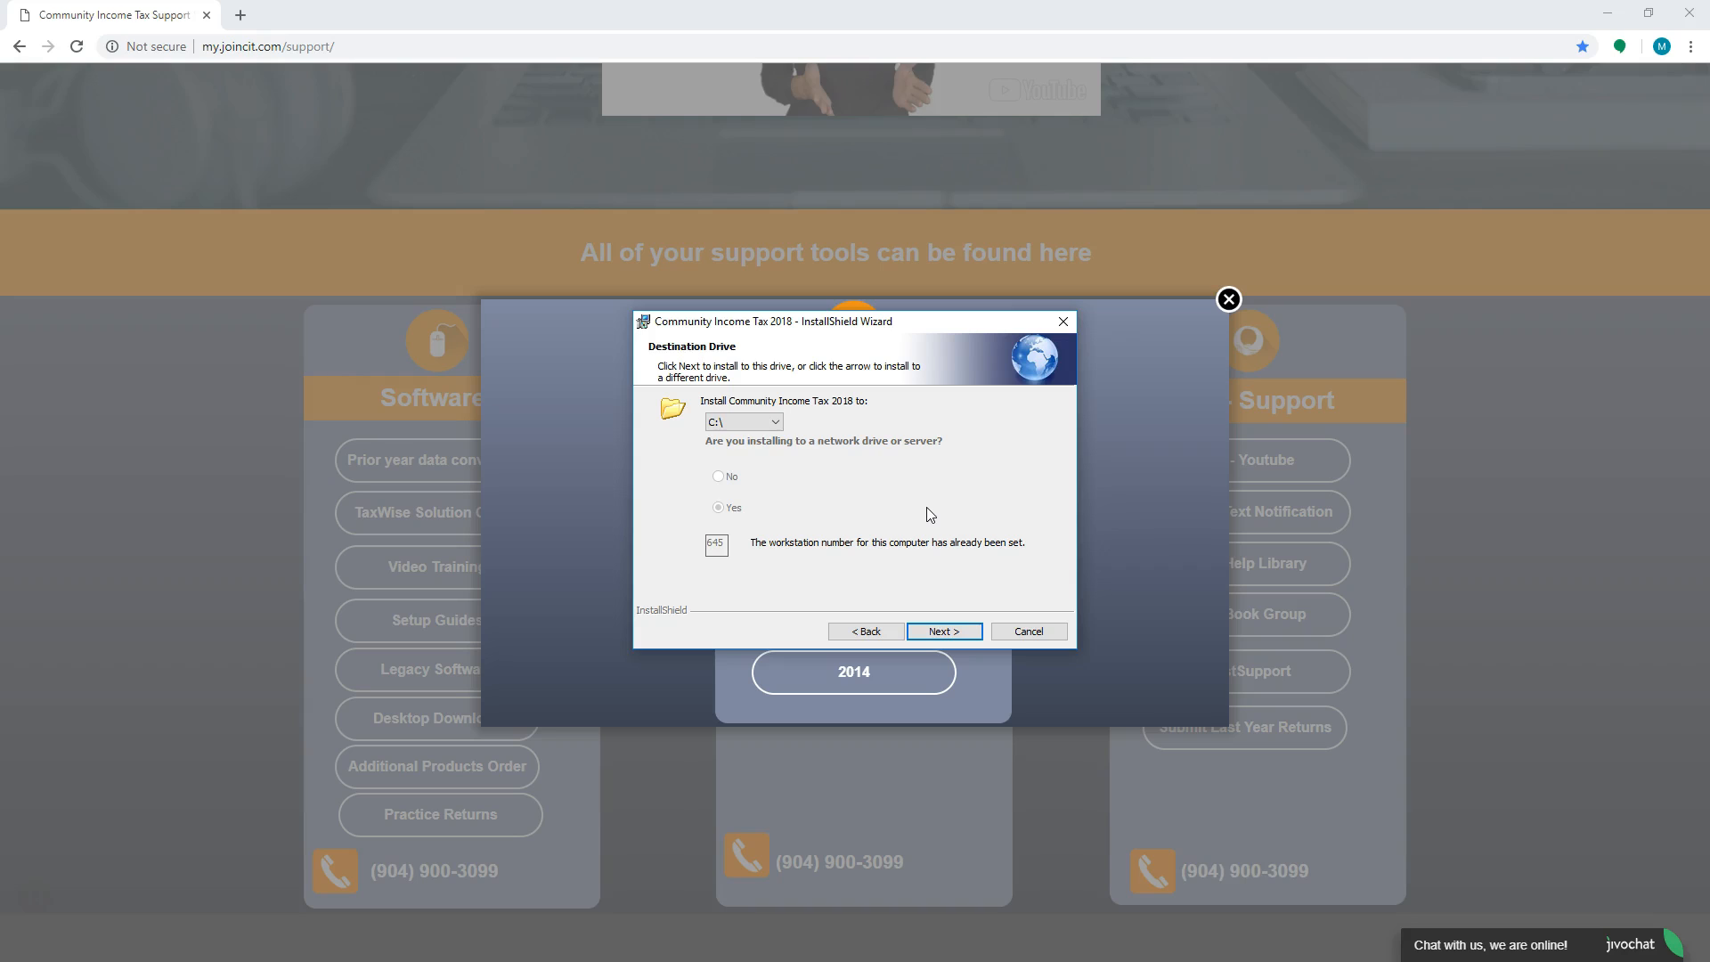
click(773, 423)
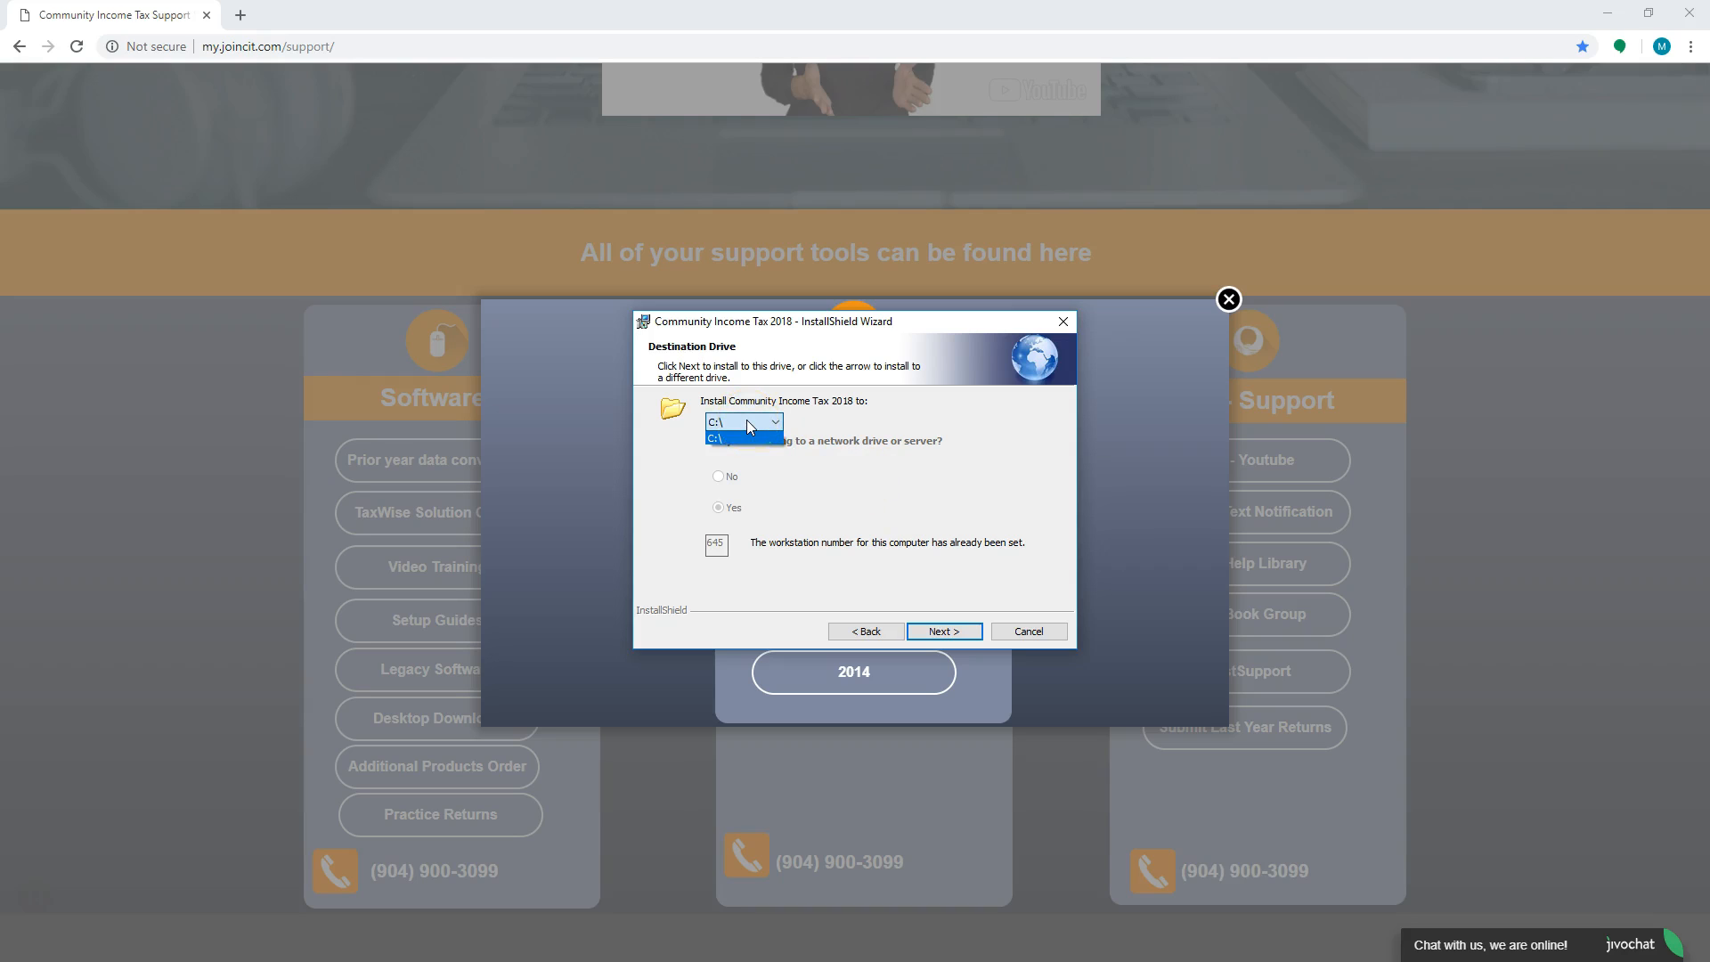
mouse_move(719, 543)
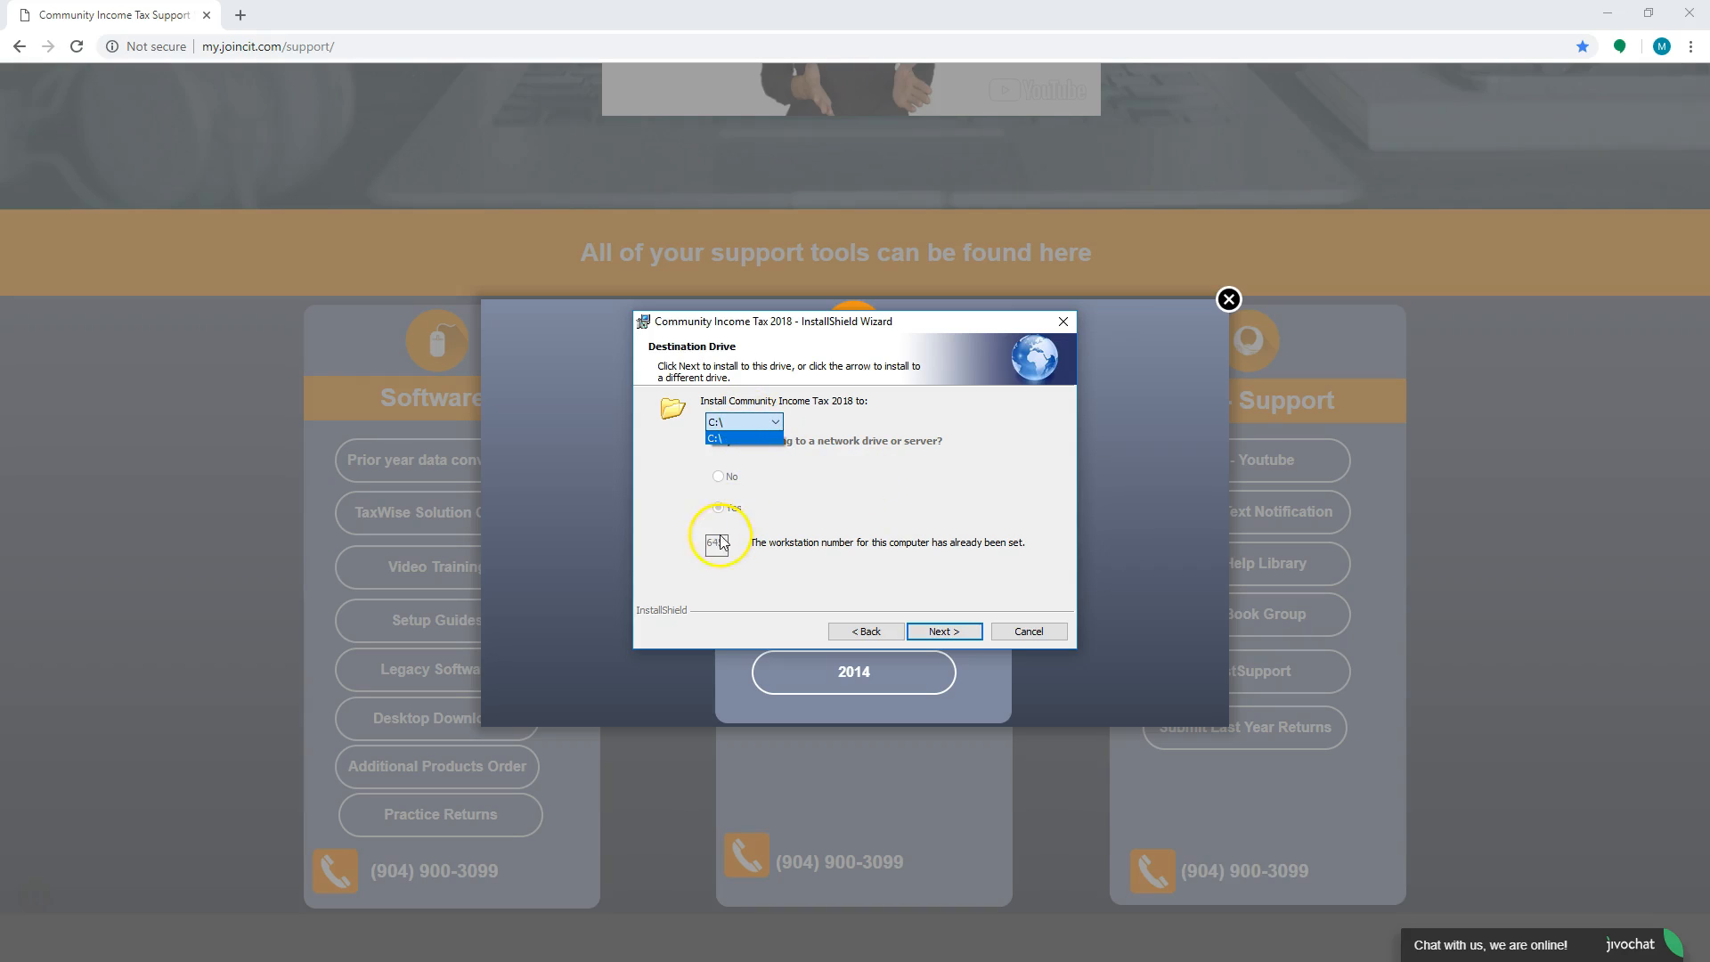
click(739, 437)
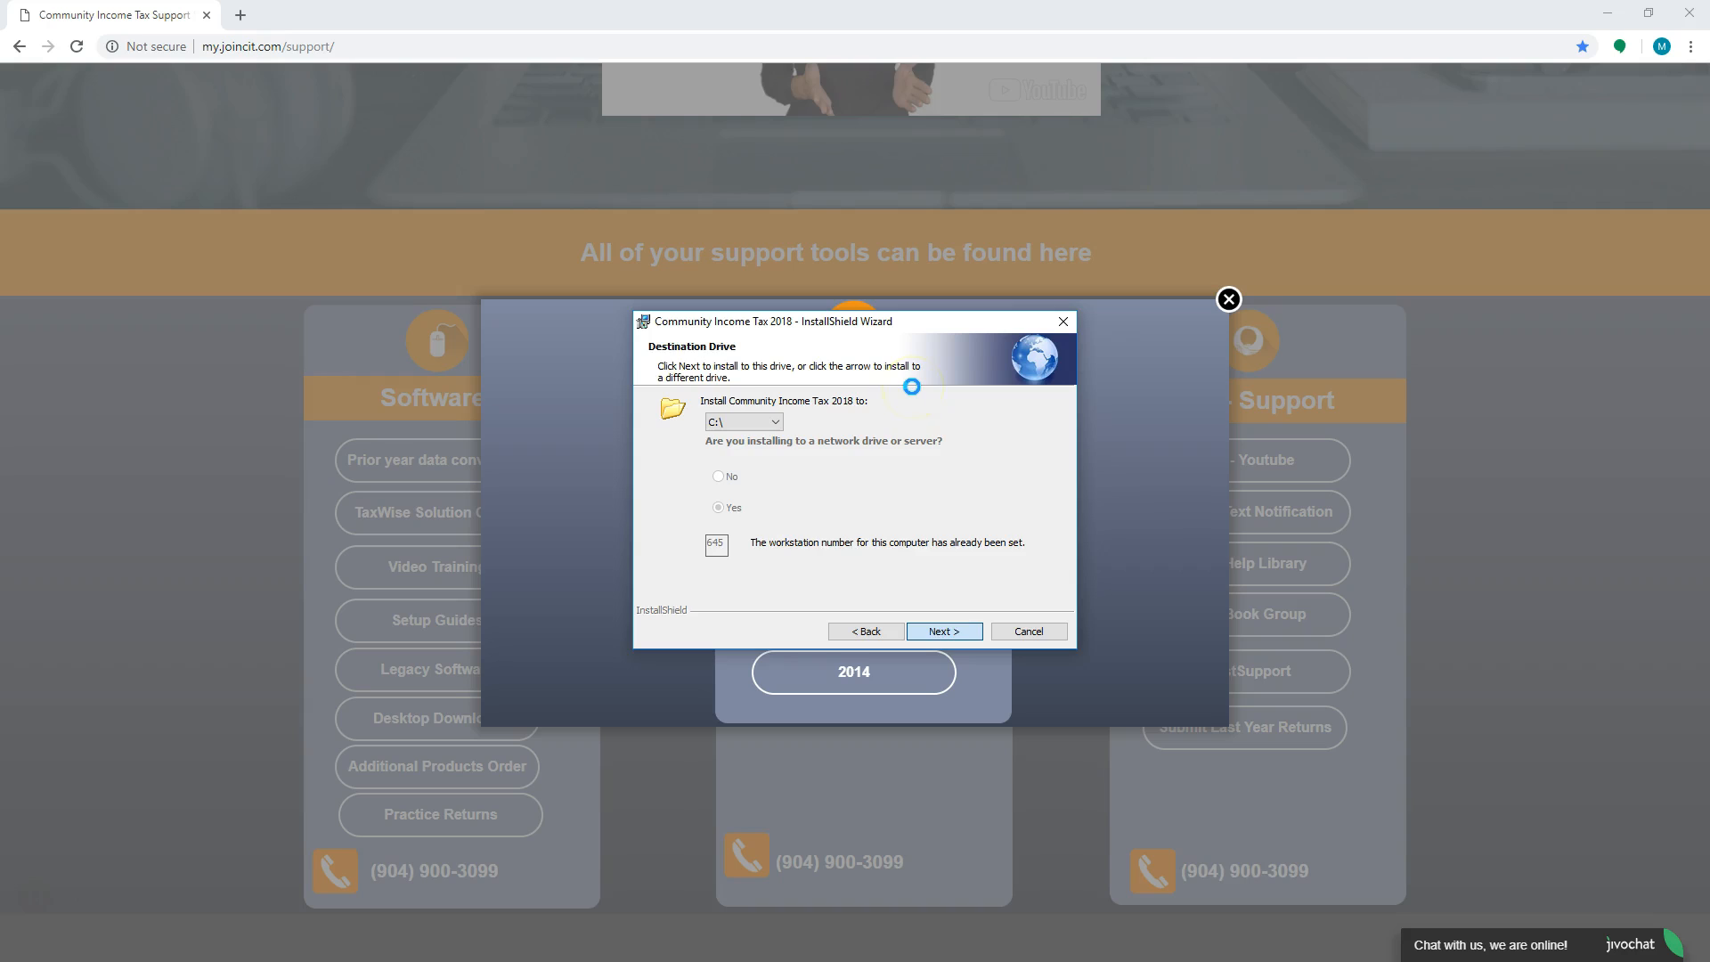
click(942, 631)
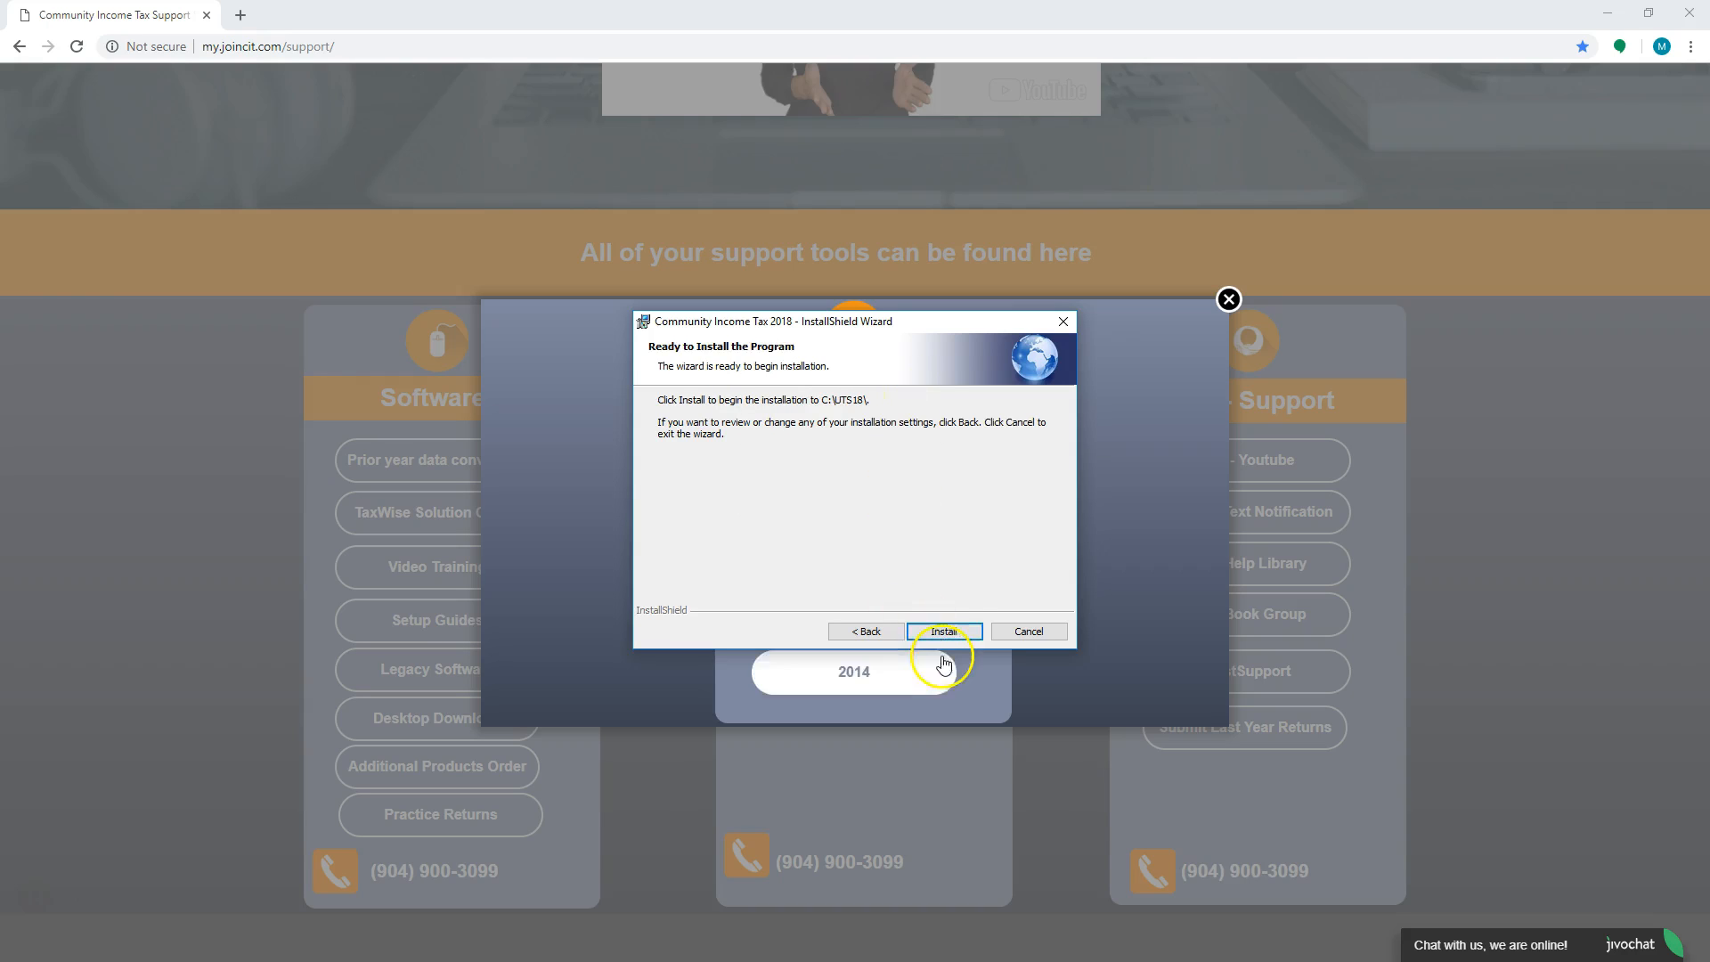
Step: Install Community Income Tax 2018 to C:\UTS18\ and finish the wizard
click(942, 630)
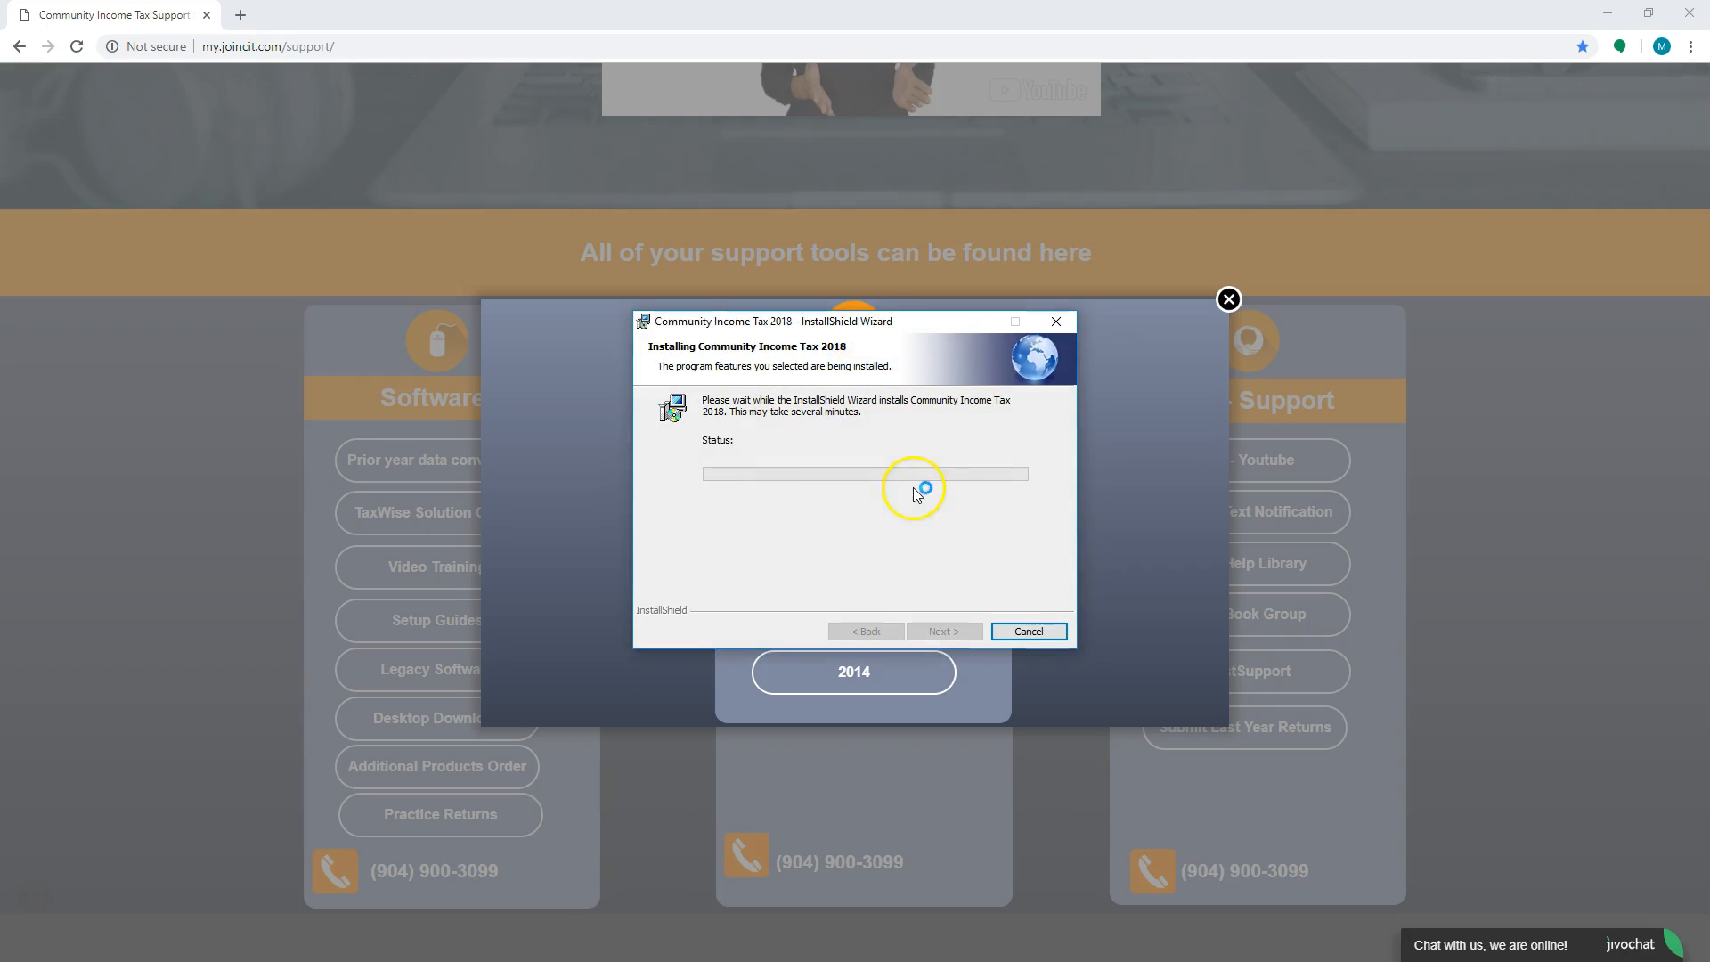
mouse_move(781, 572)
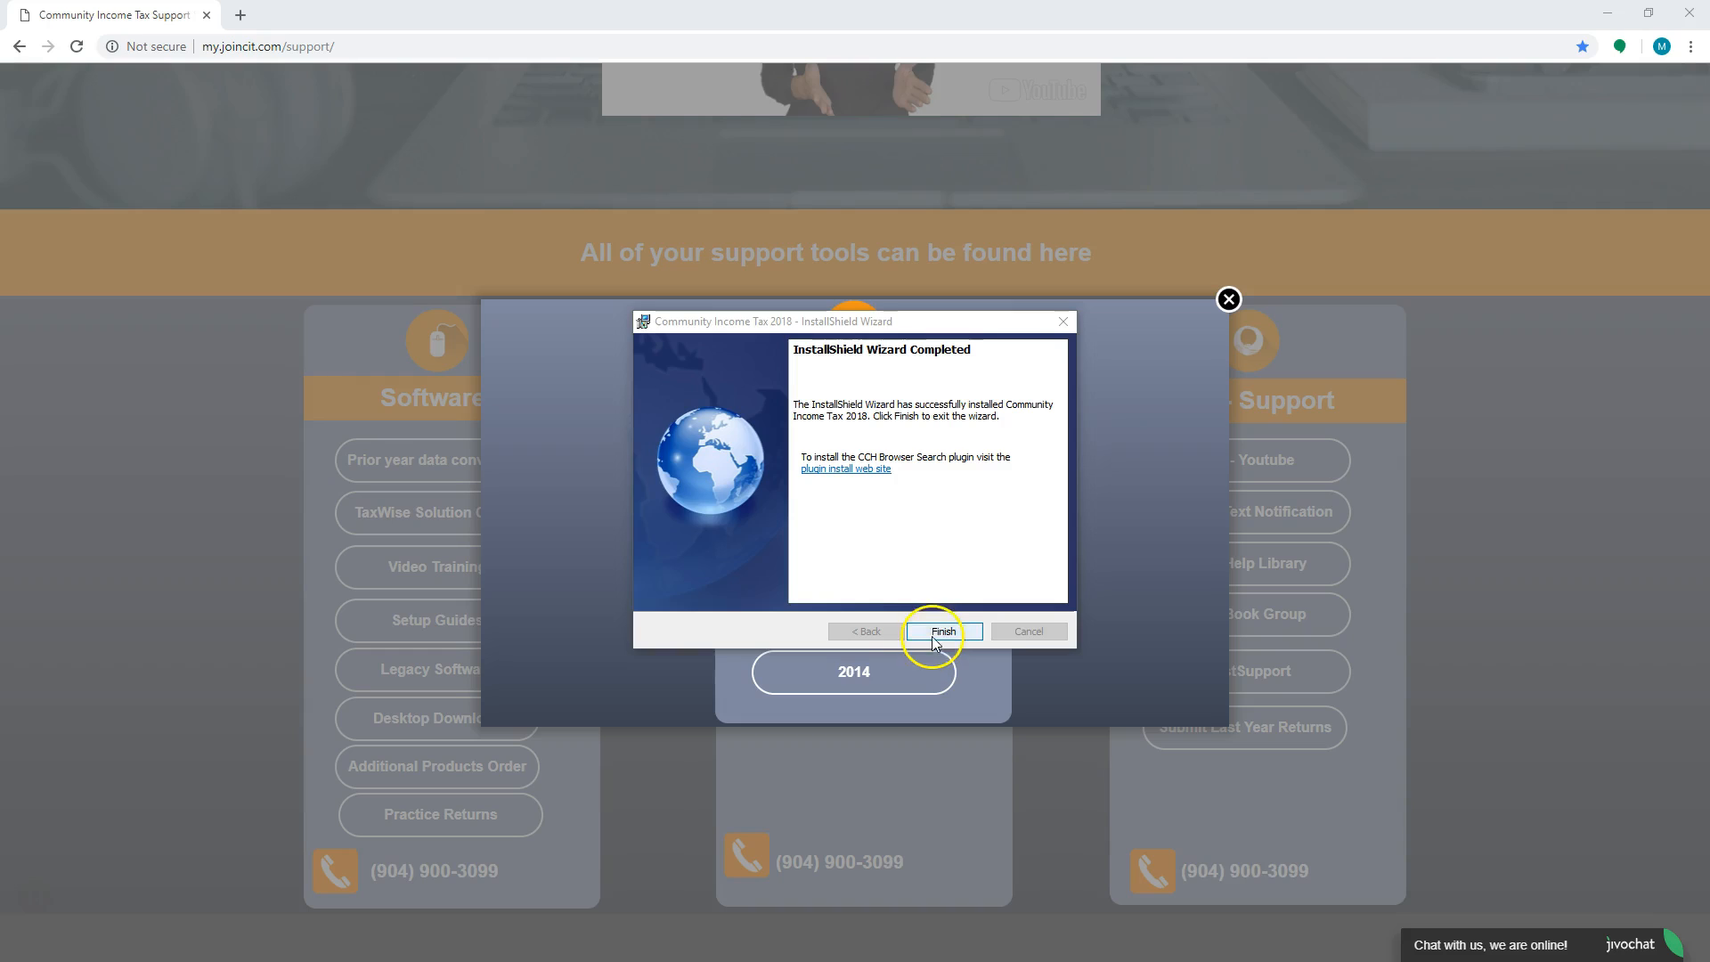
click(941, 632)
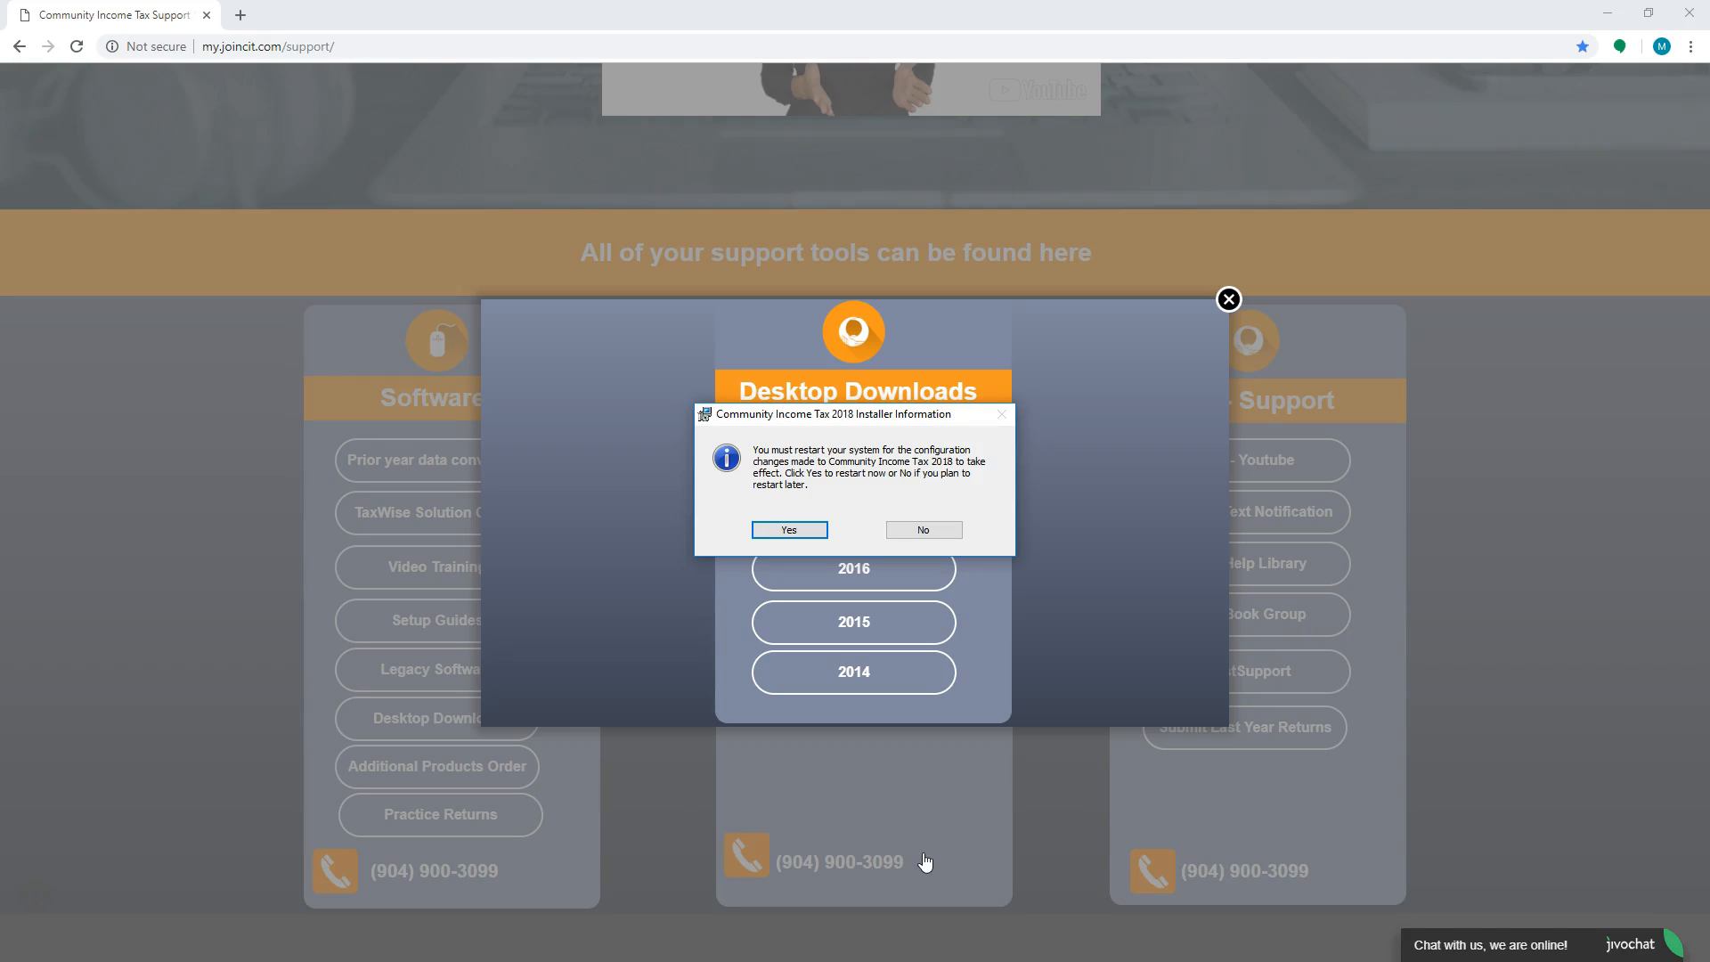
mouse_move(335, 805)
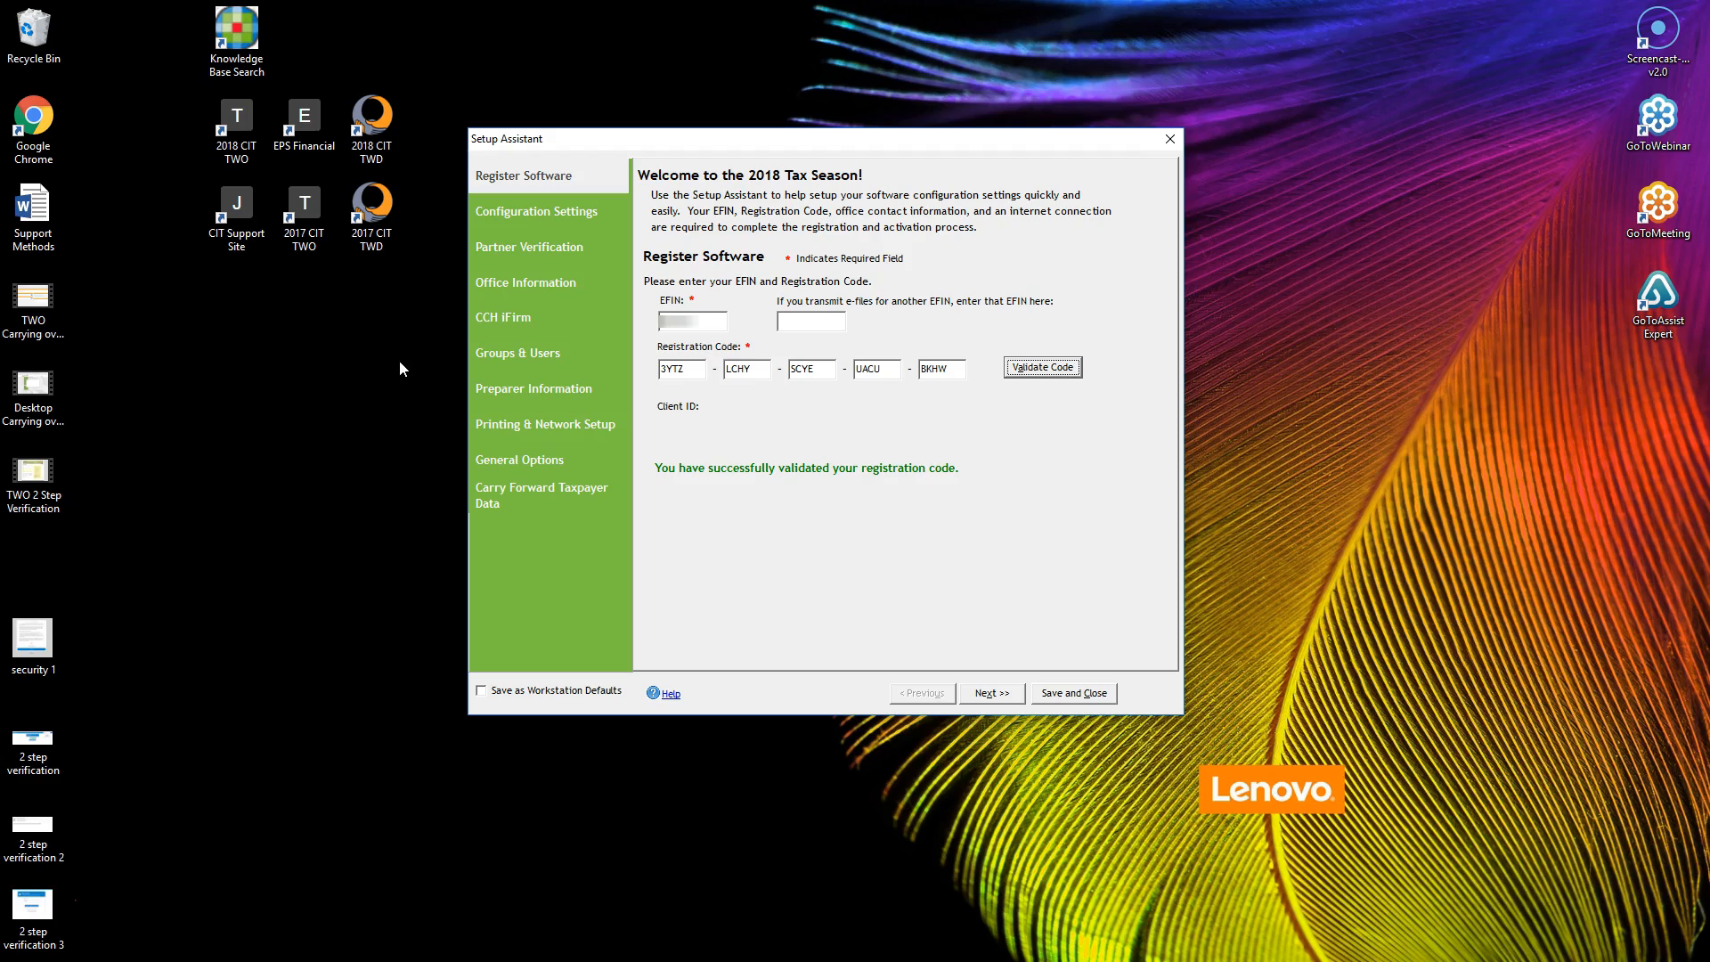
mouse_move(413, 356)
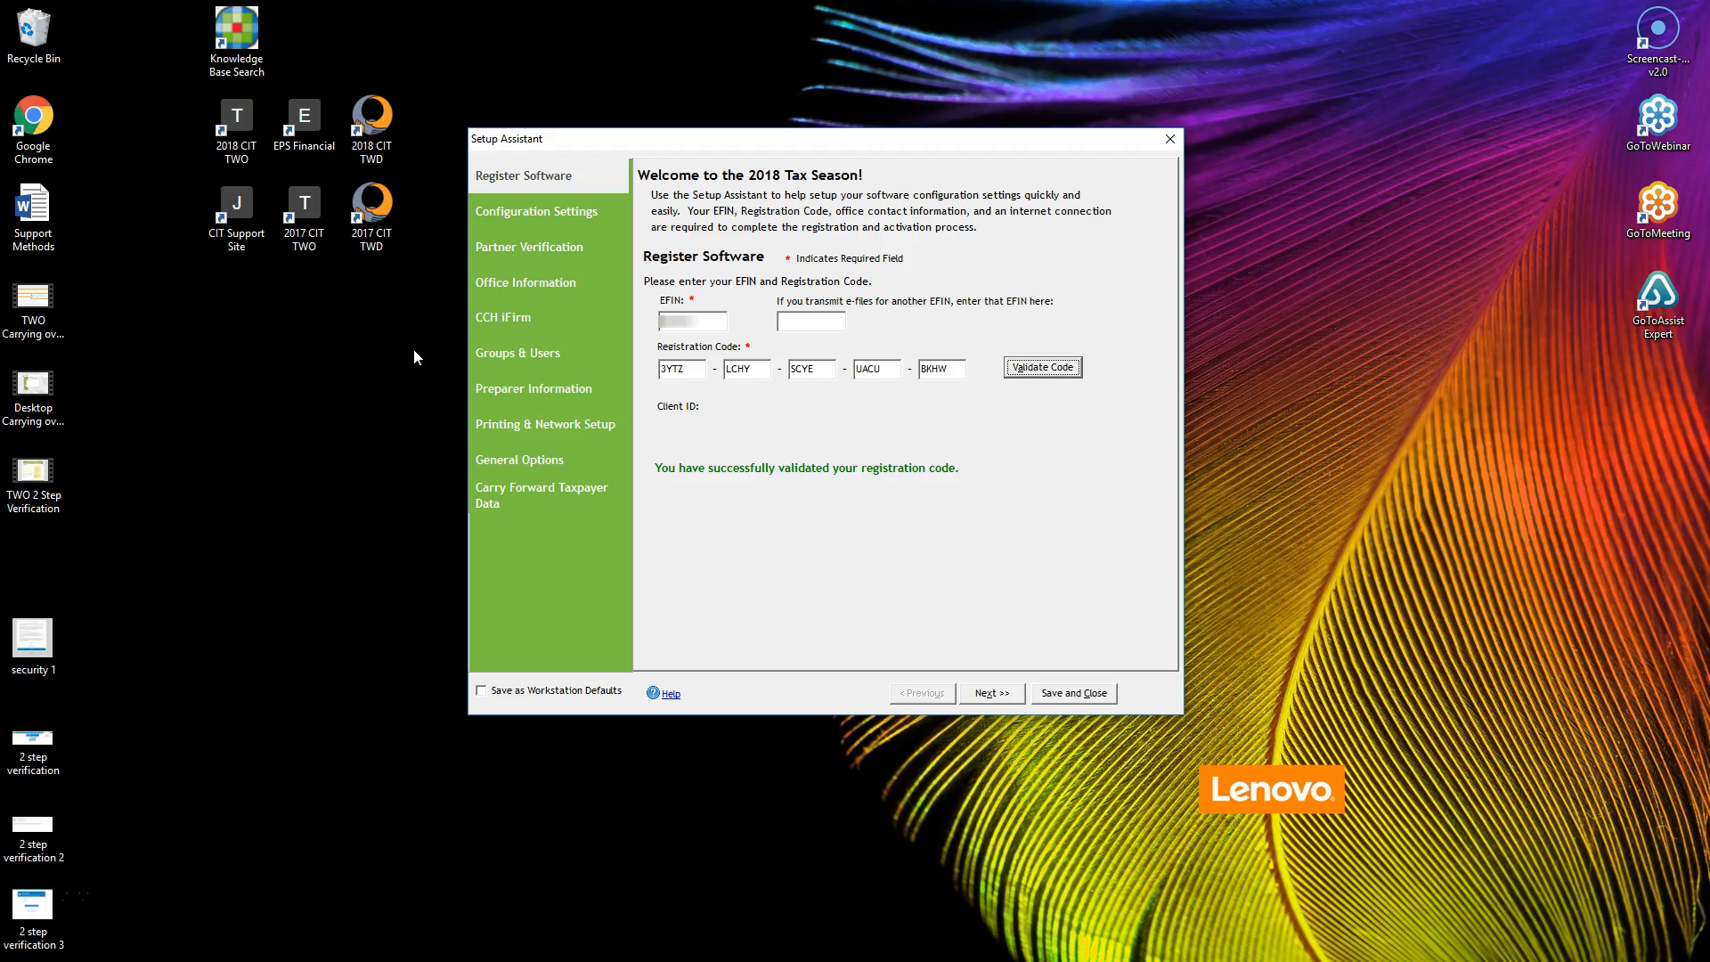
mouse_move(1041, 371)
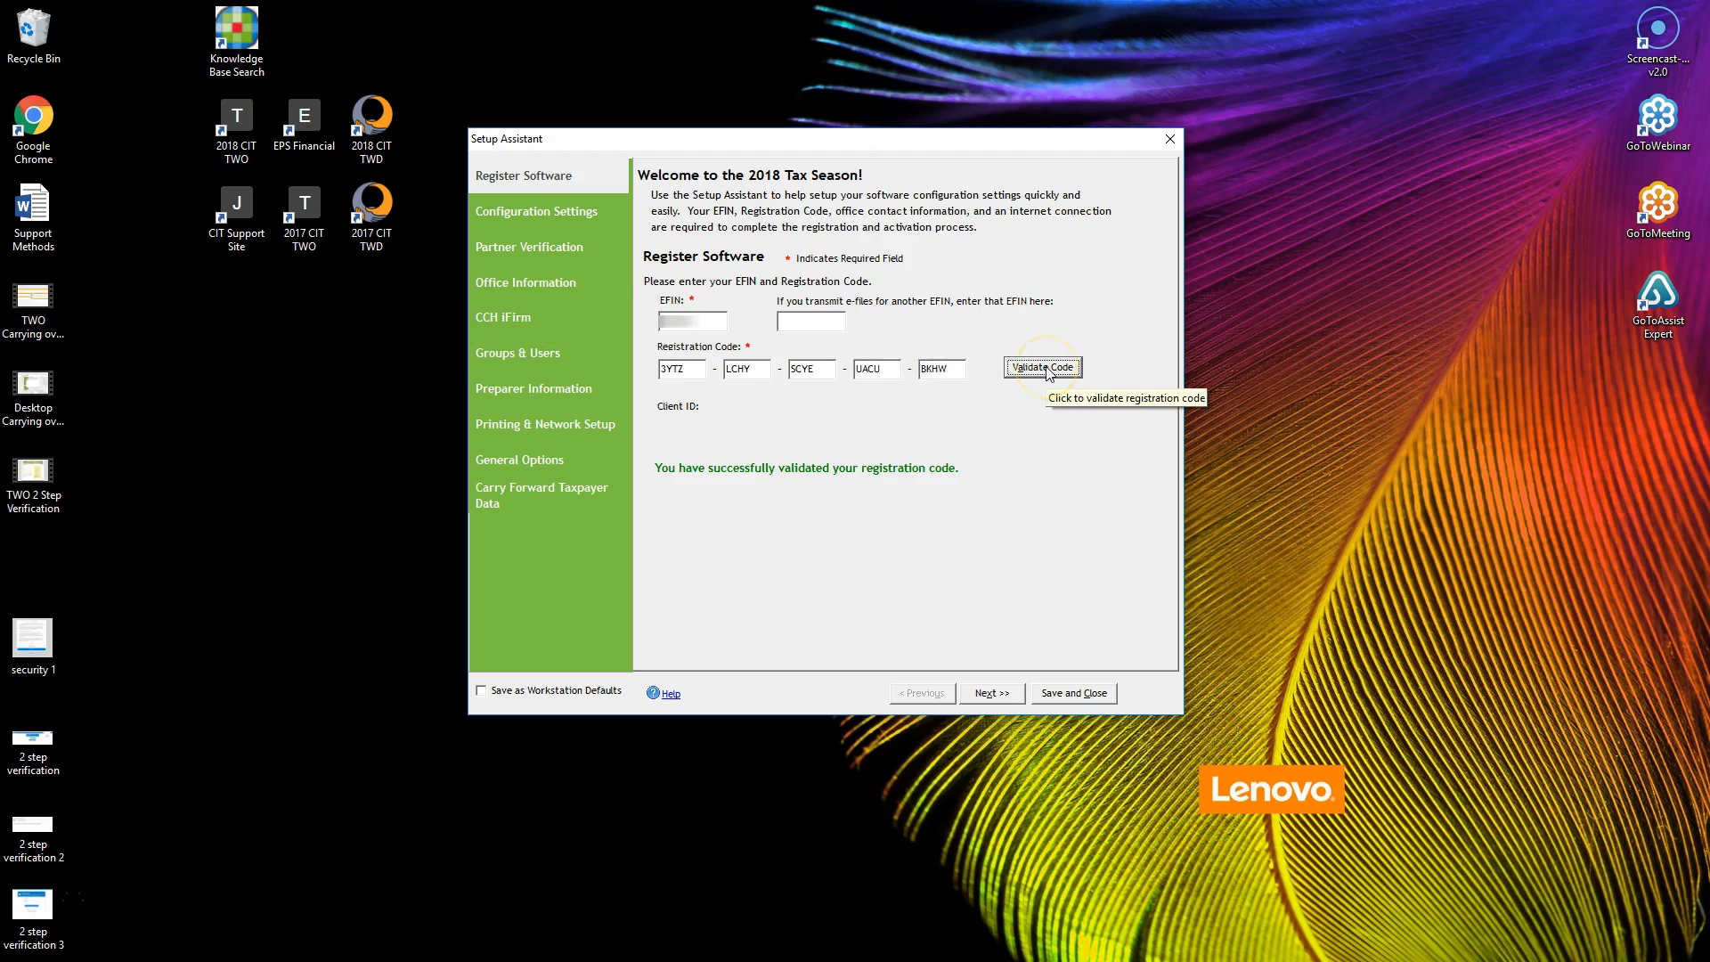
Step: Advance from the validated registration code to Configuration Settings
click(990, 693)
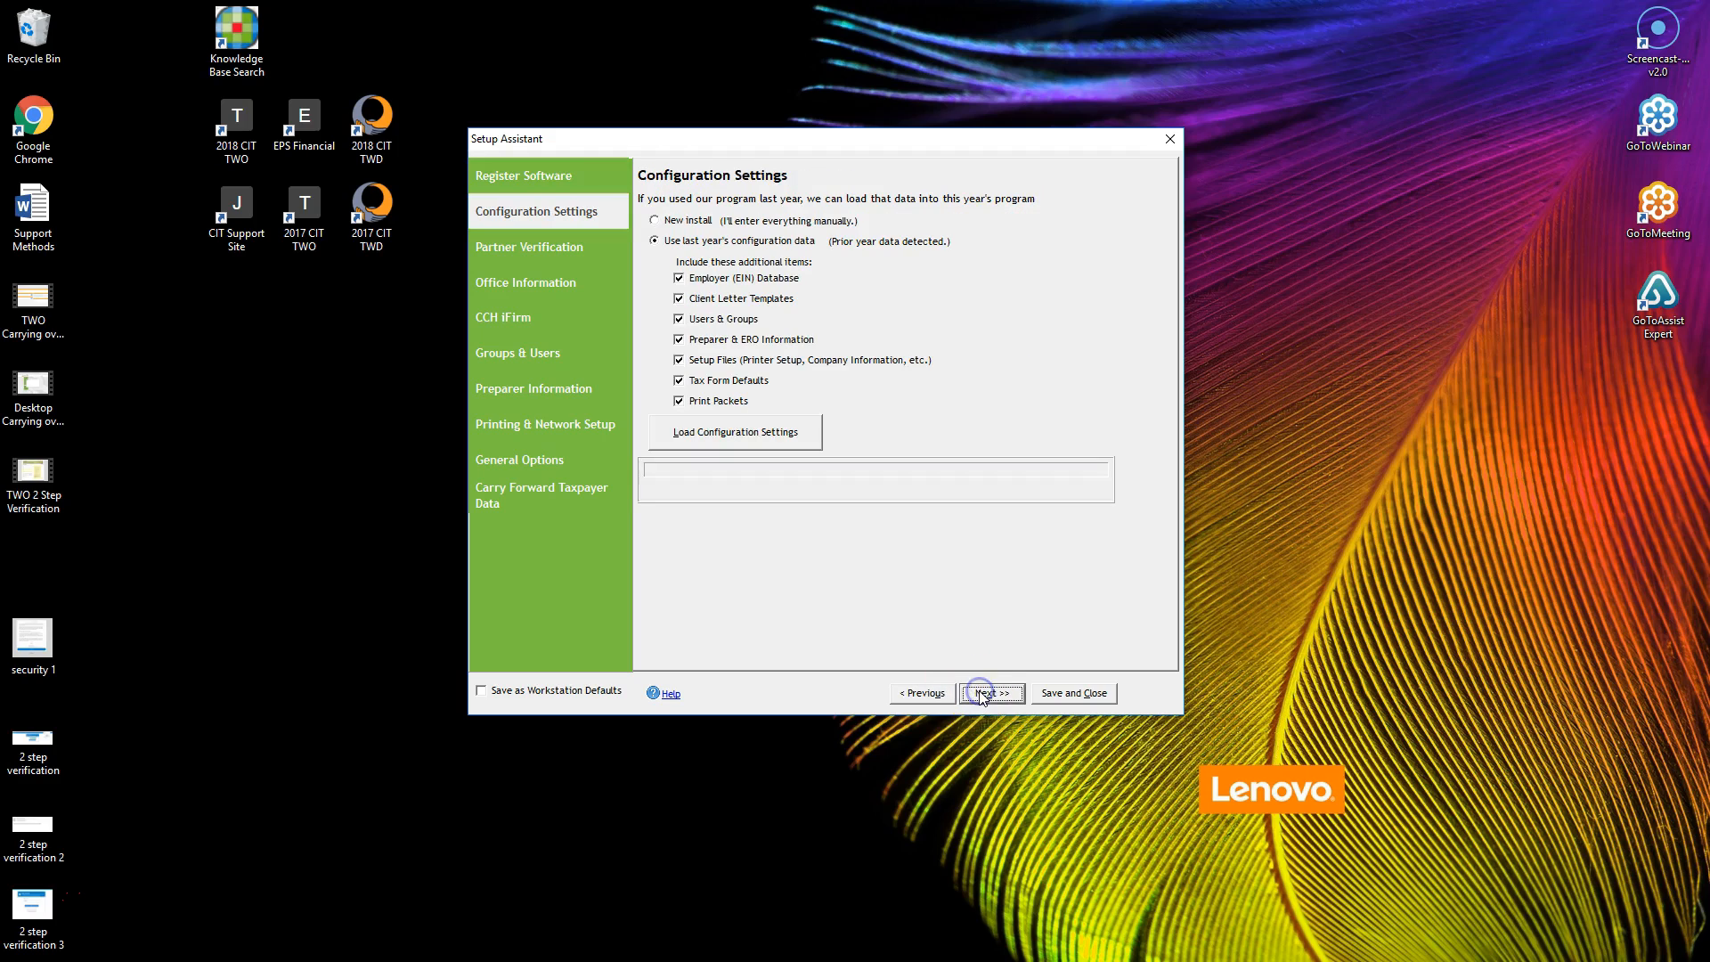
mouse_move(989, 693)
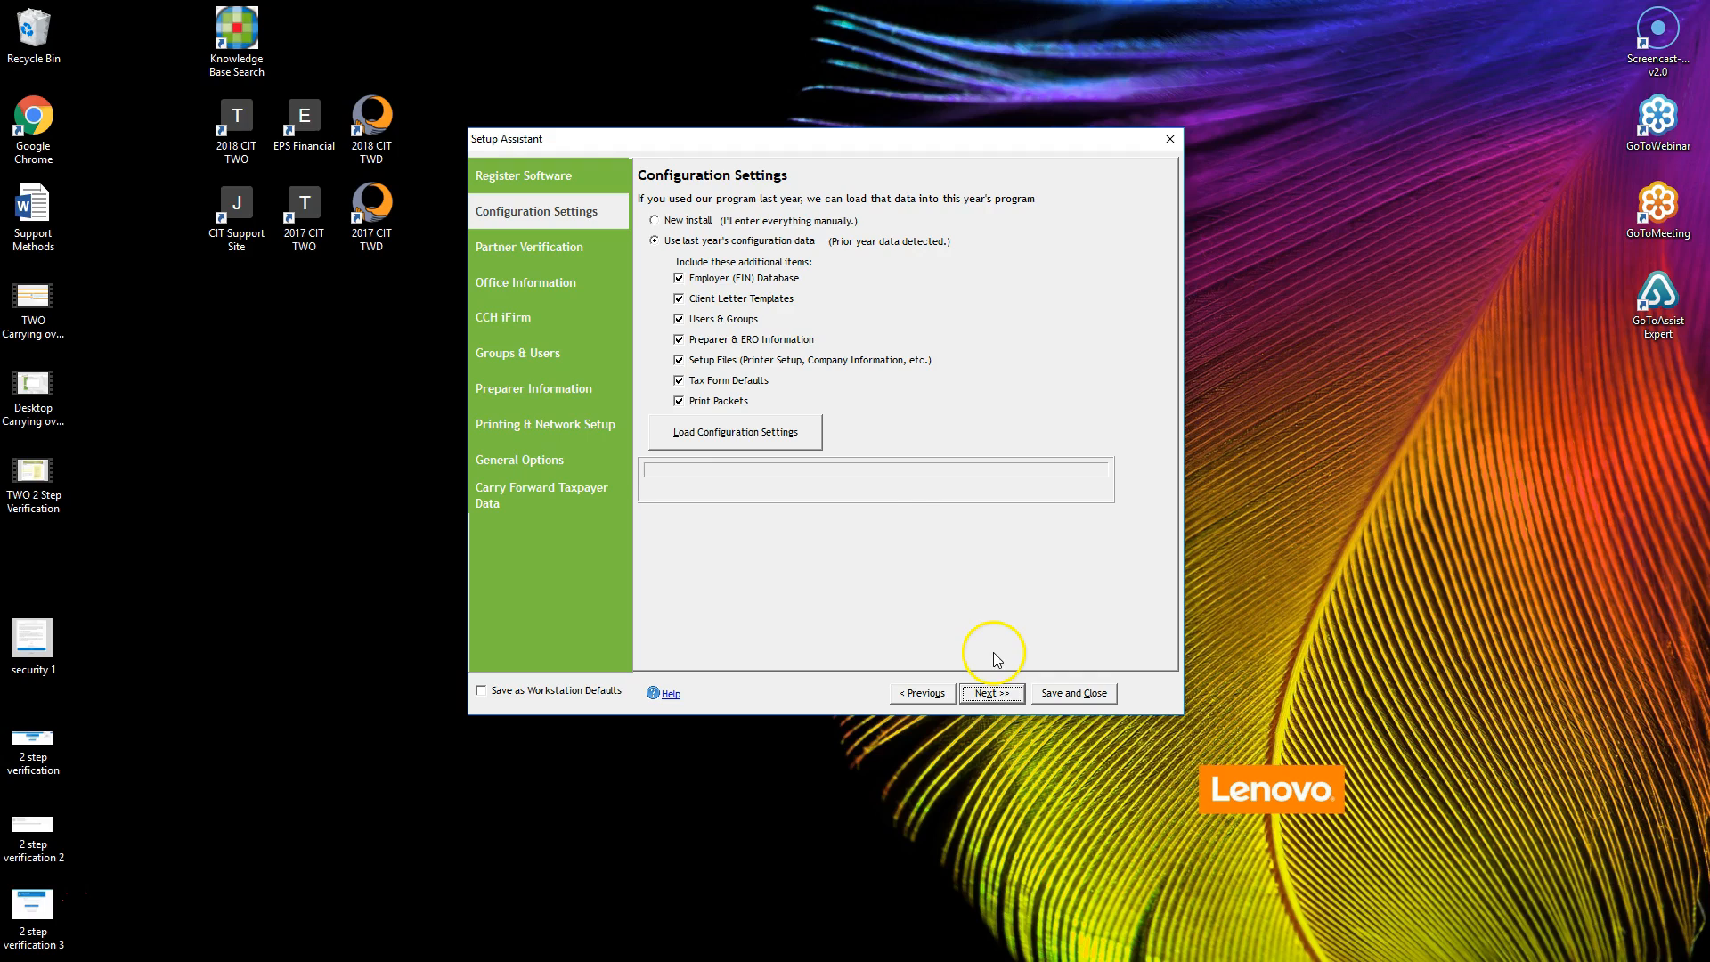
mouse_move(694, 436)
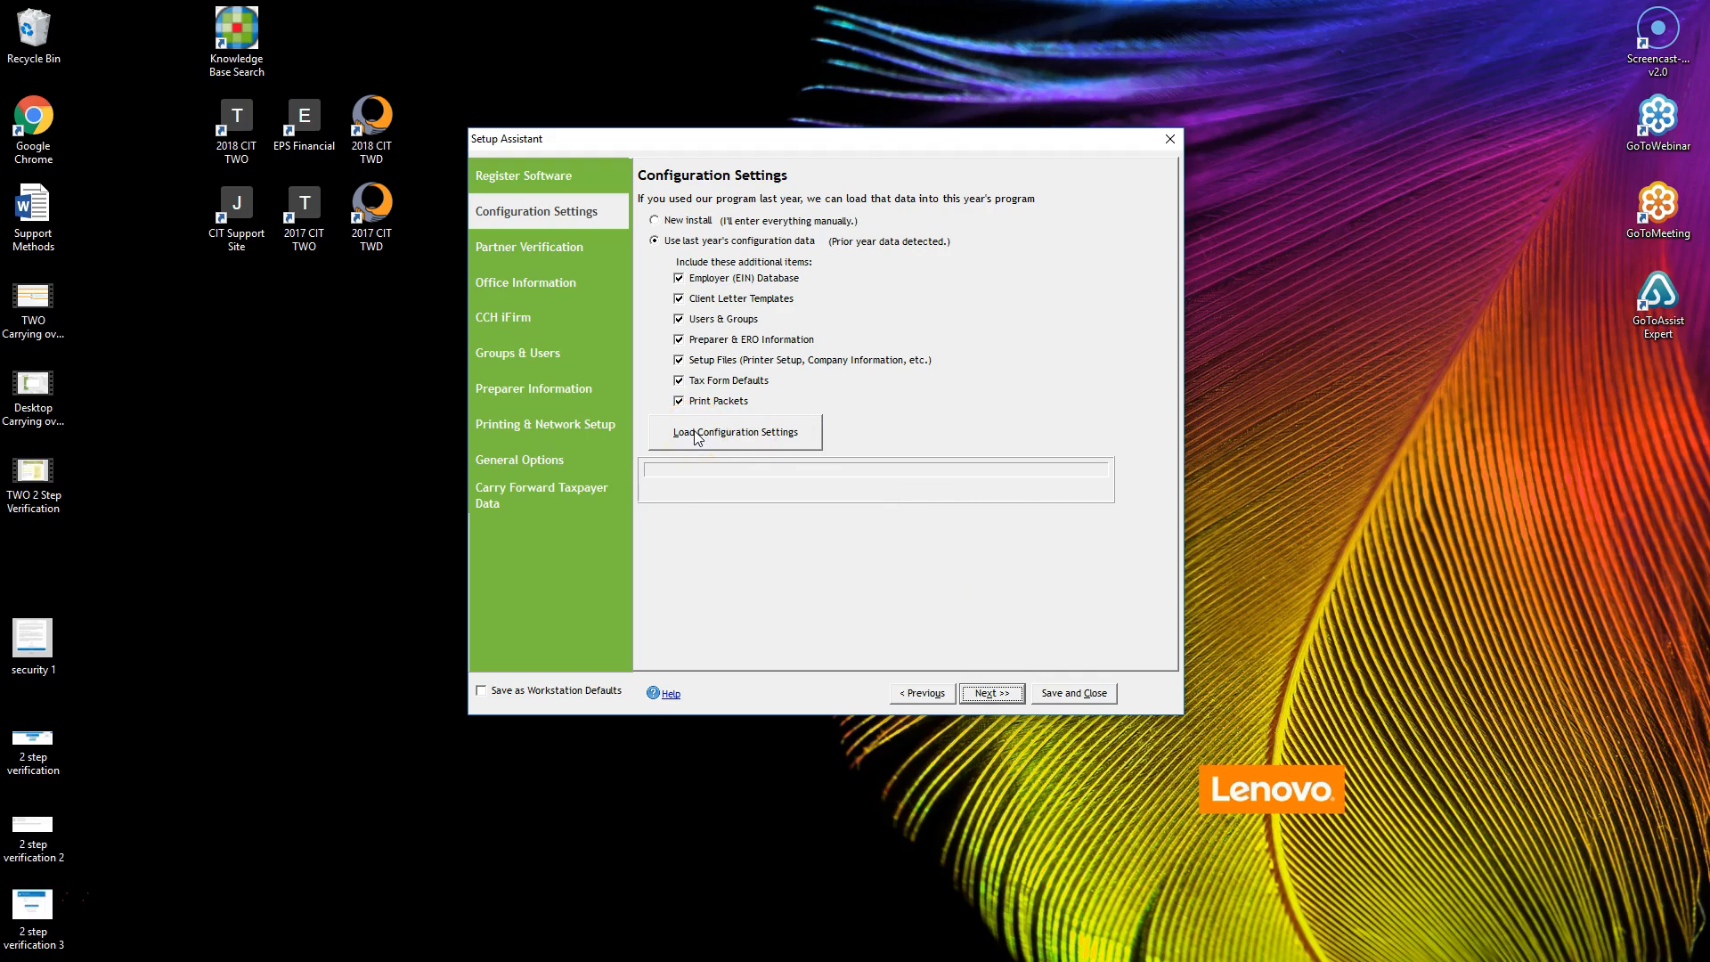
Step: Load last year's configuration settings, confirm overwriting, and advance to Partner Verification
click(734, 432)
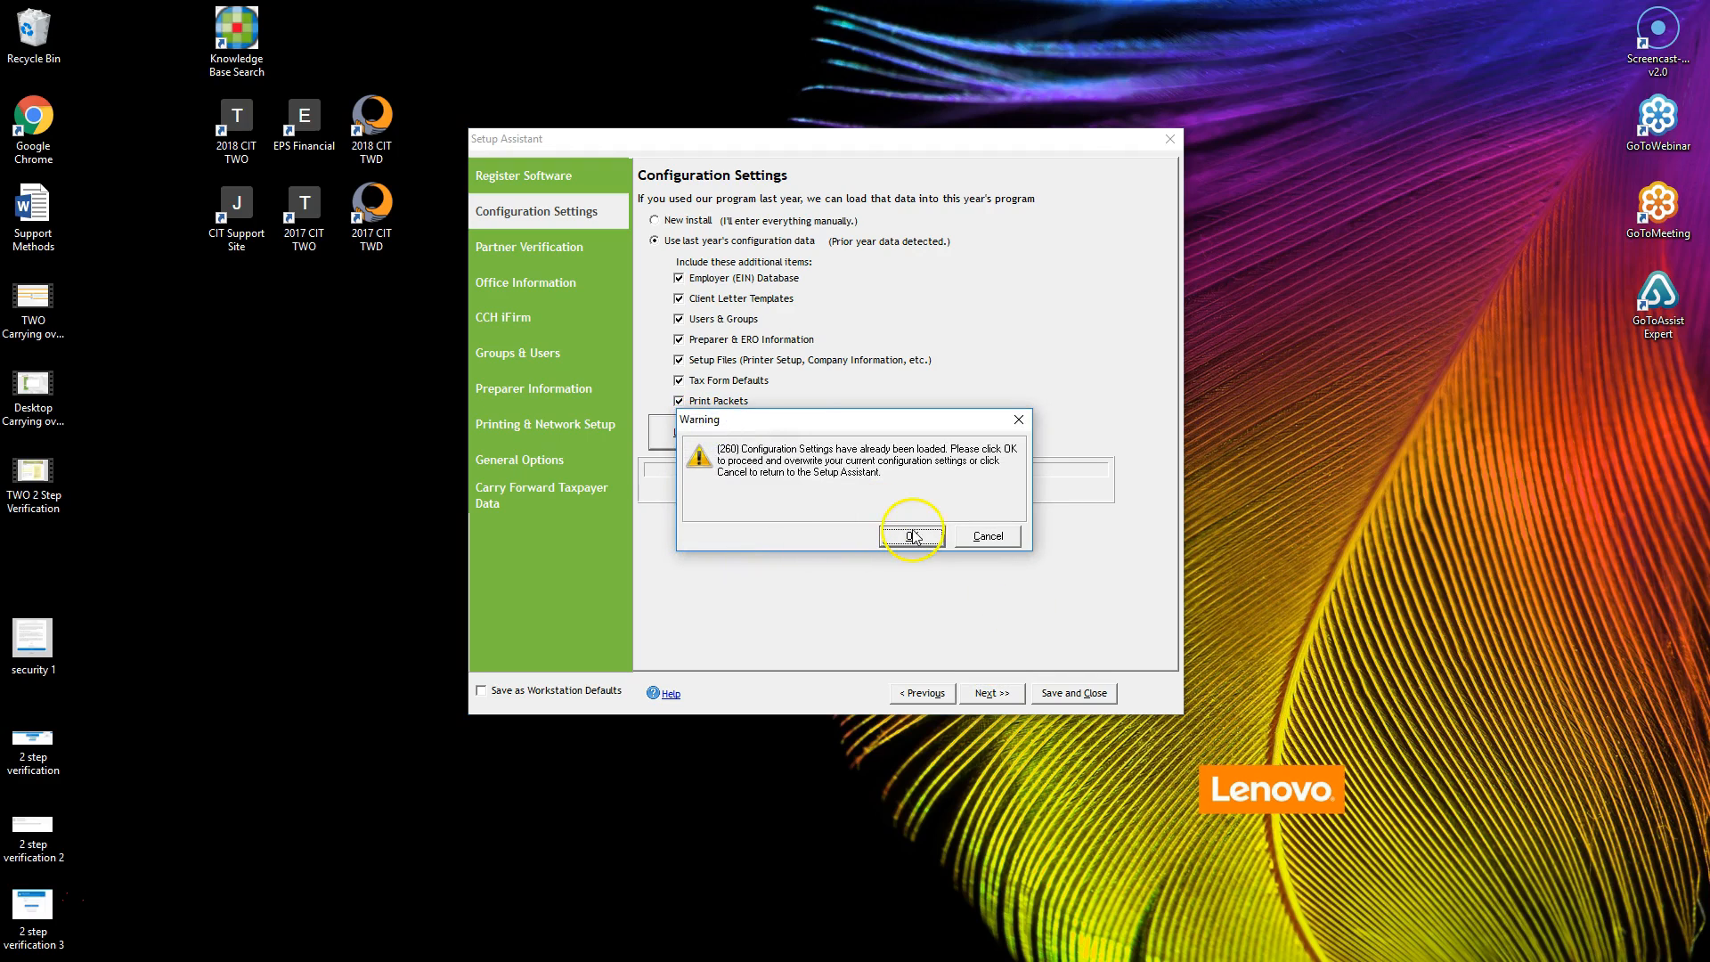
click(910, 535)
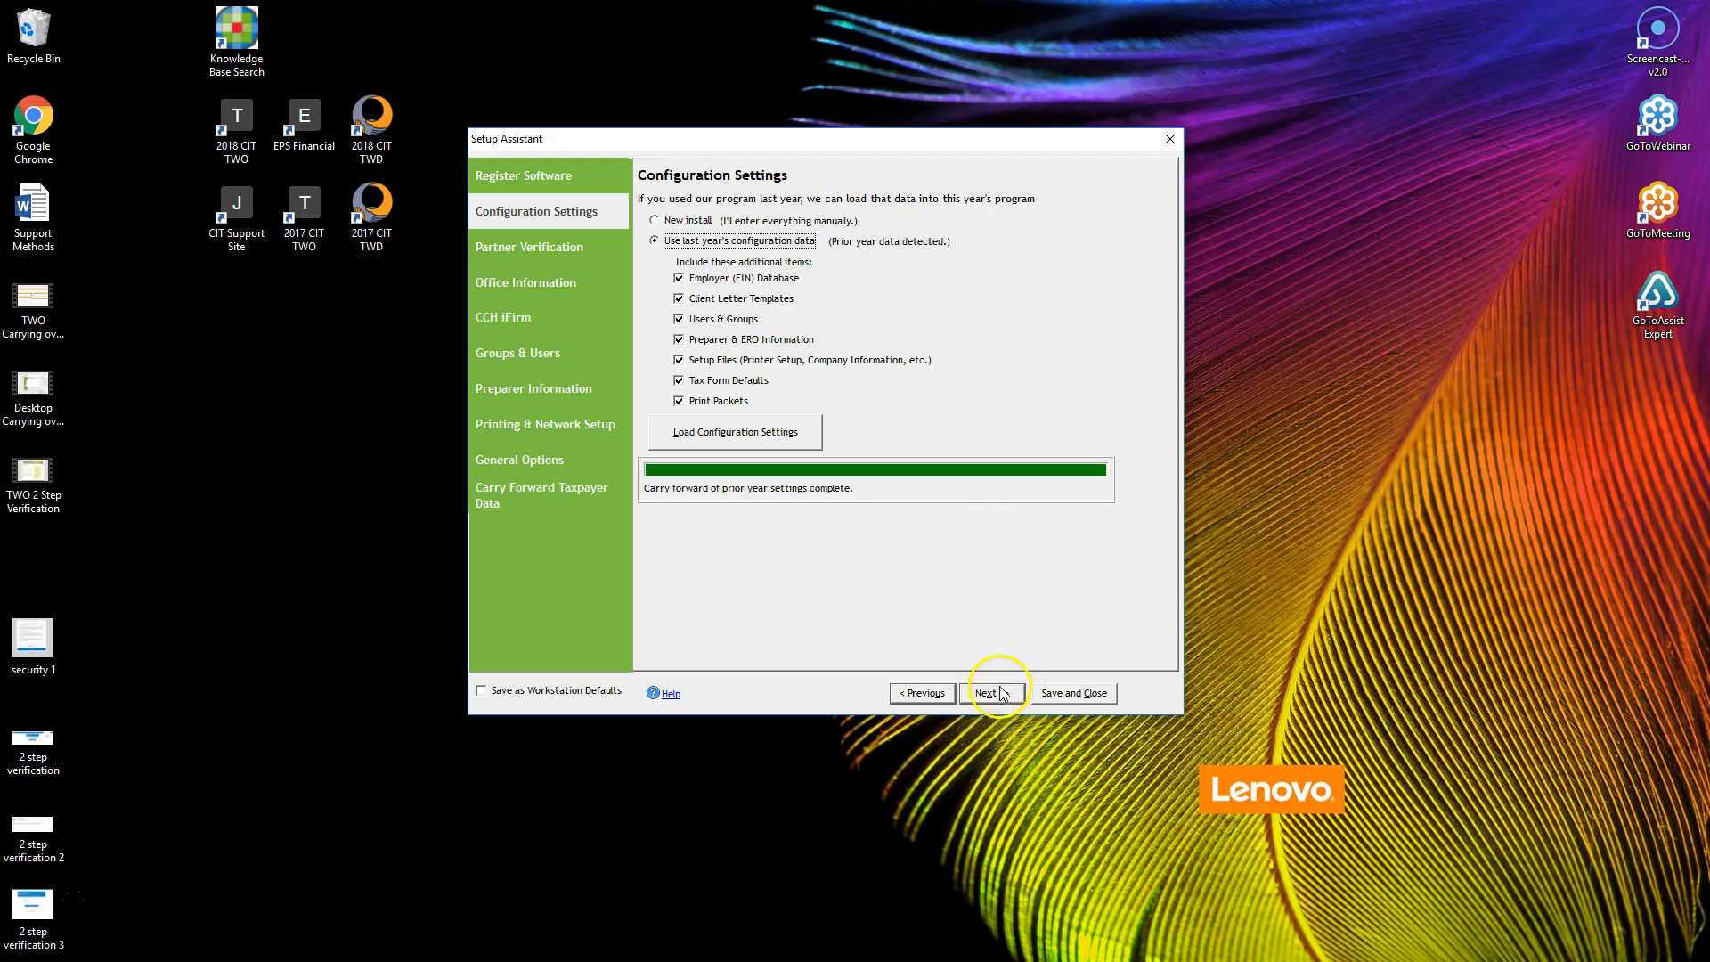
click(984, 693)
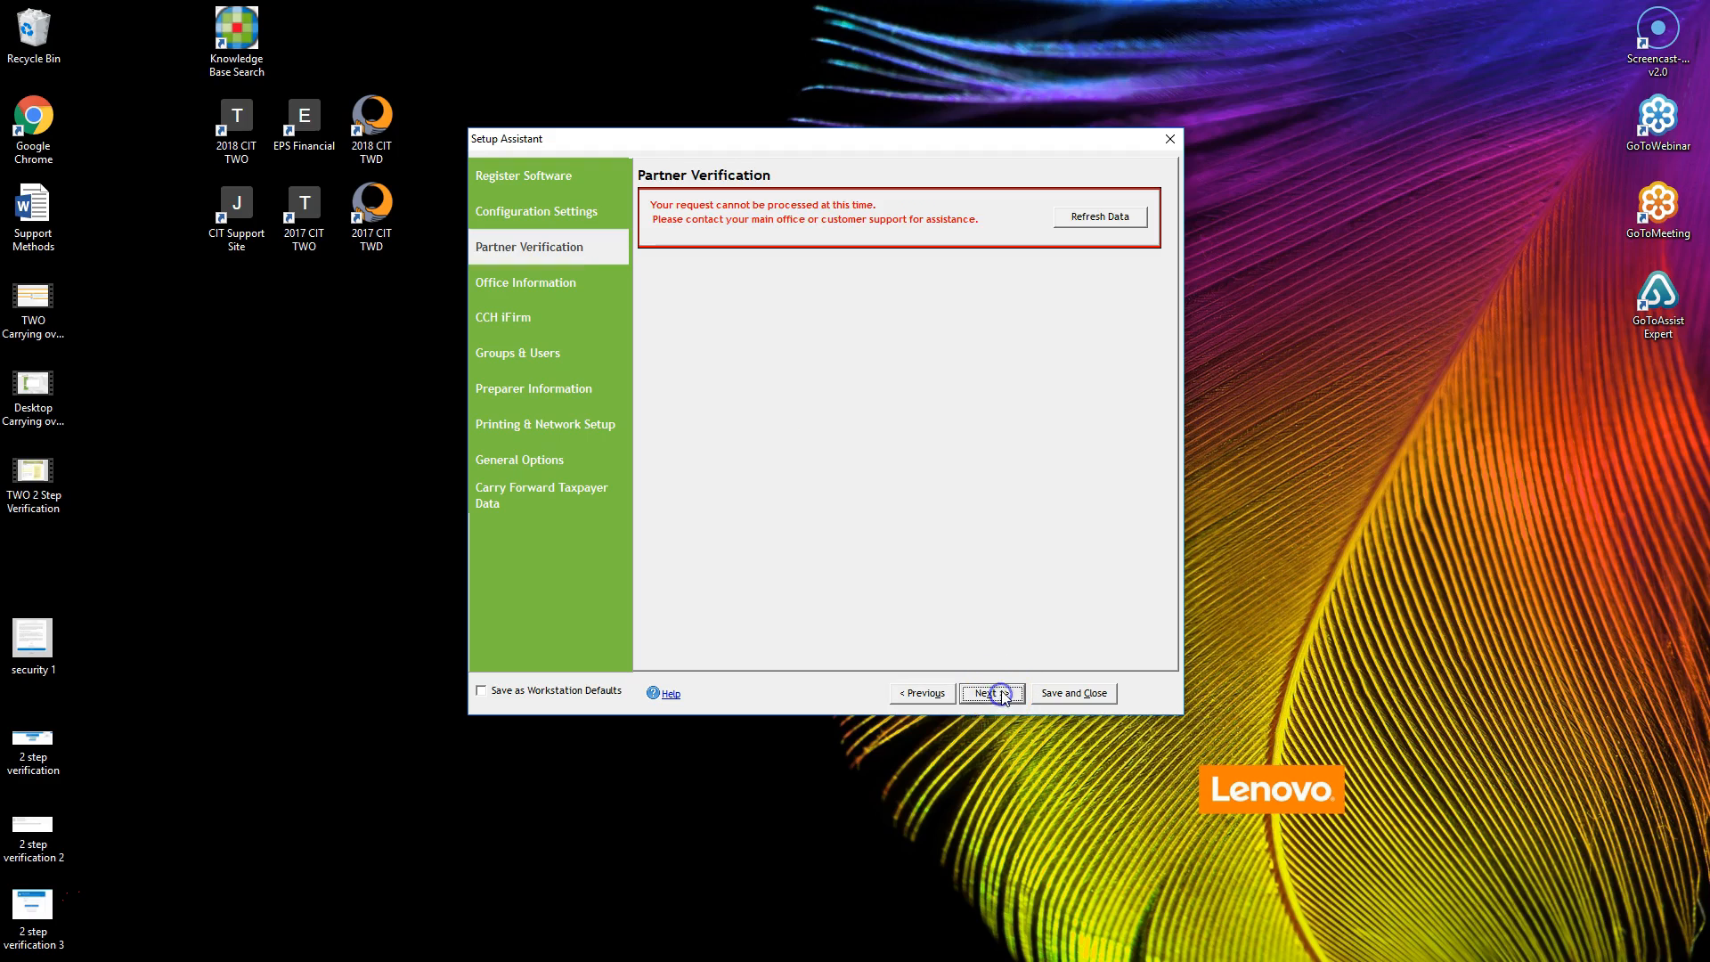
mouse_move(817, 262)
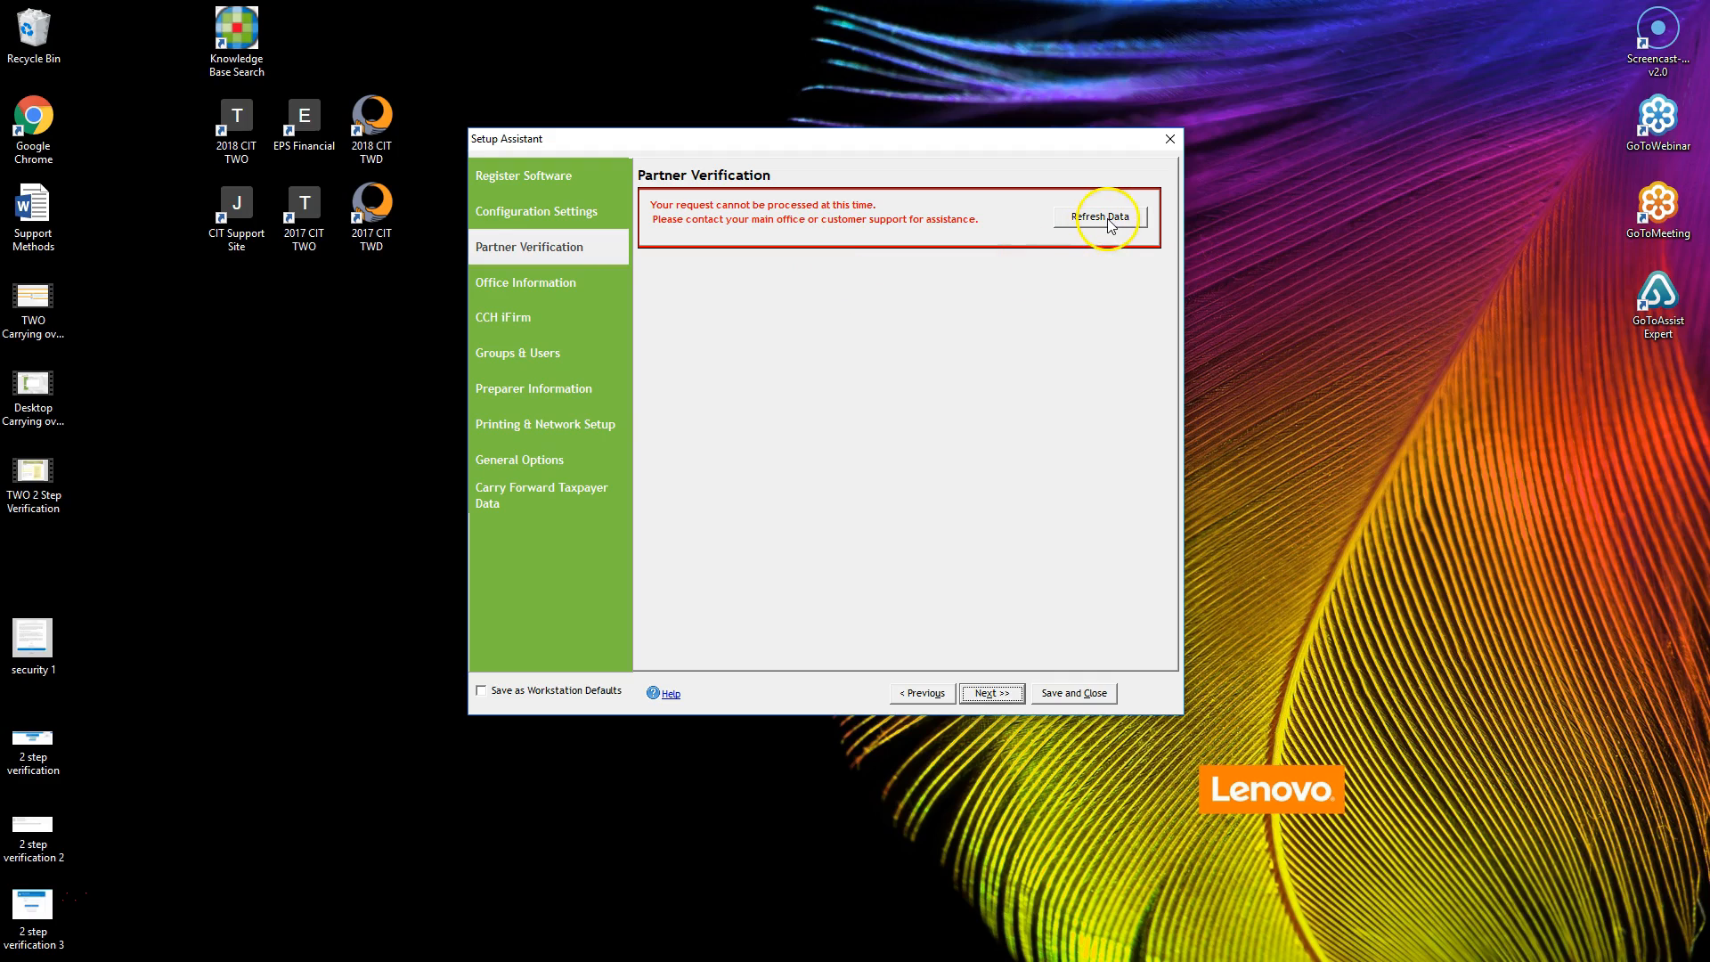
mouse_move(1100, 216)
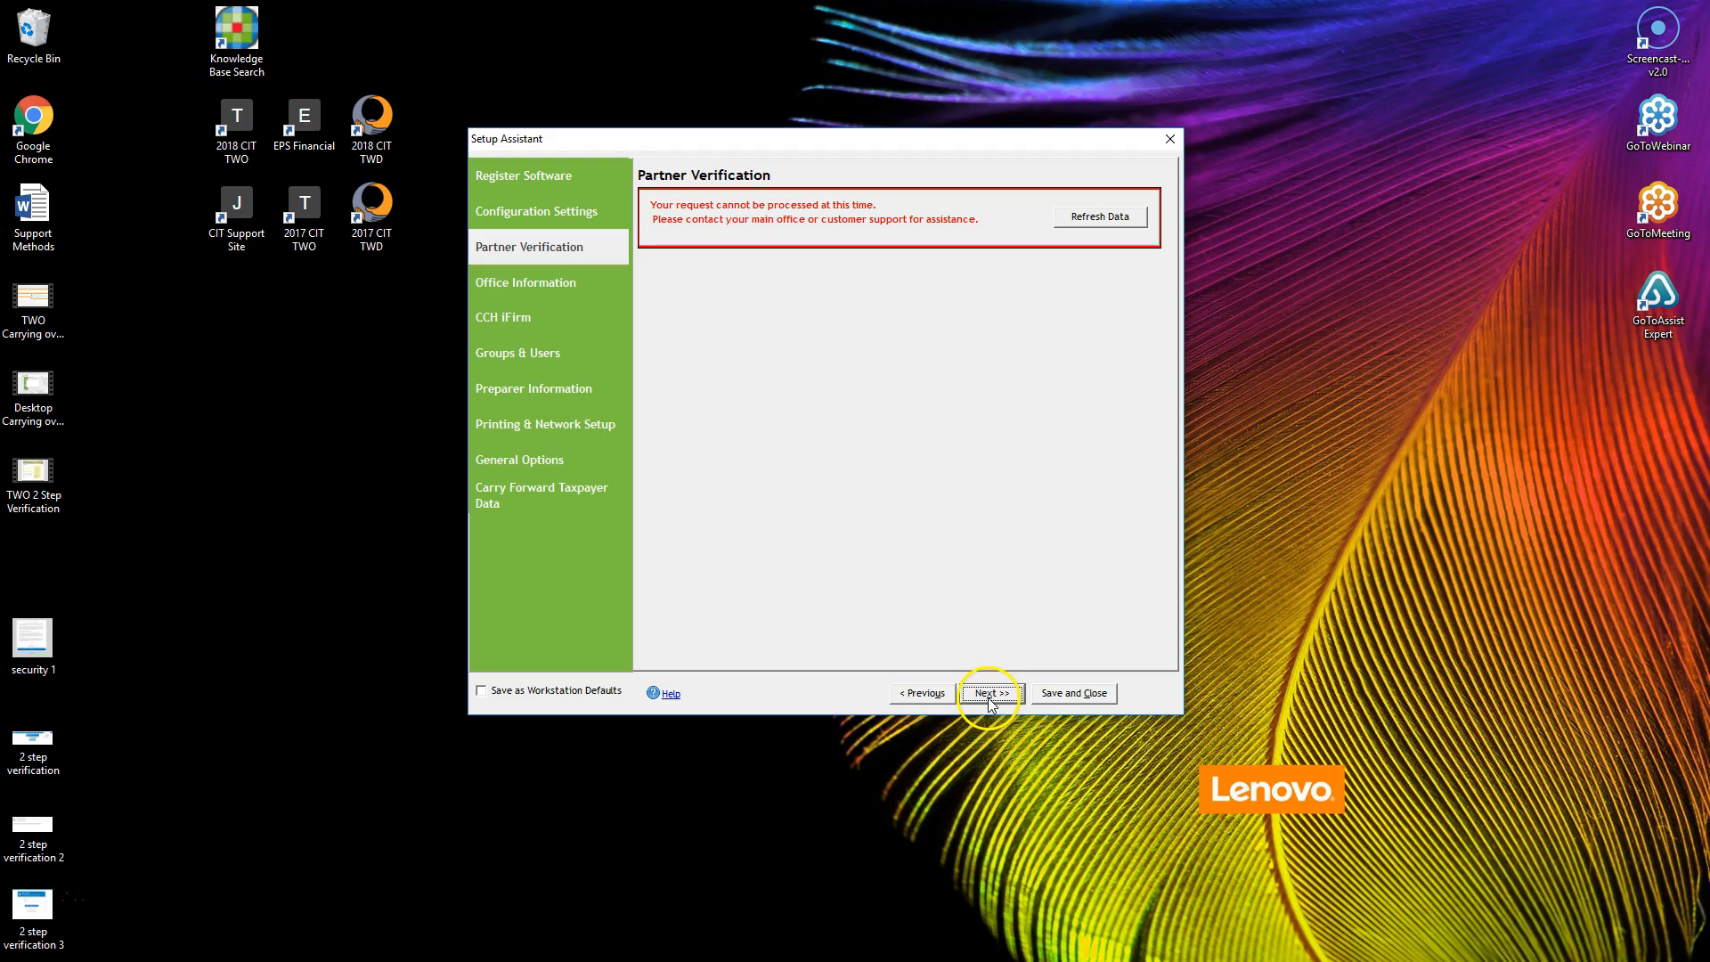
Step: Skip the Partner Verification error and advance to Office Information
click(988, 694)
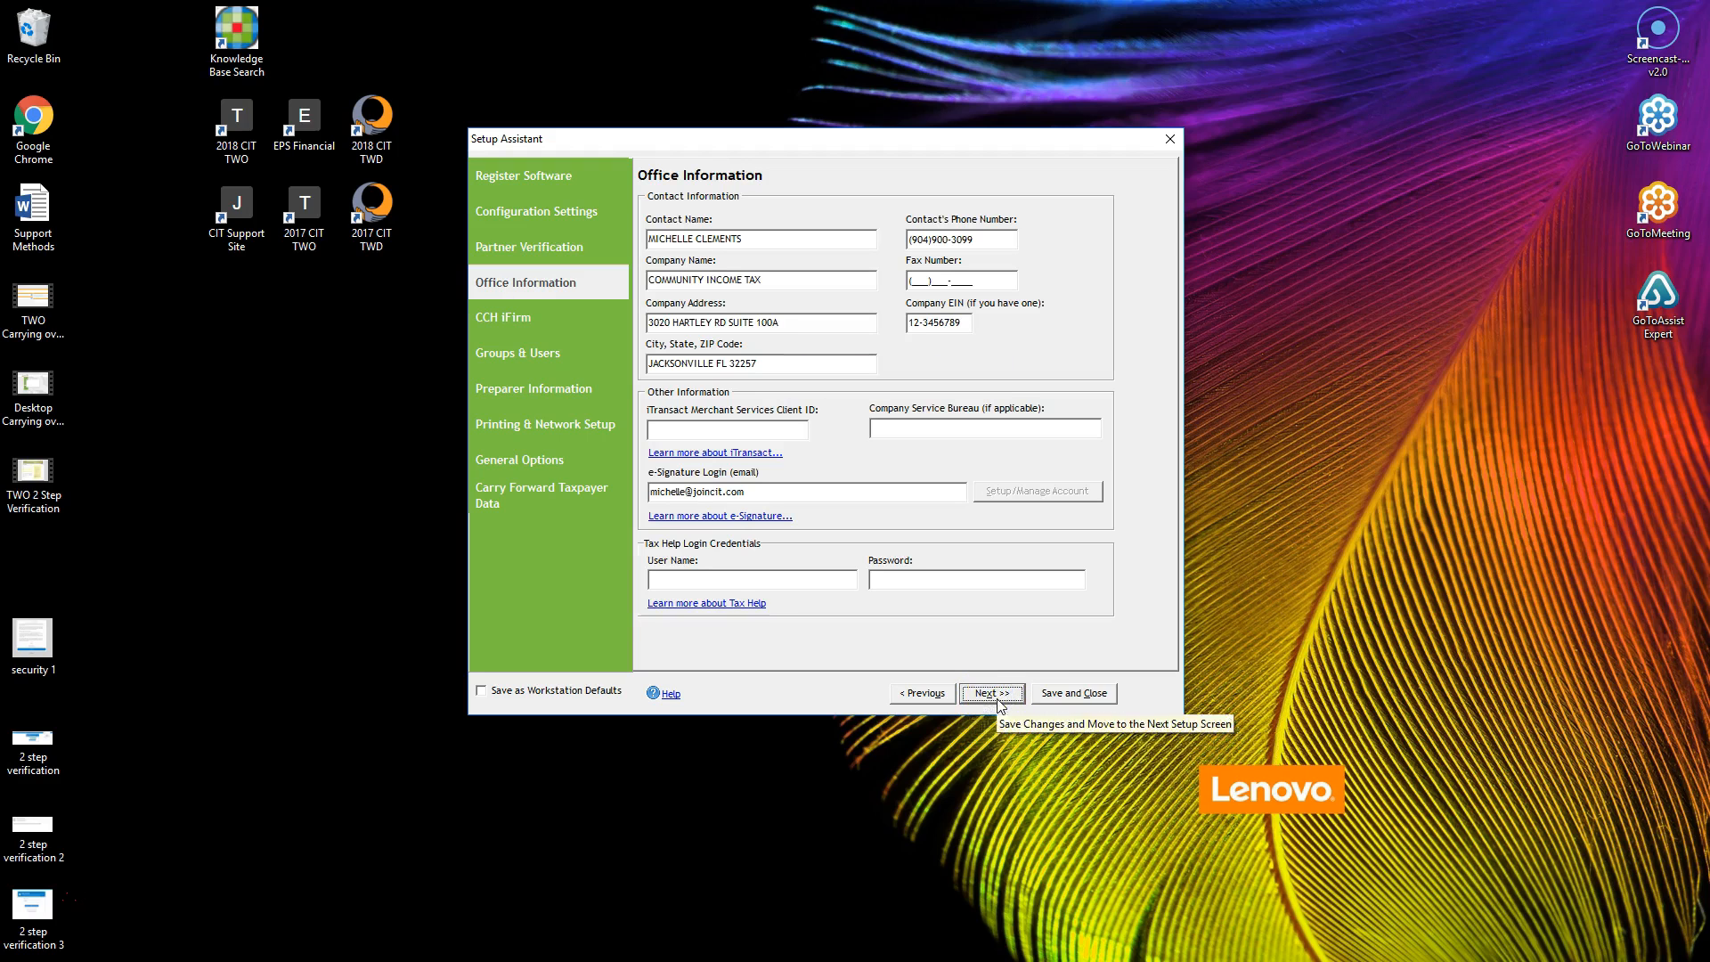
mouse_move(989, 423)
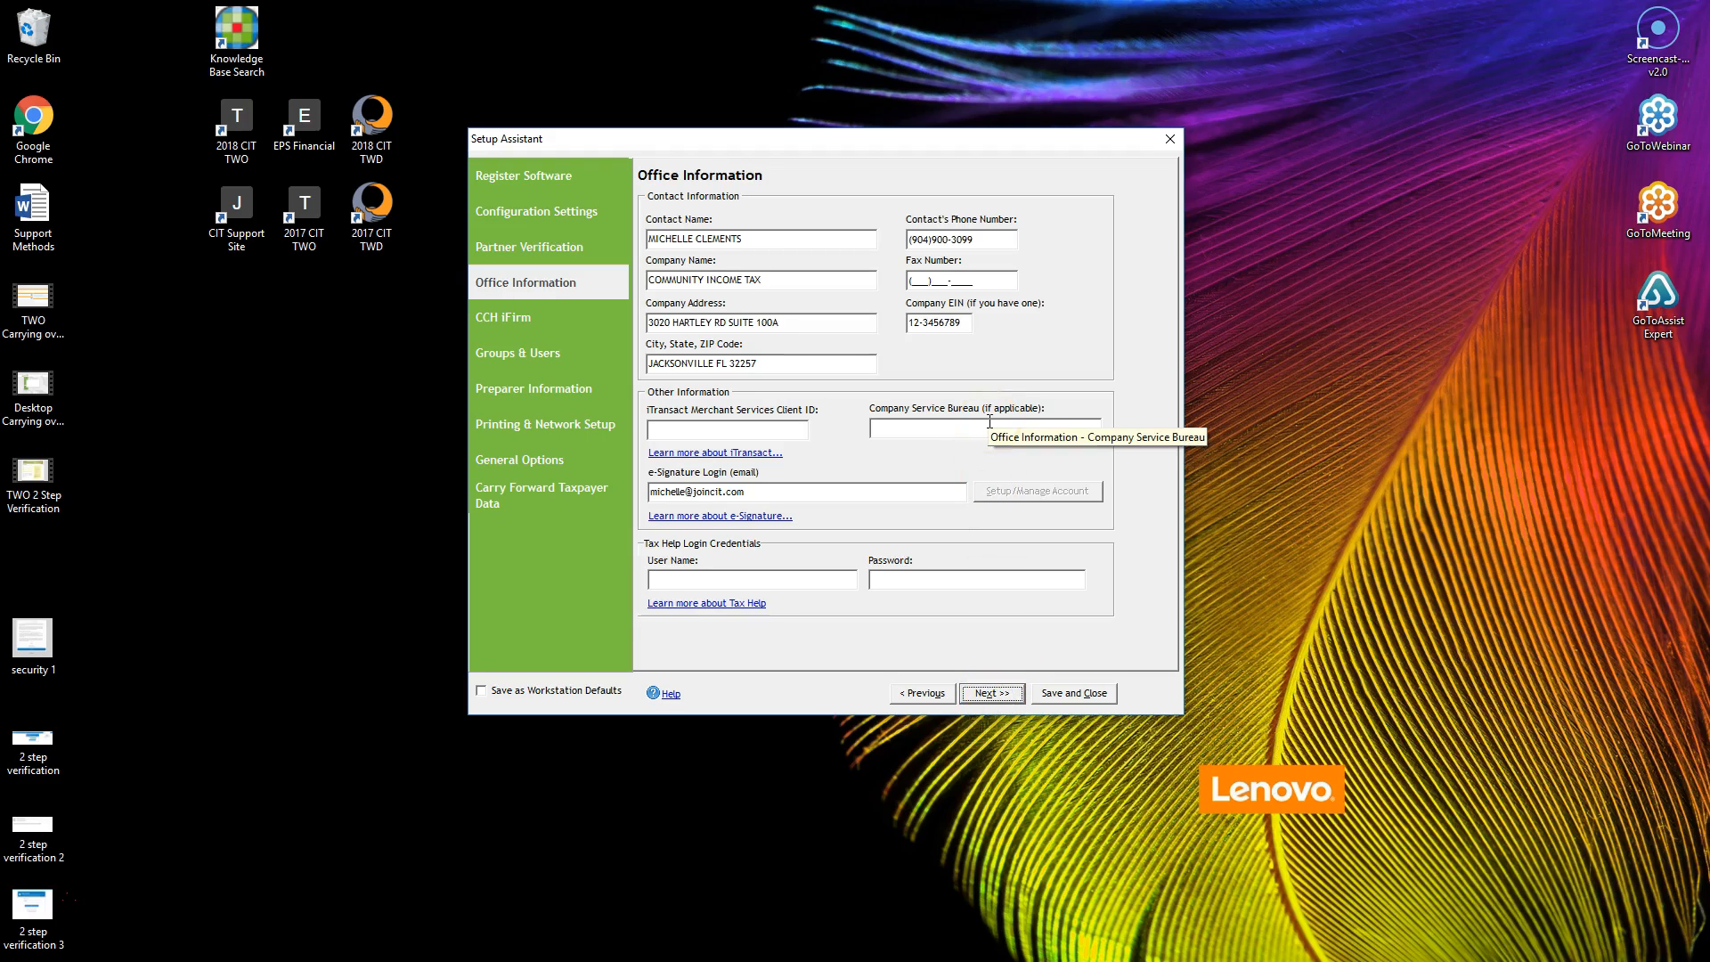
mouse_move(987, 427)
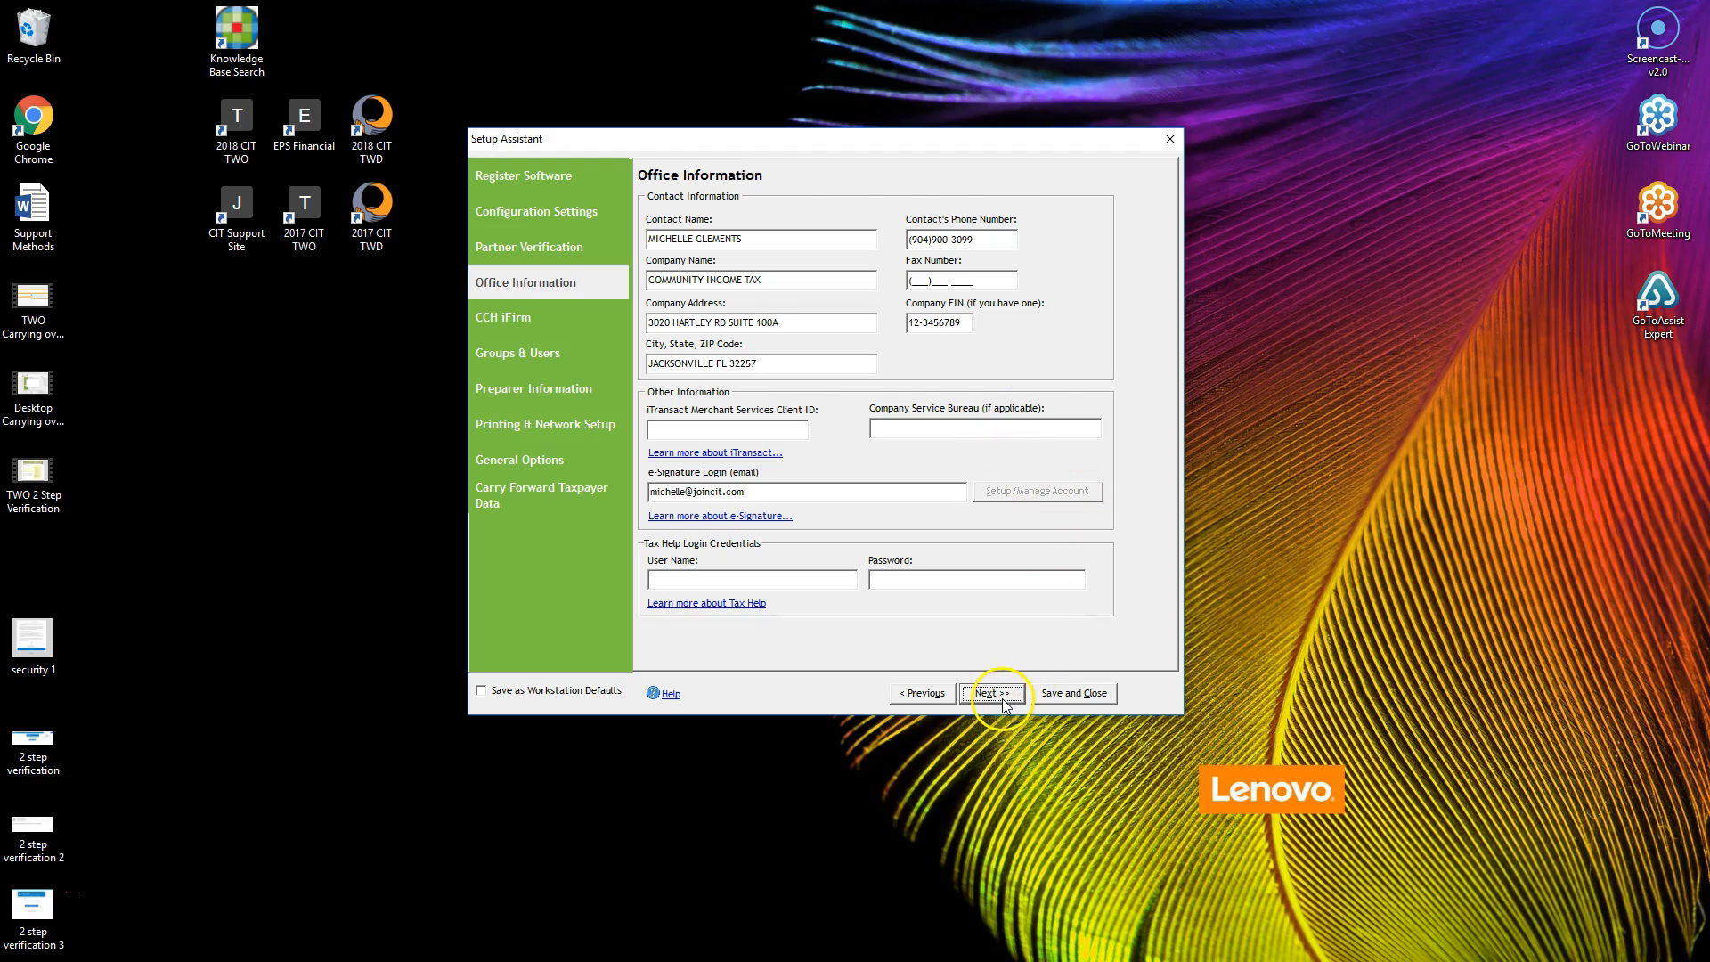
Step: Accept the carried-forward office contact details and advance to CCH iFirm
click(990, 693)
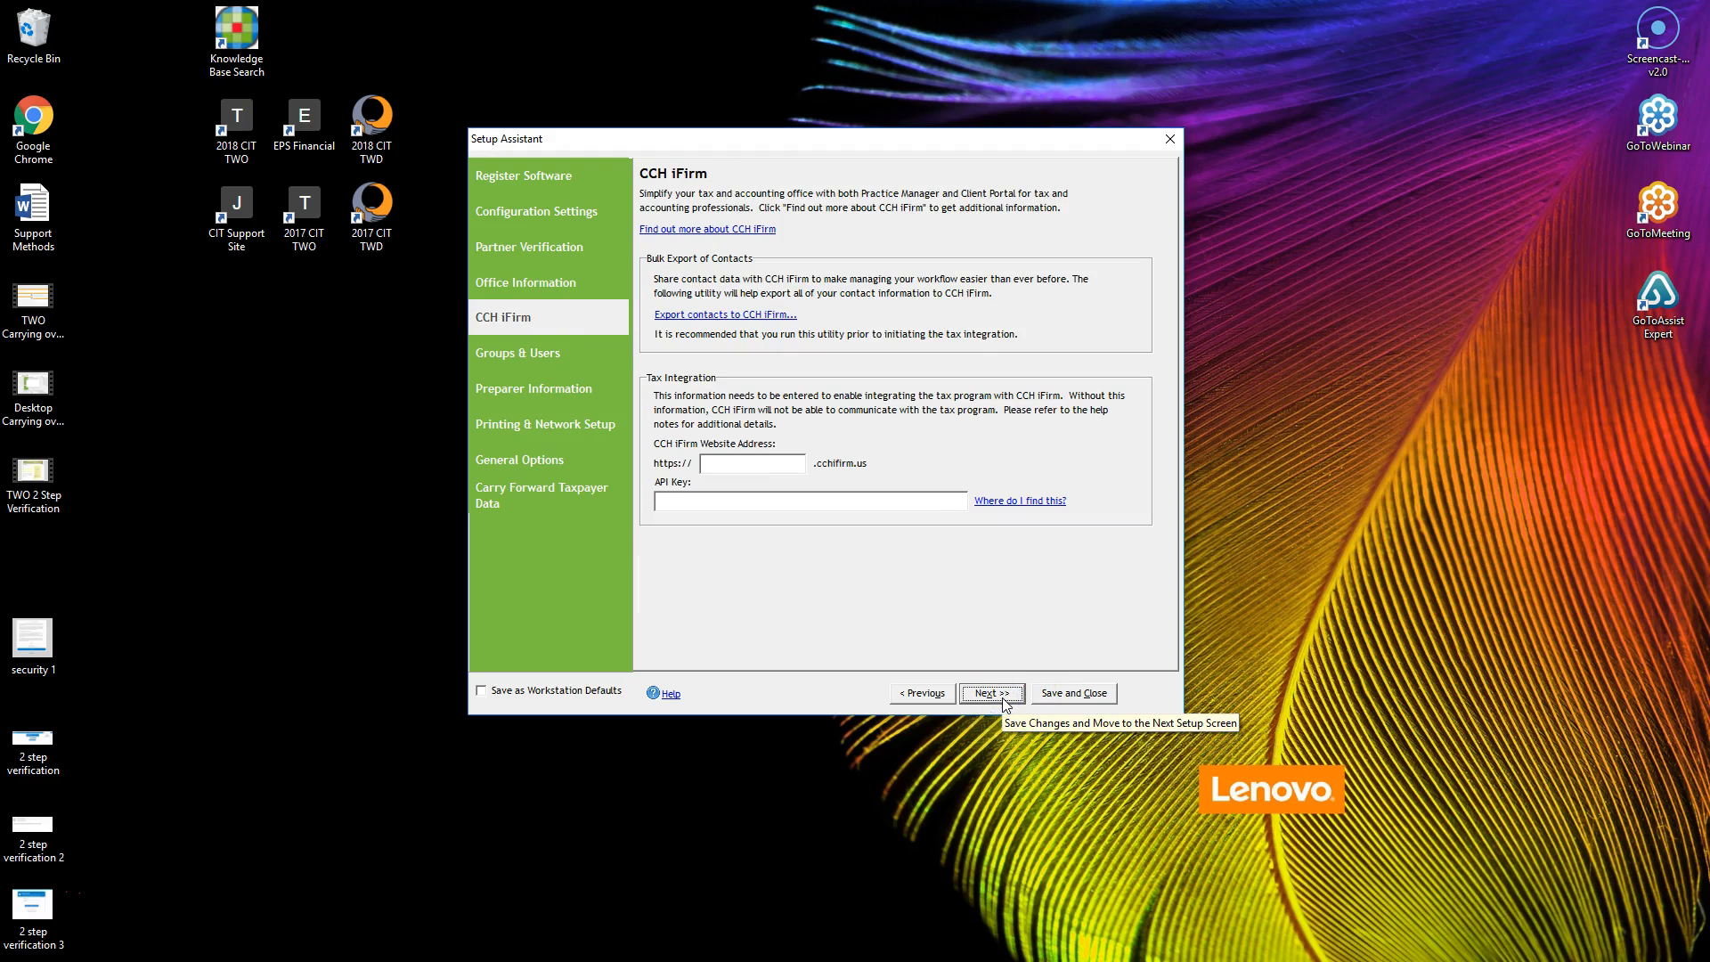
Step: Skip the empty CCH iFirm fields and advance to Groups & Users
click(988, 693)
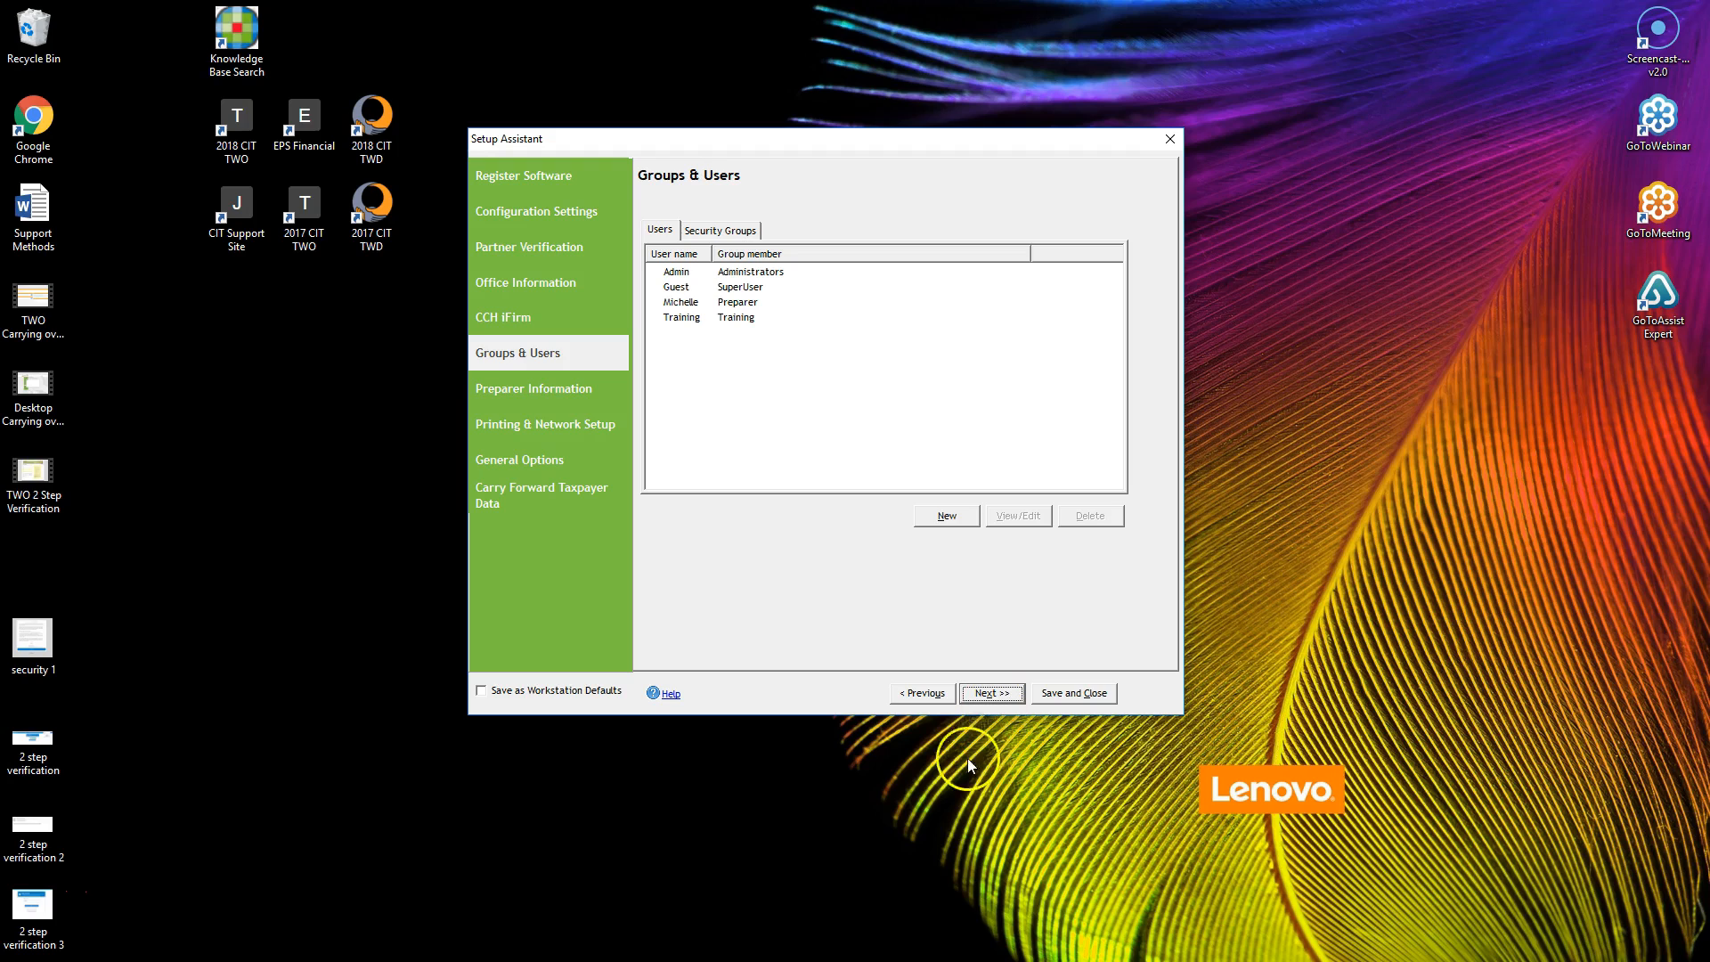
click(719, 230)
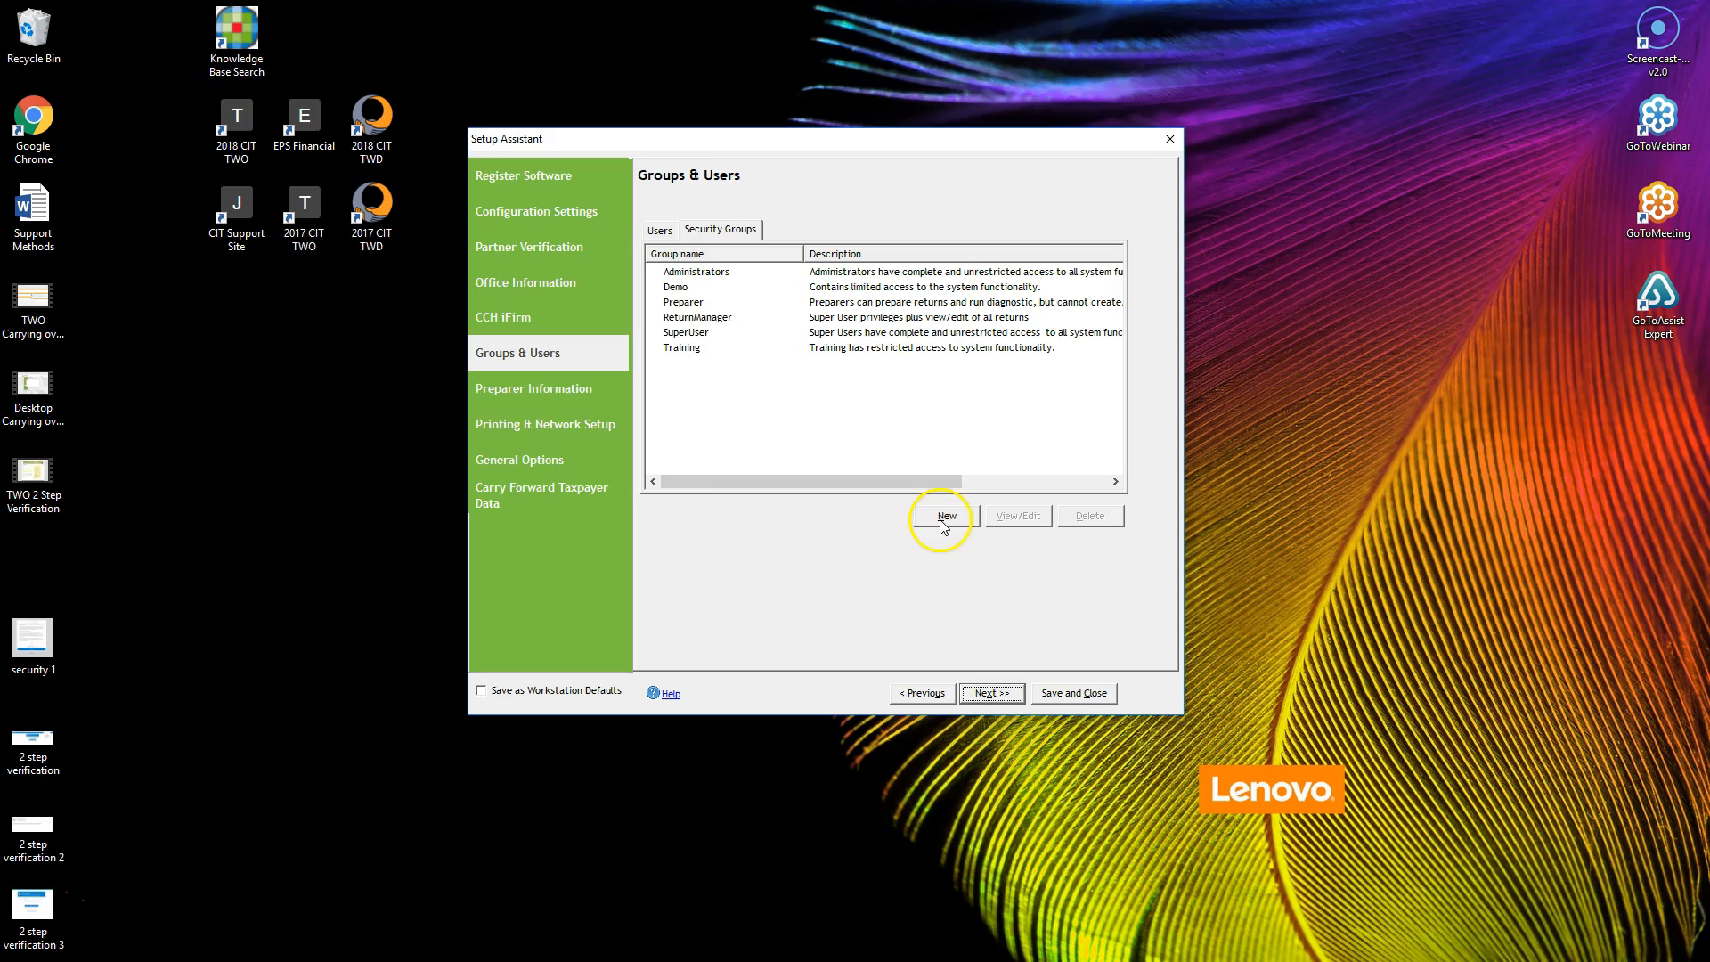
click(944, 514)
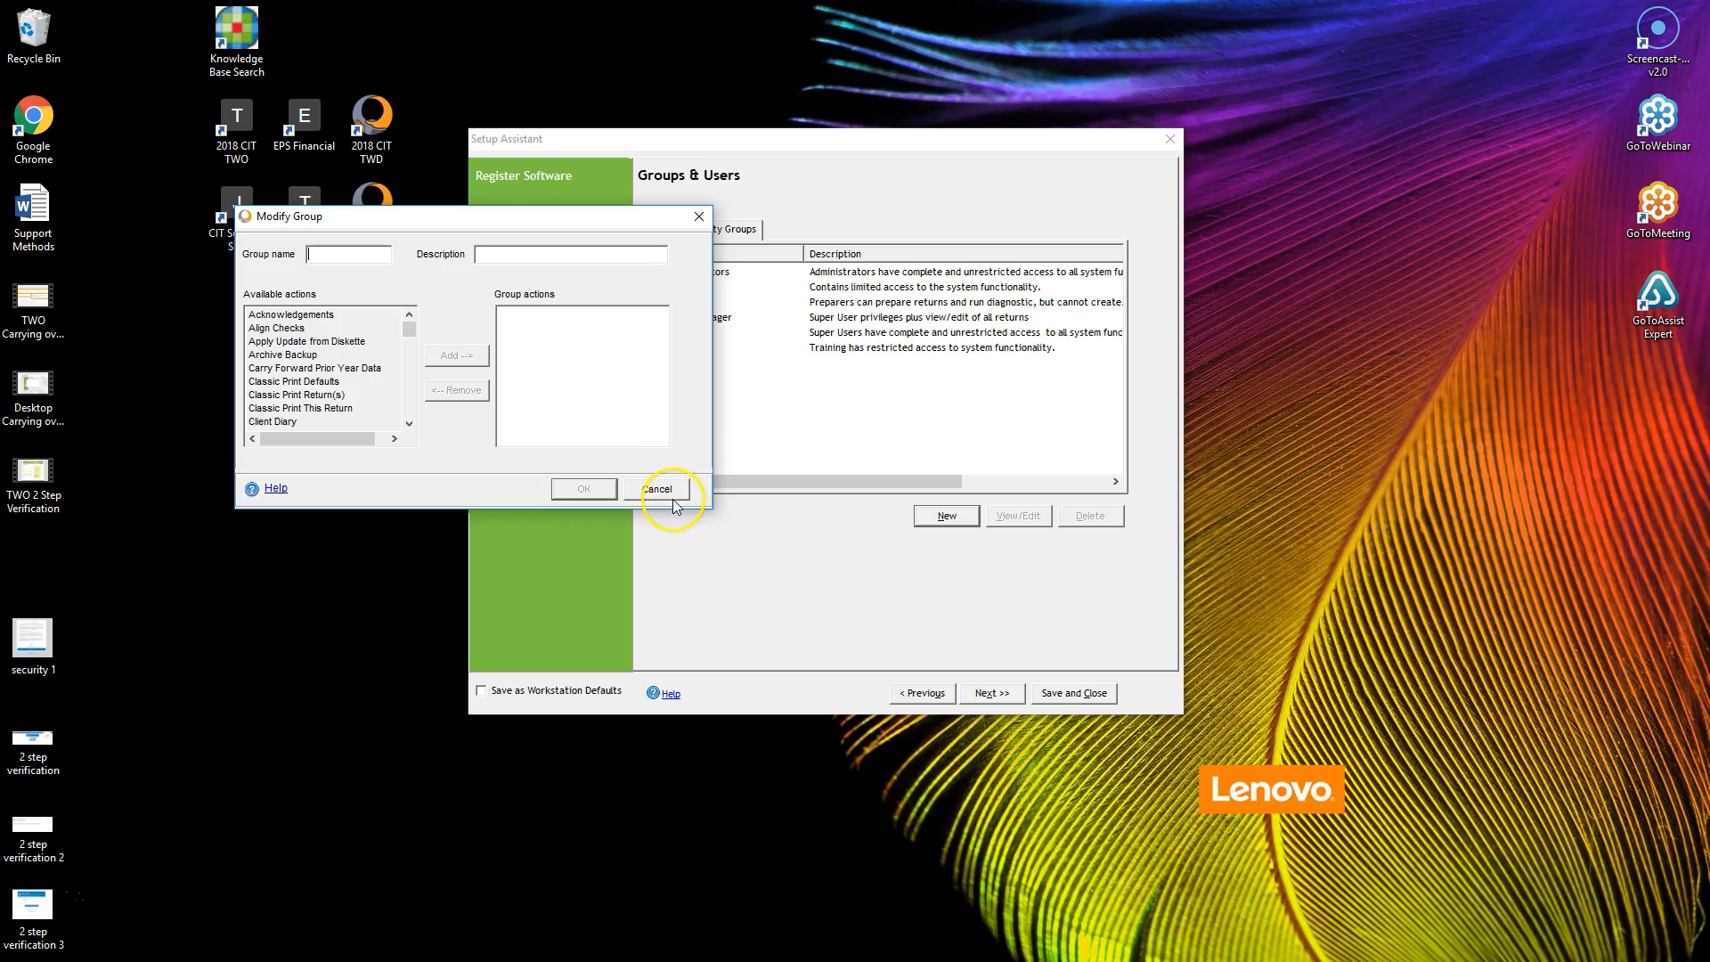
click(655, 487)
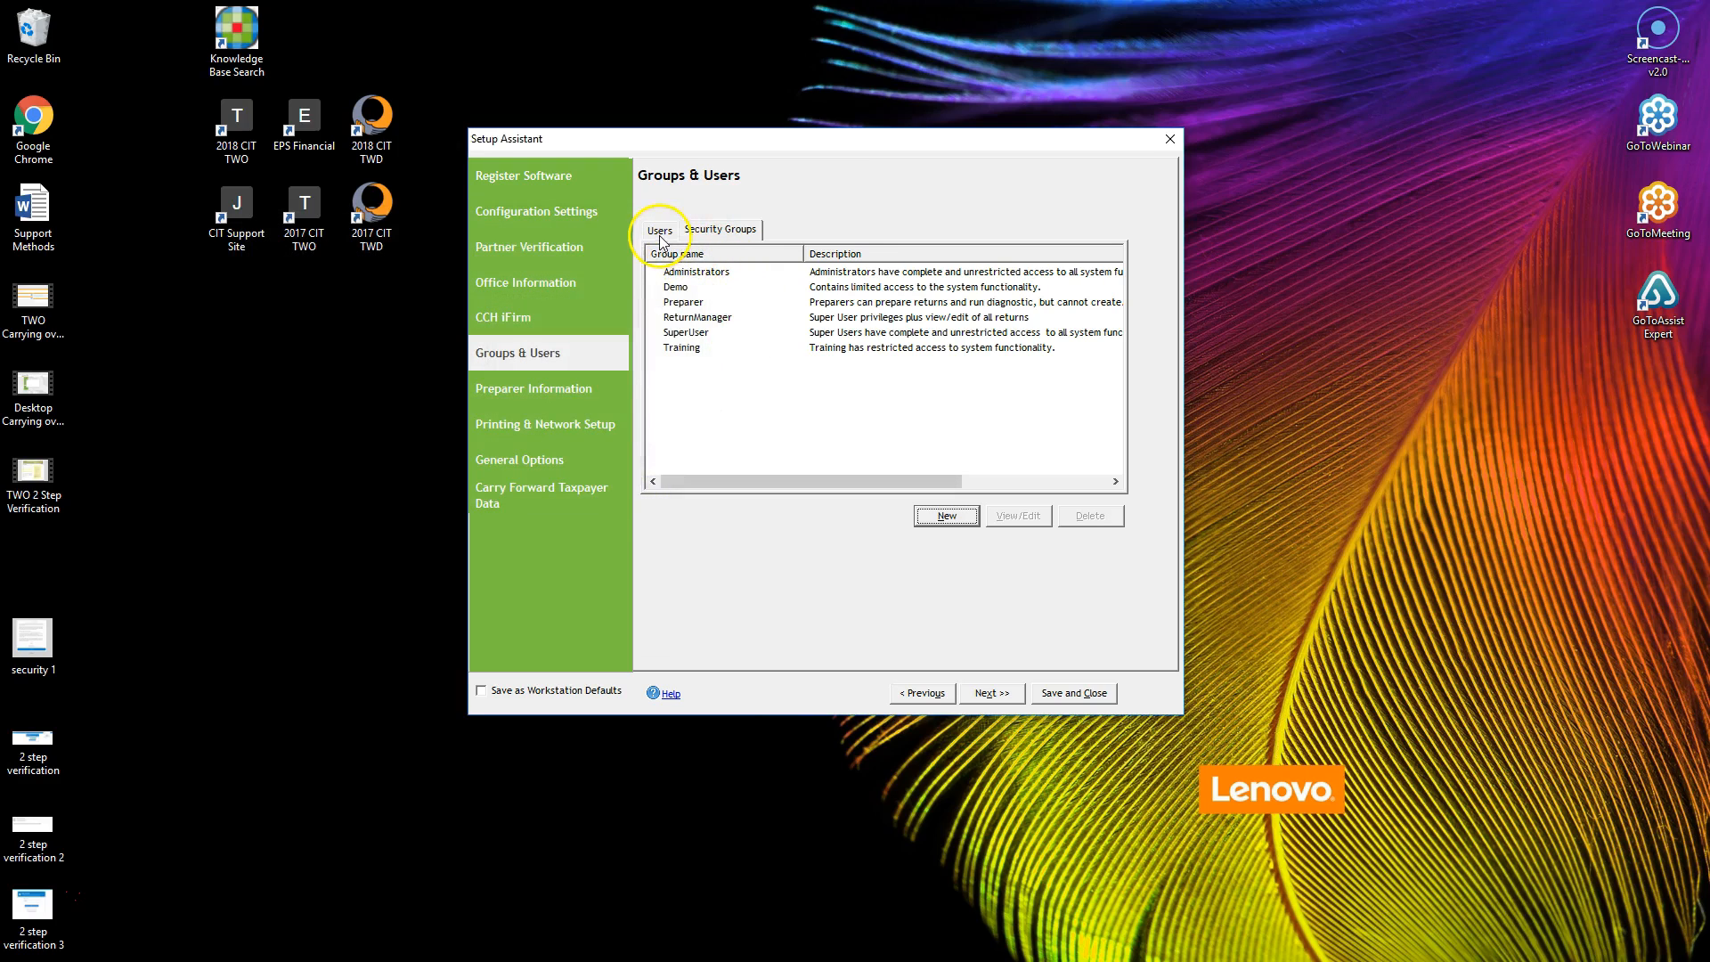
click(659, 229)
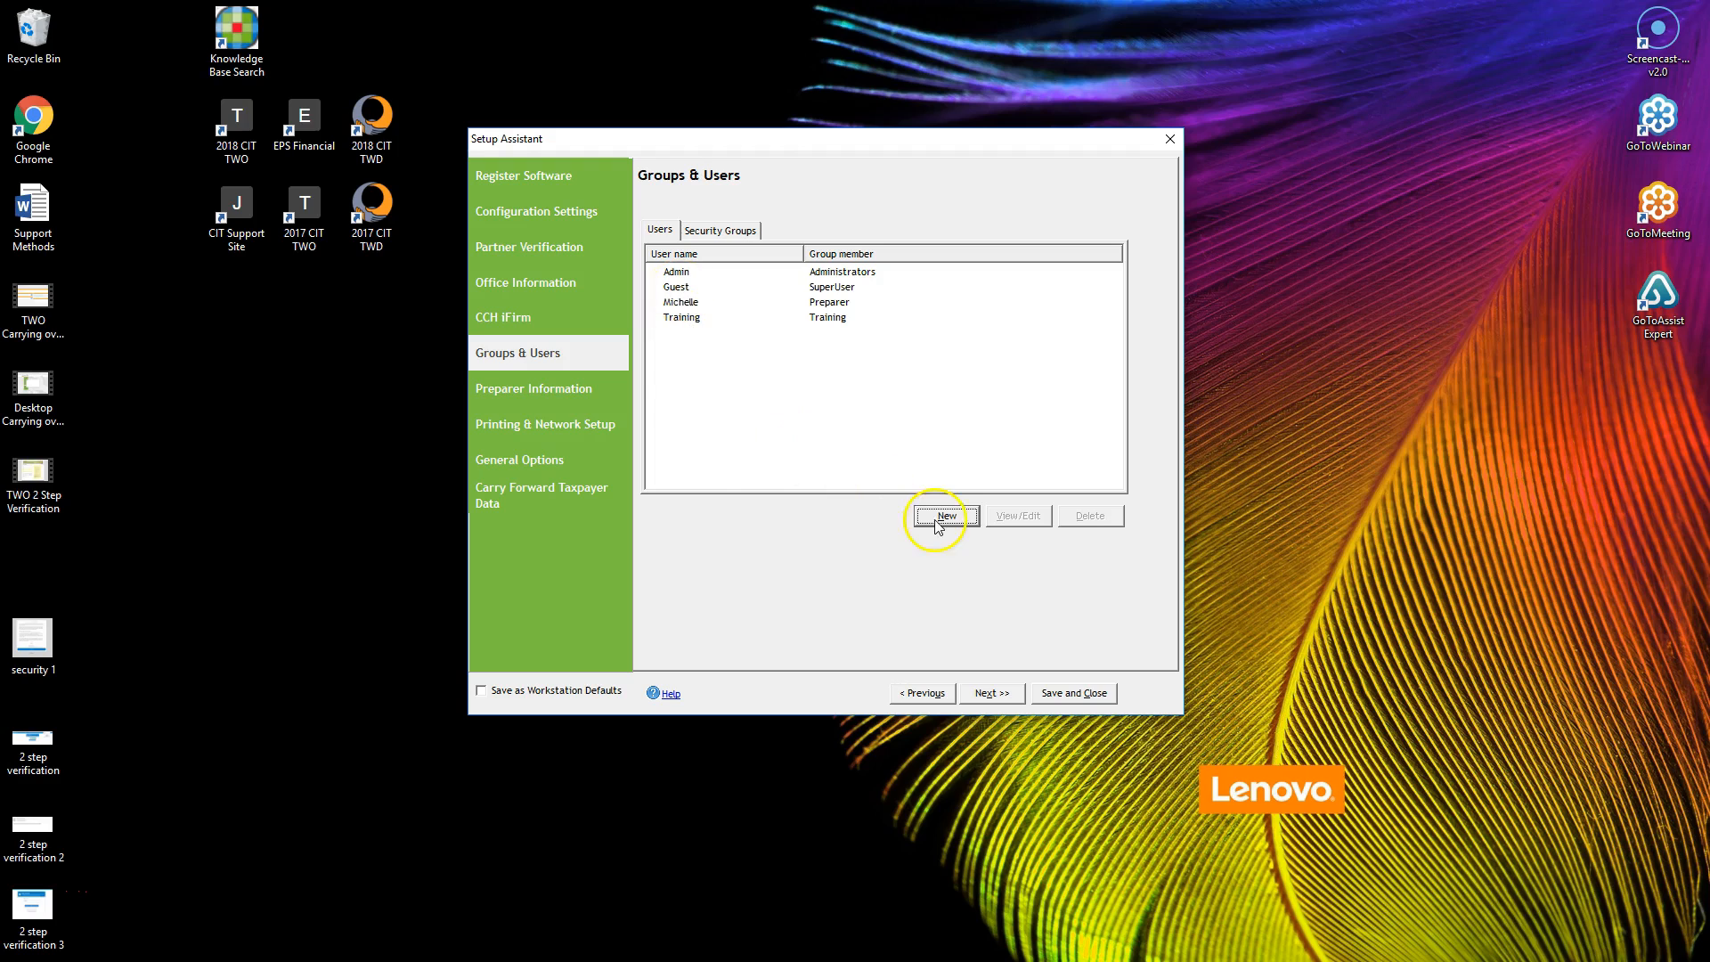
click(944, 515)
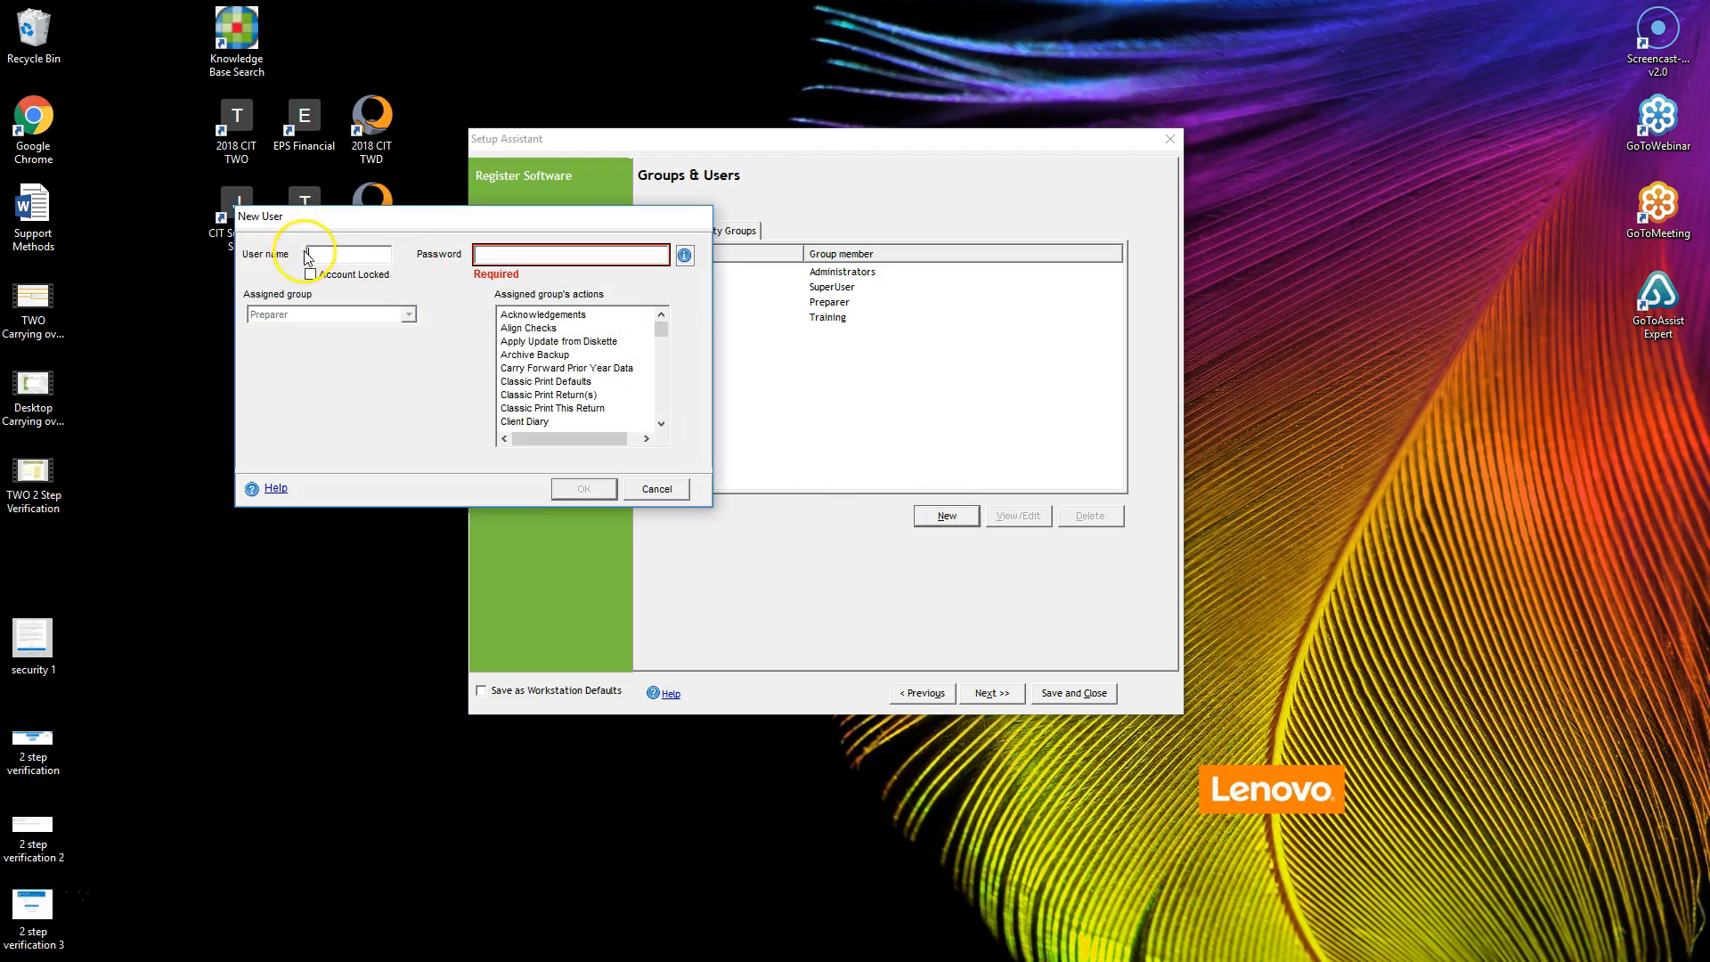
mouse_move(311, 307)
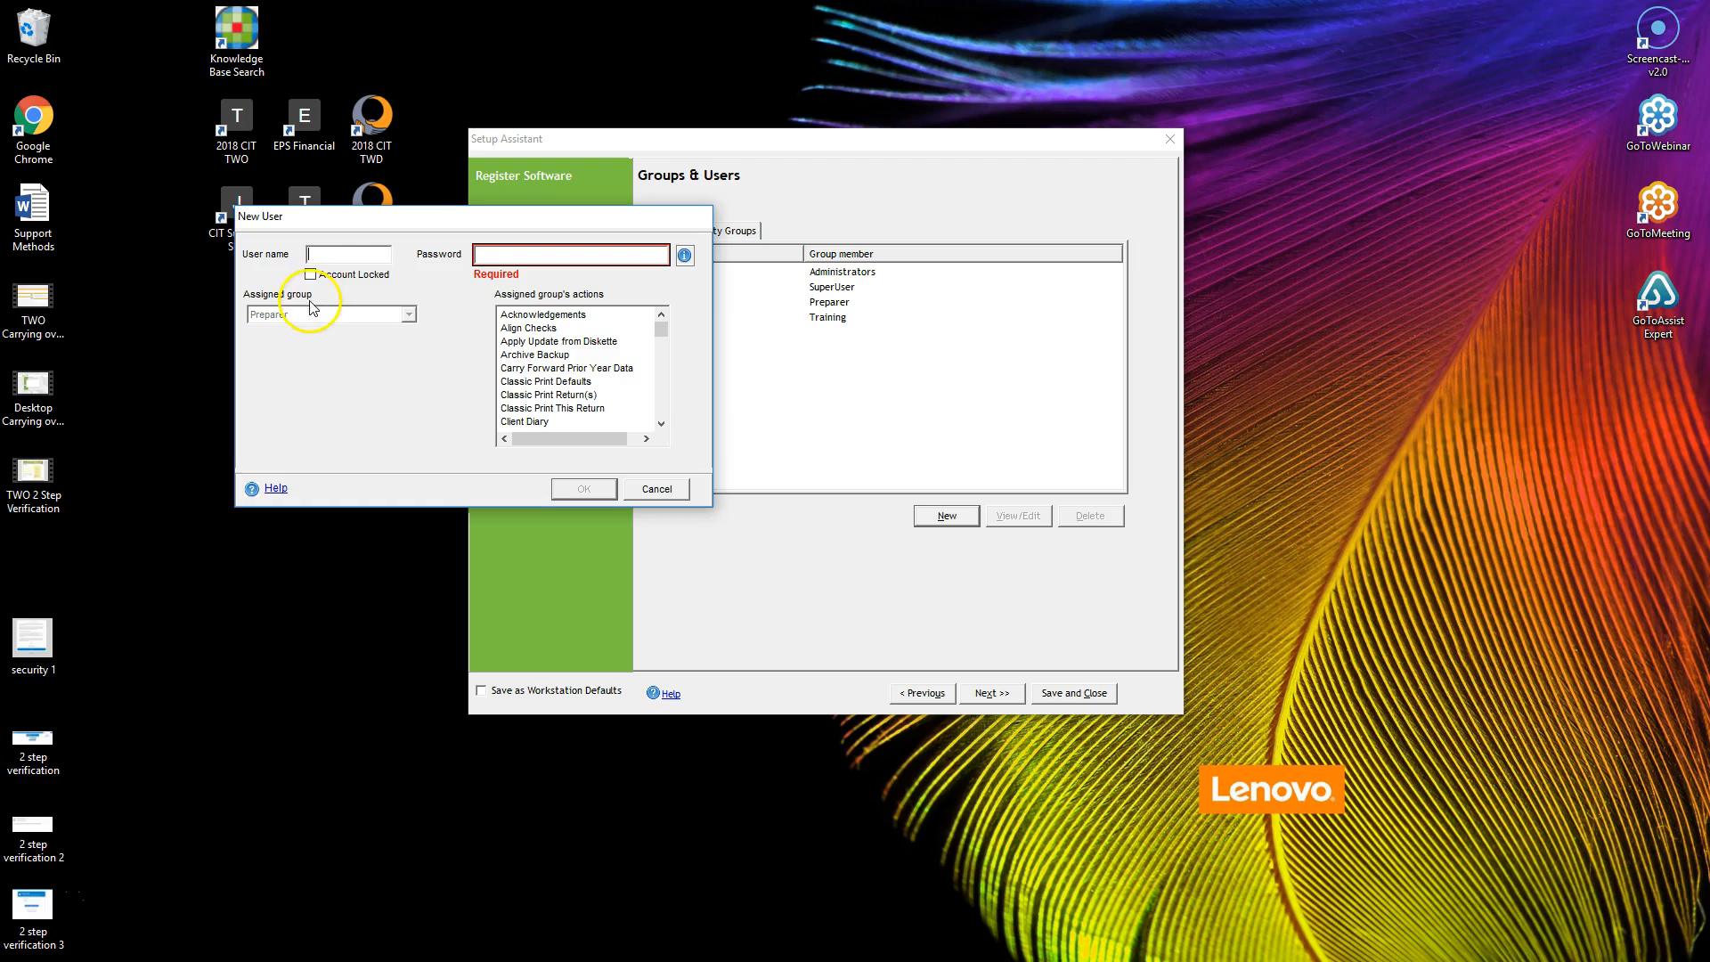
mouse_move(562, 456)
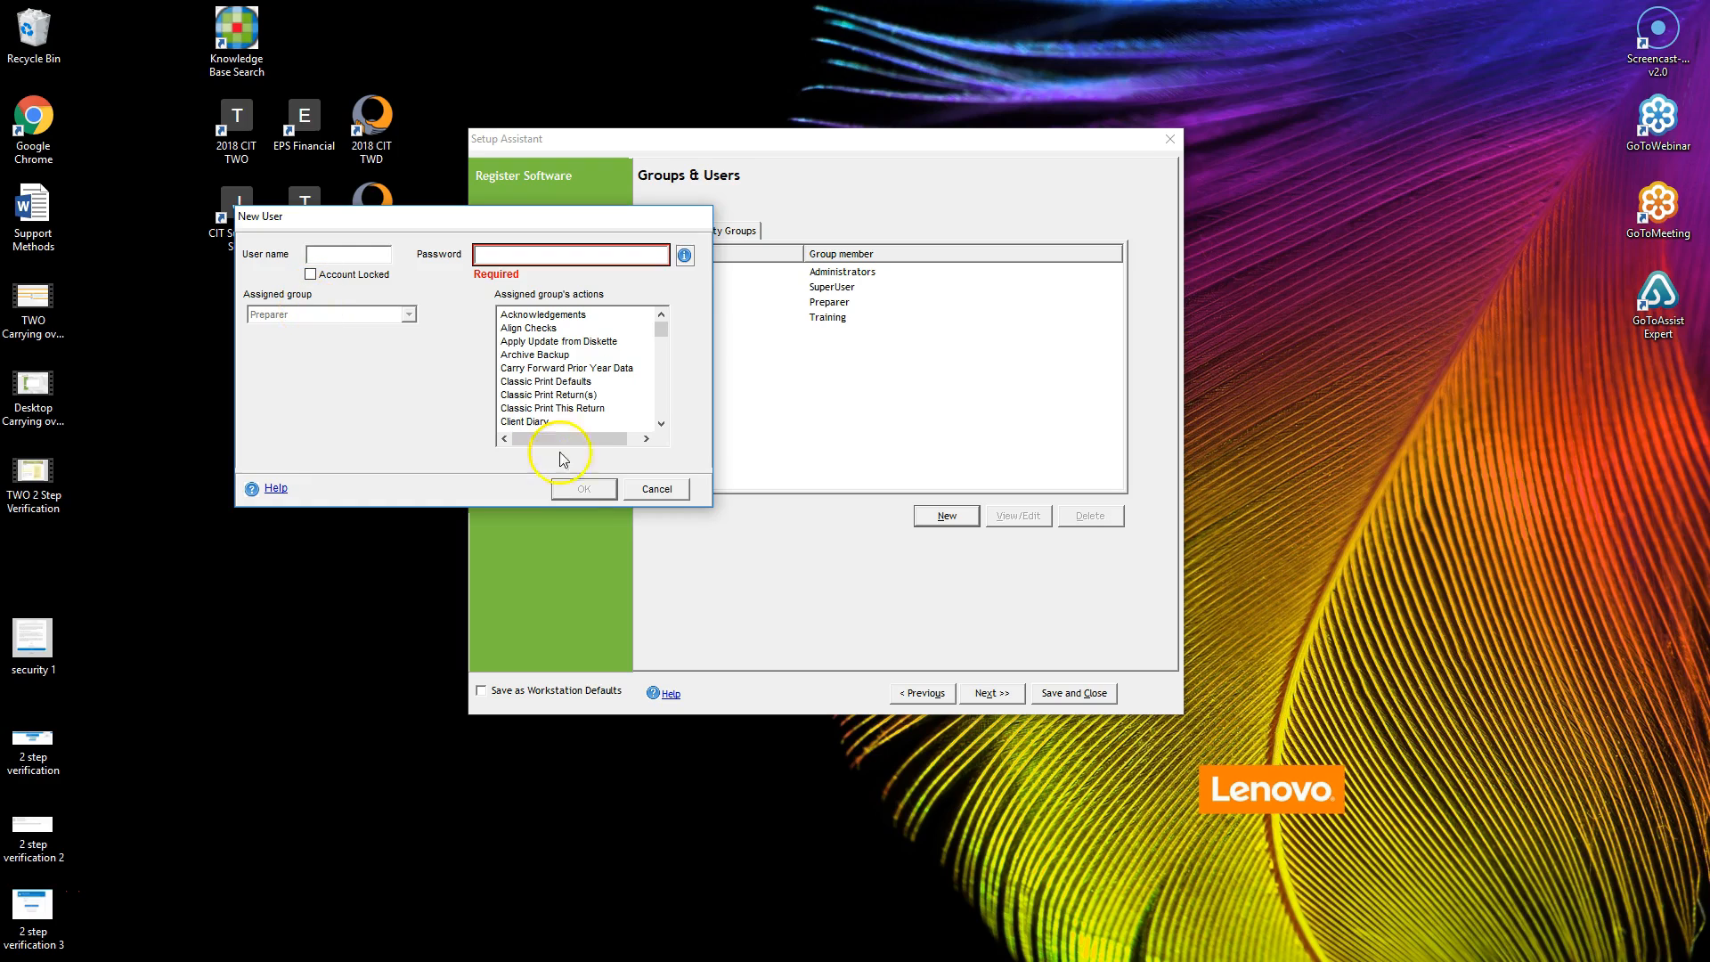
mouse_move(655, 489)
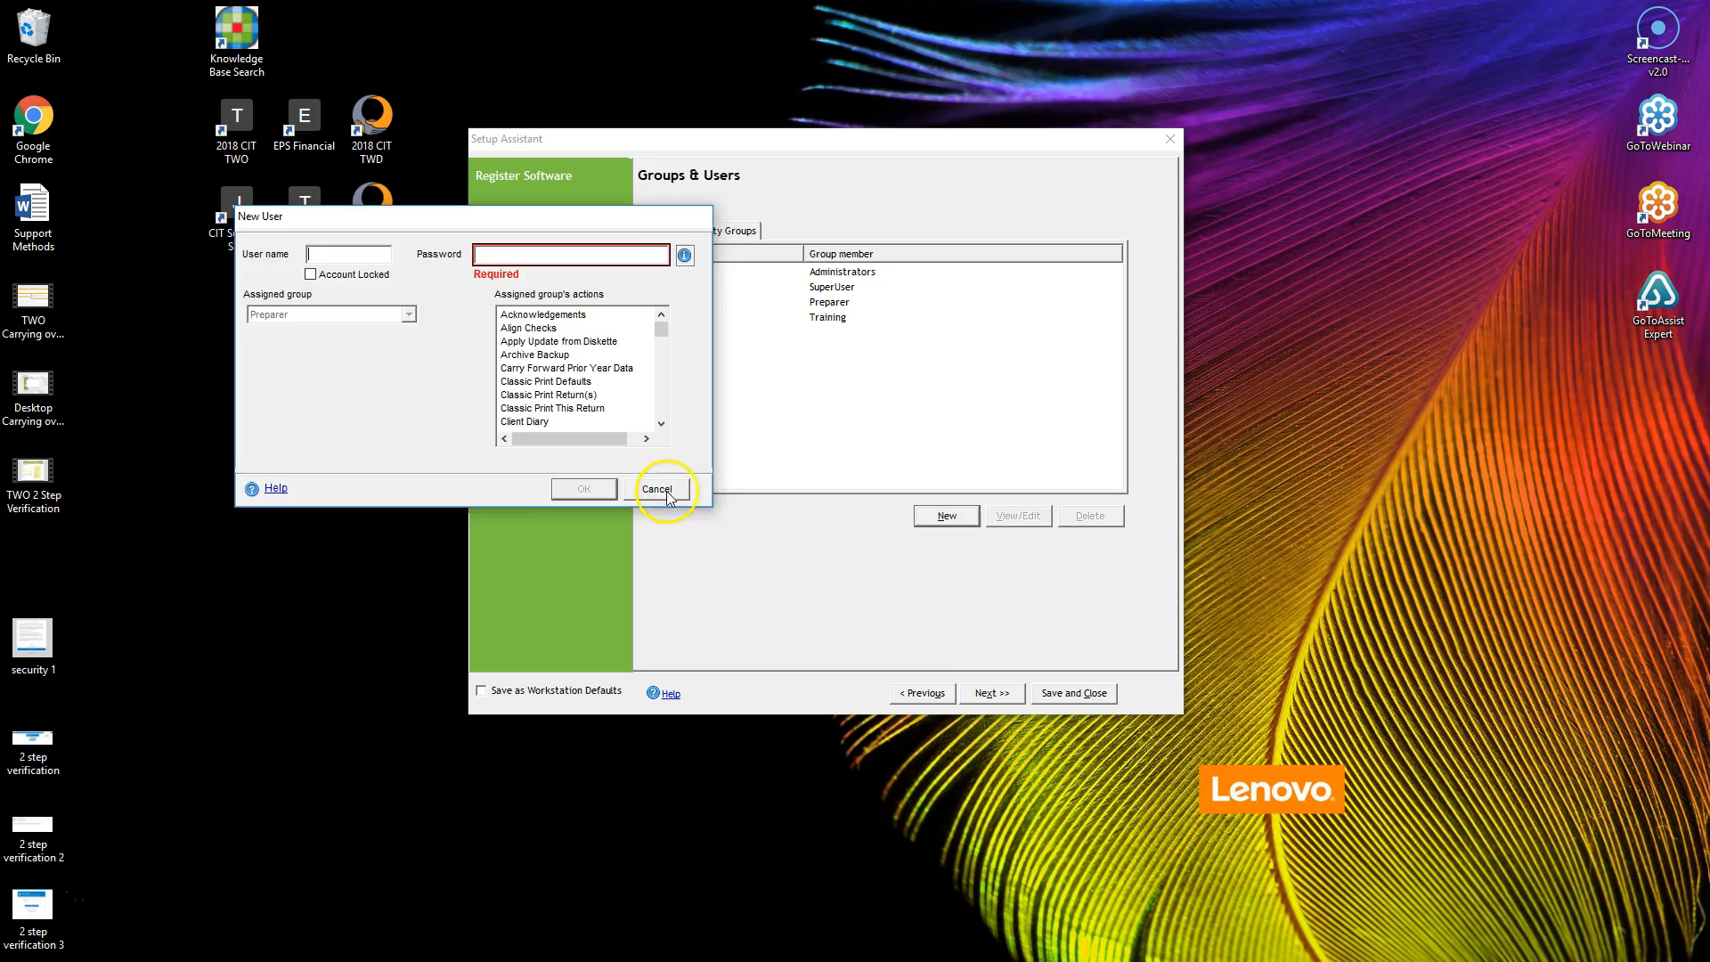
click(656, 487)
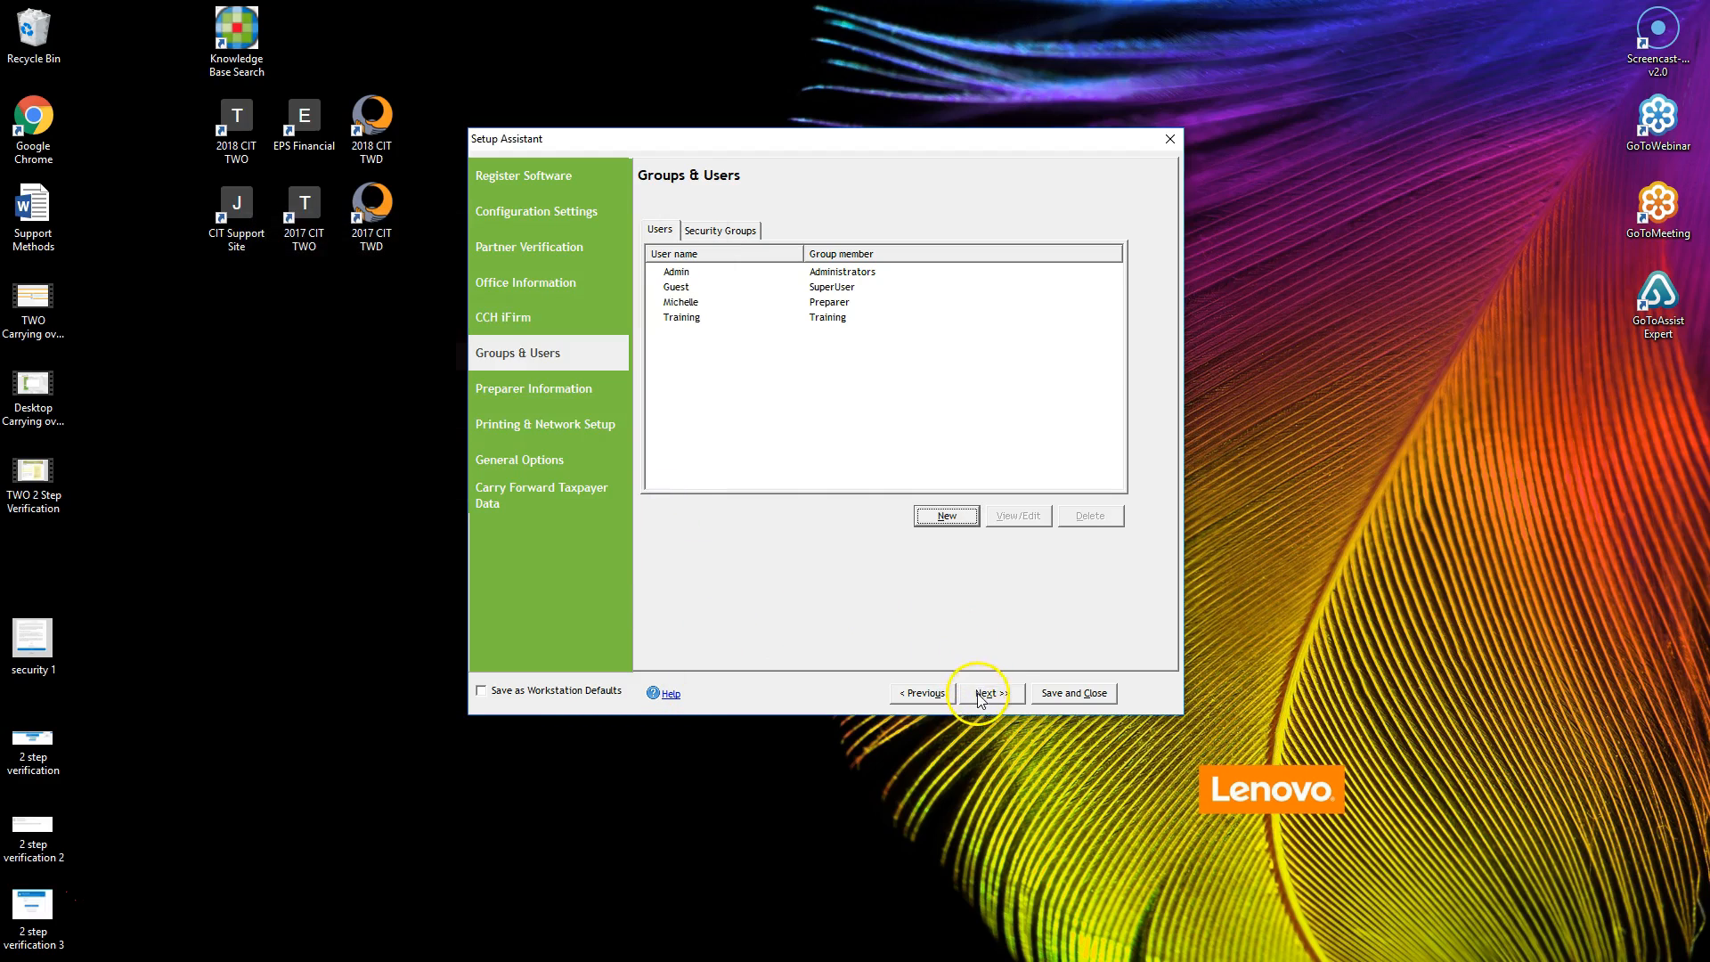
Step: Keep the single existing preparer unchanged, discarding a new preparer form, and reach Printing & Network Setup
click(987, 693)
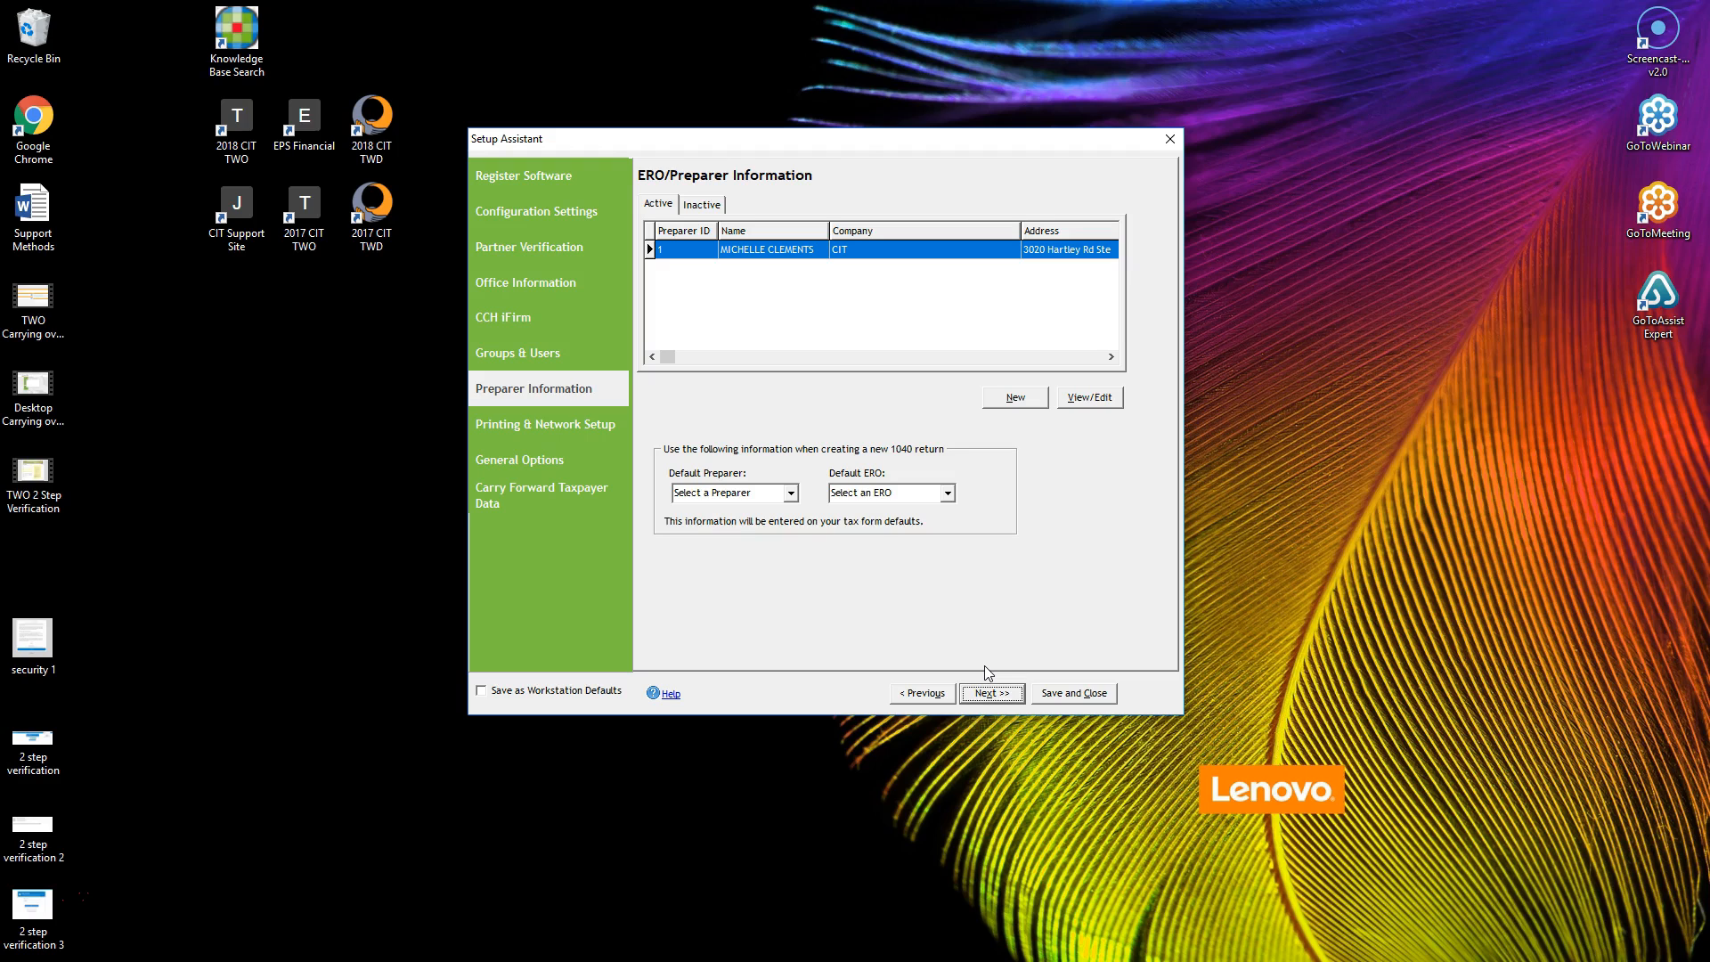
click(1012, 395)
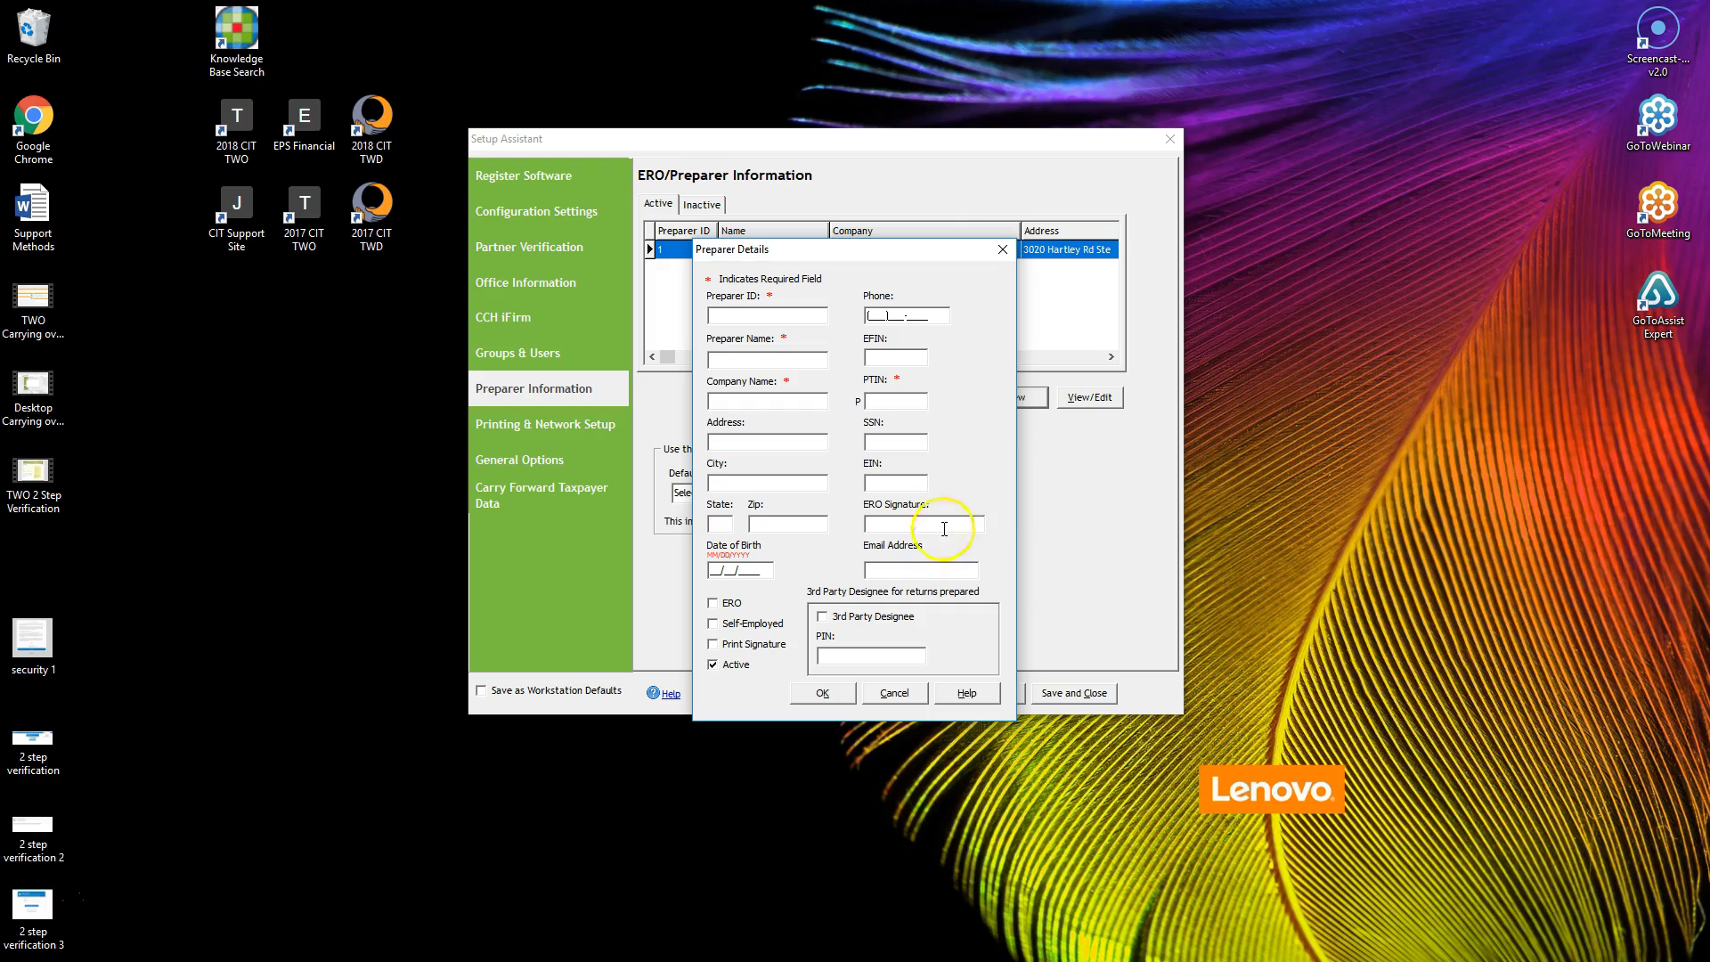
mouse_move(963, 494)
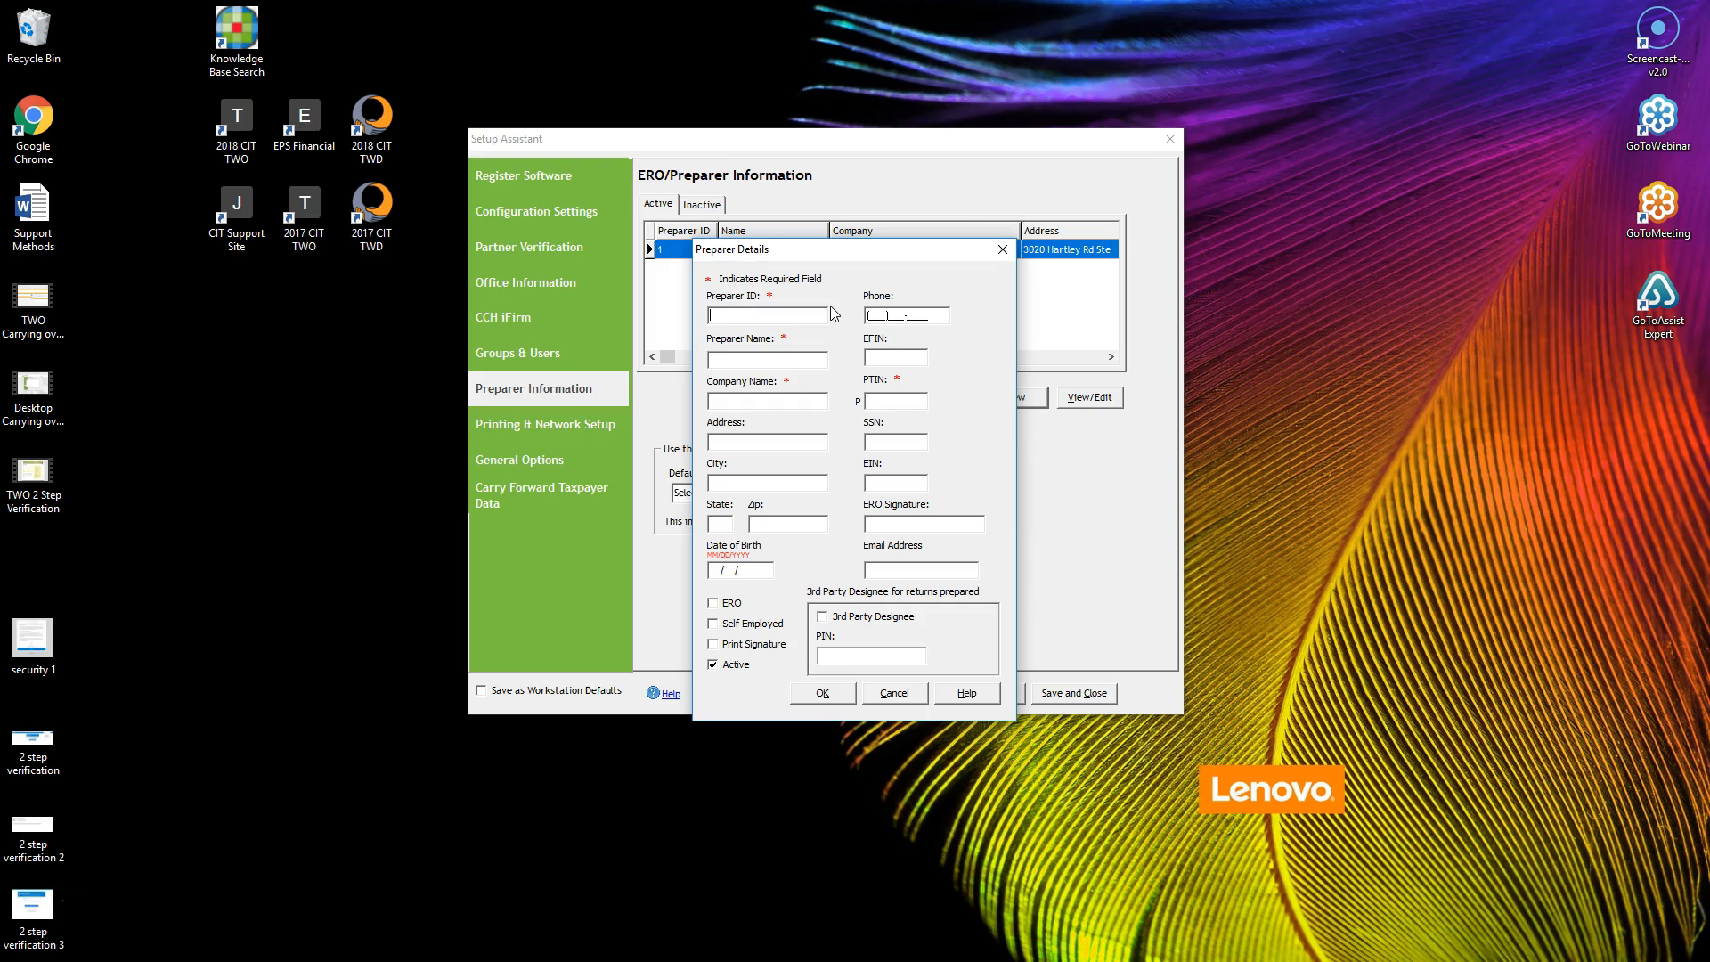
click(821, 692)
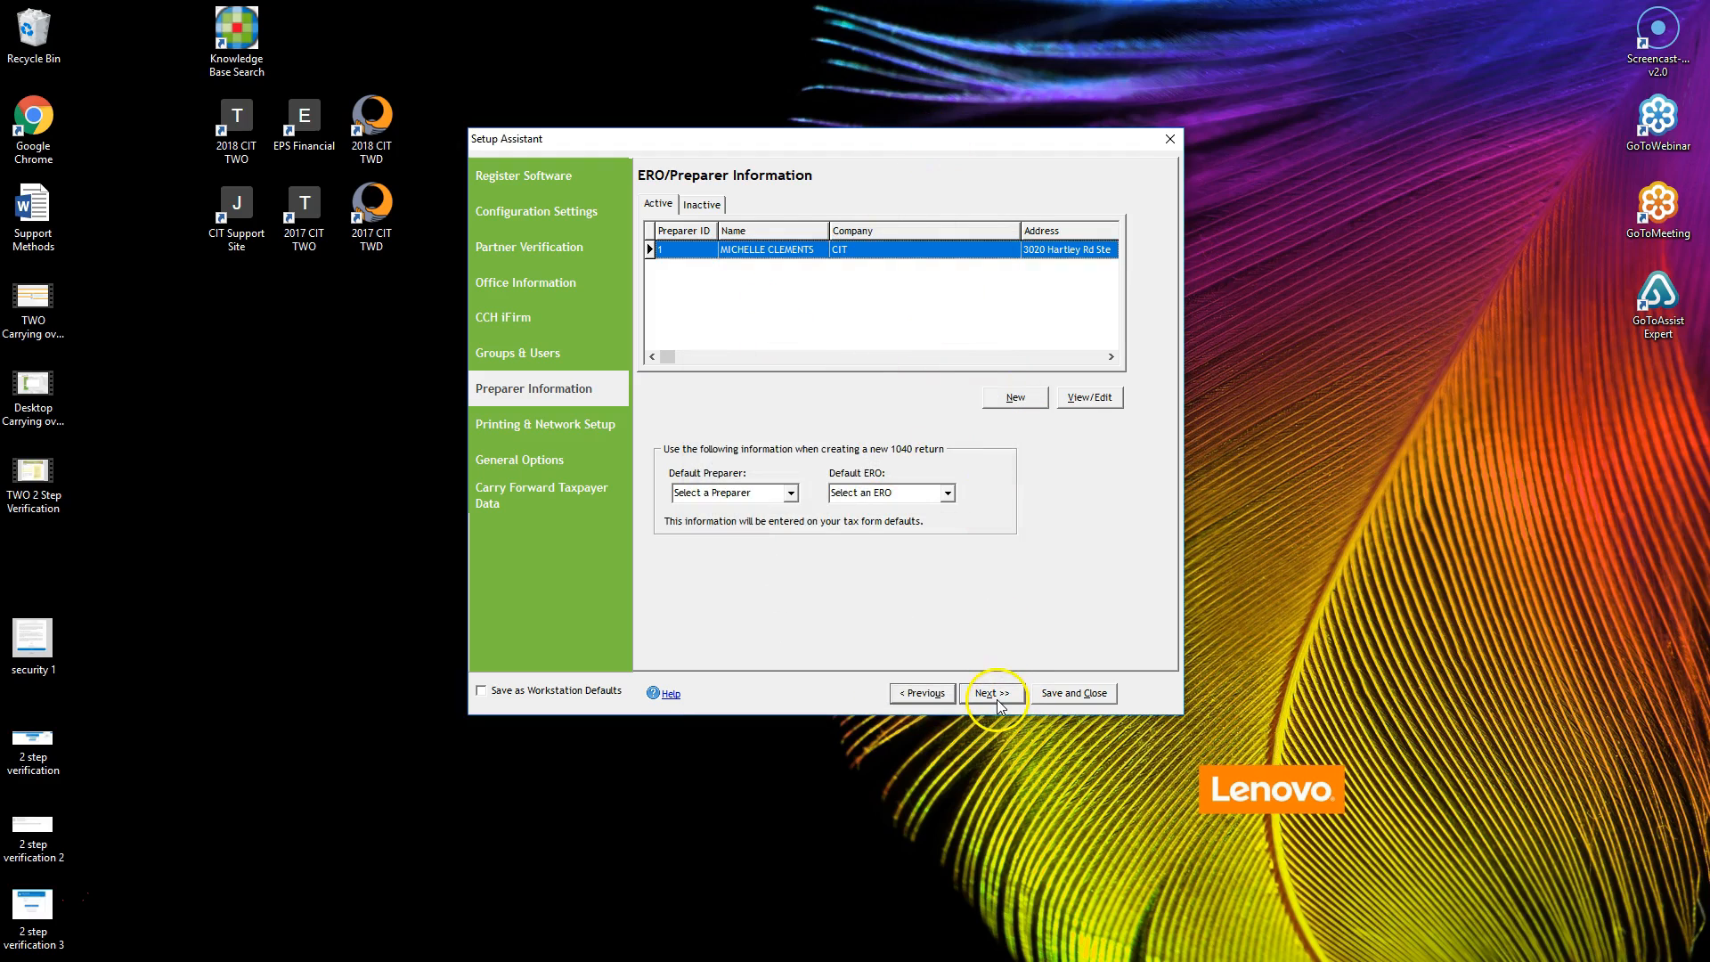
click(990, 692)
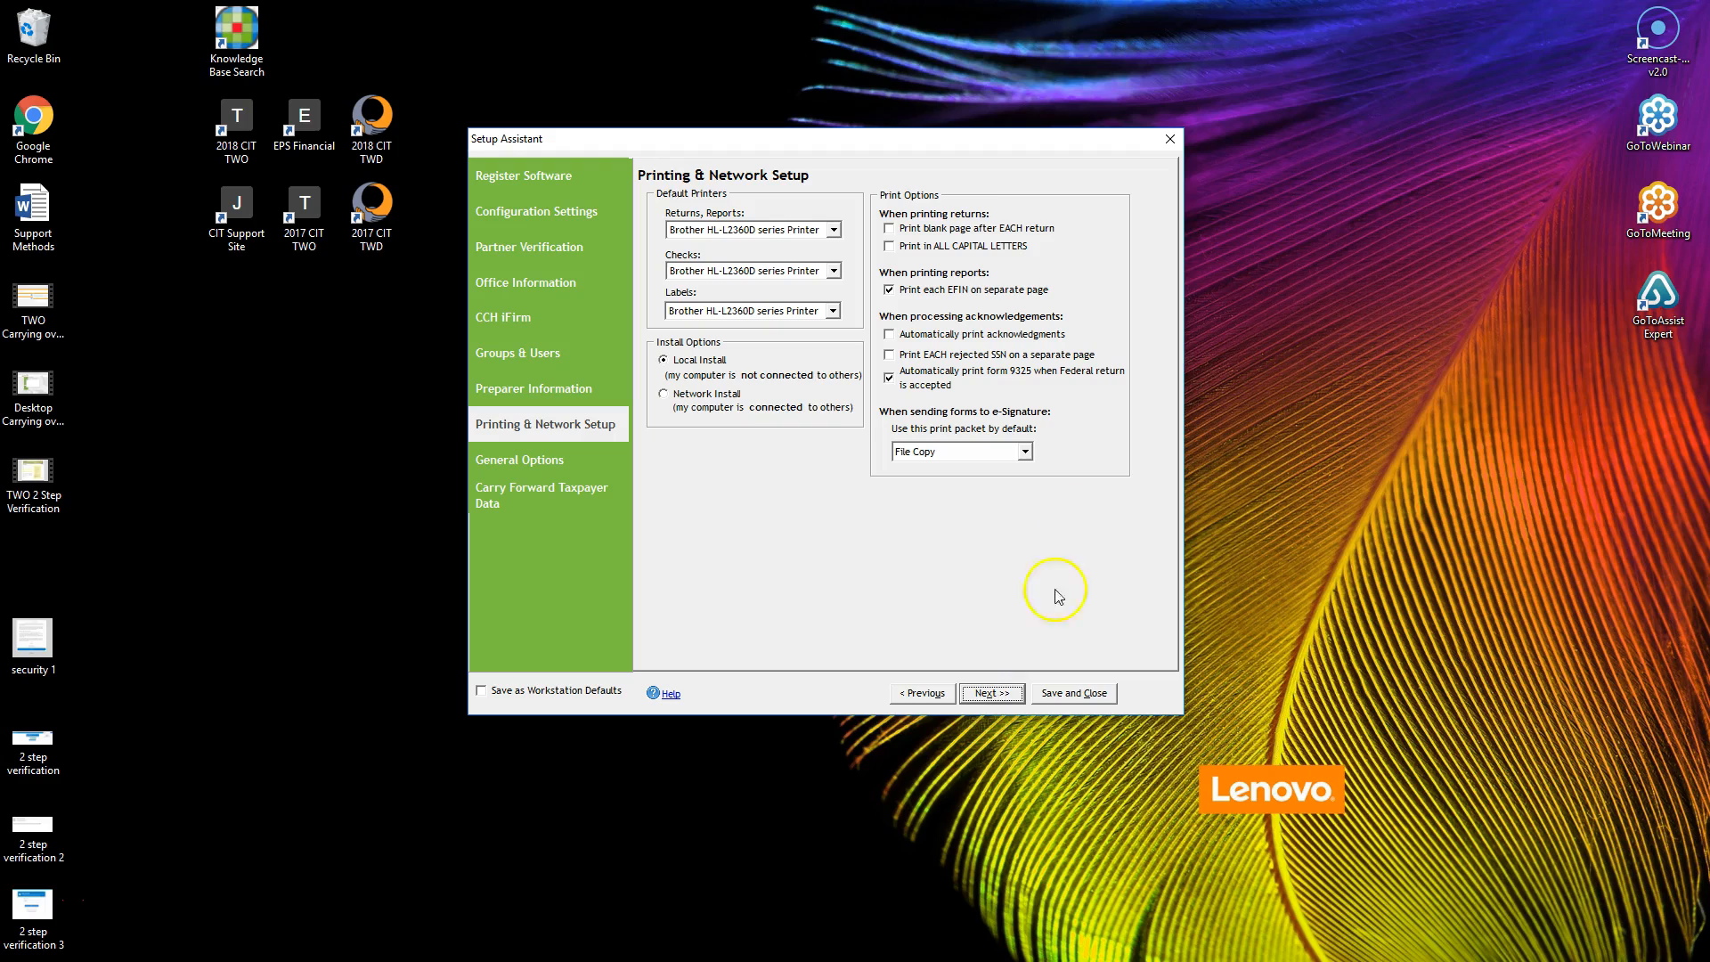
mouse_move(894, 553)
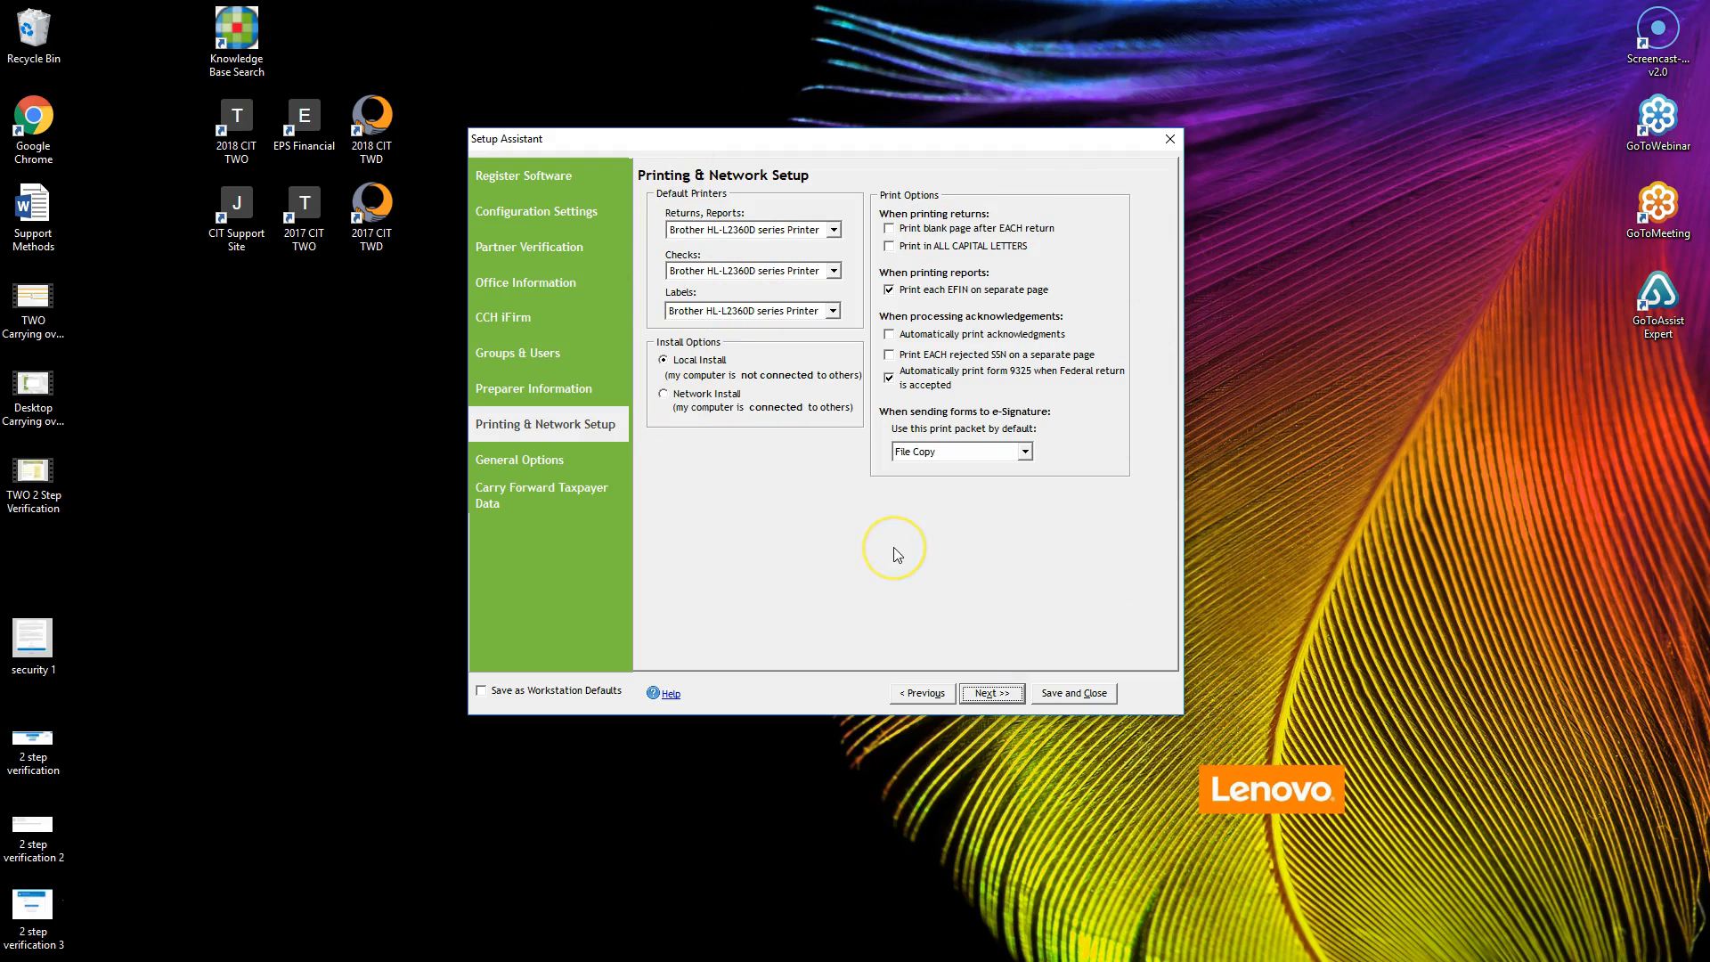
mouse_move(979, 660)
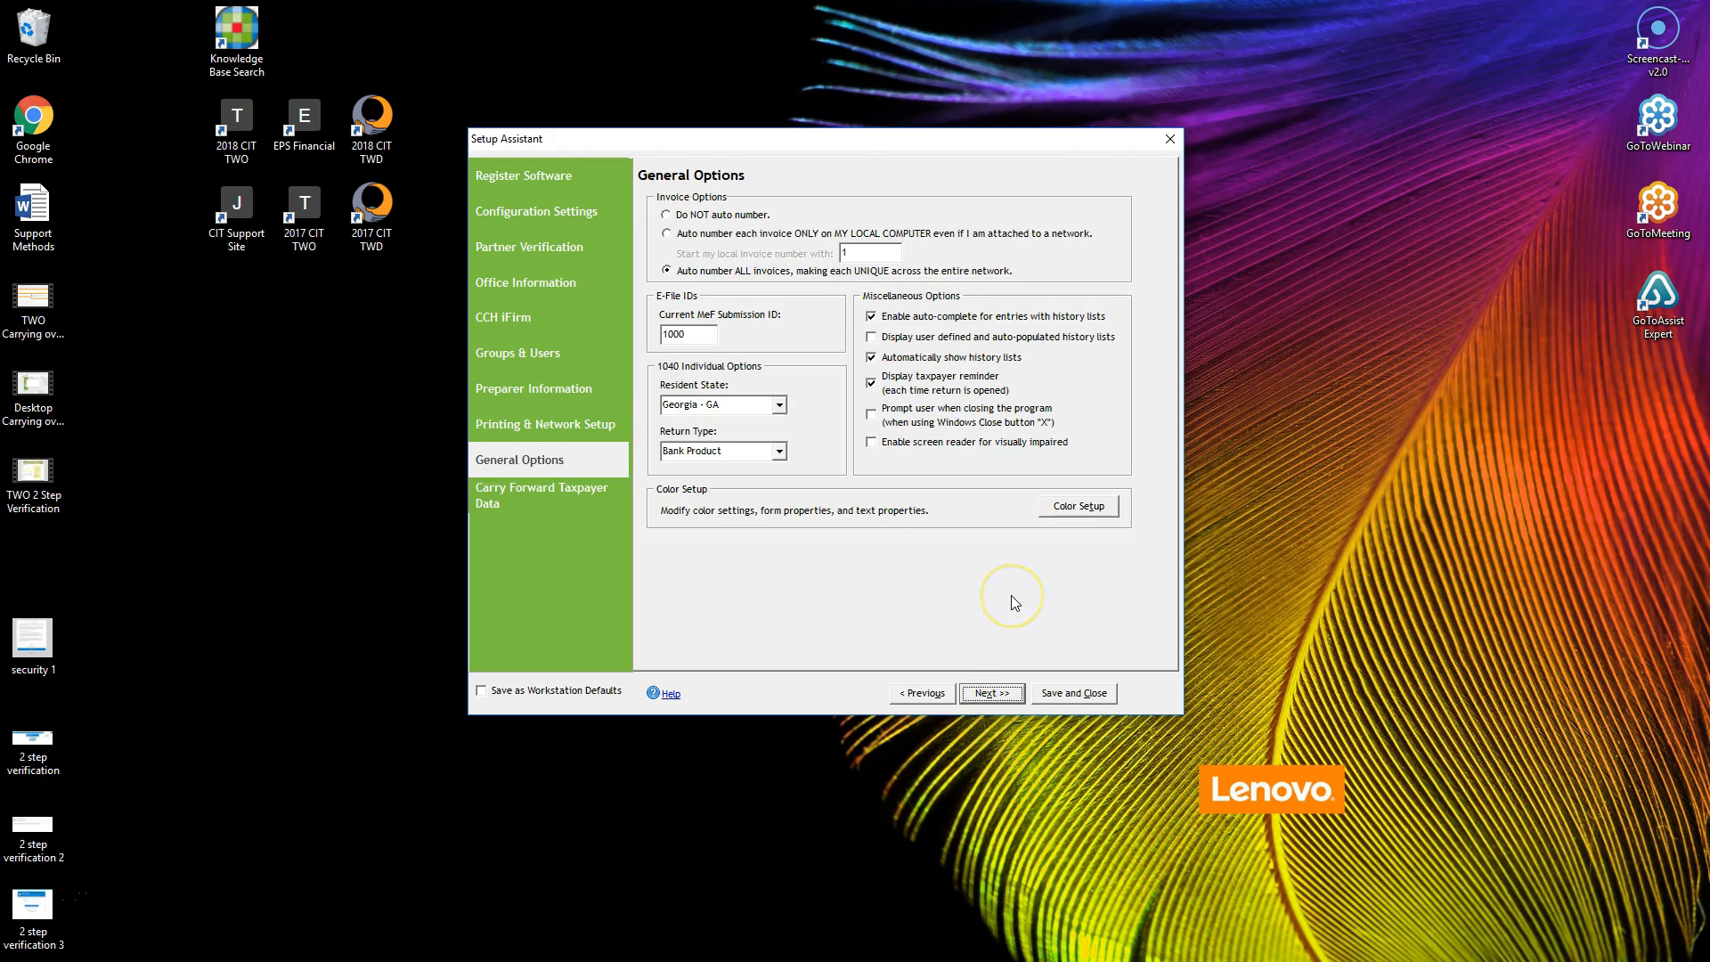
mouse_move(1012, 601)
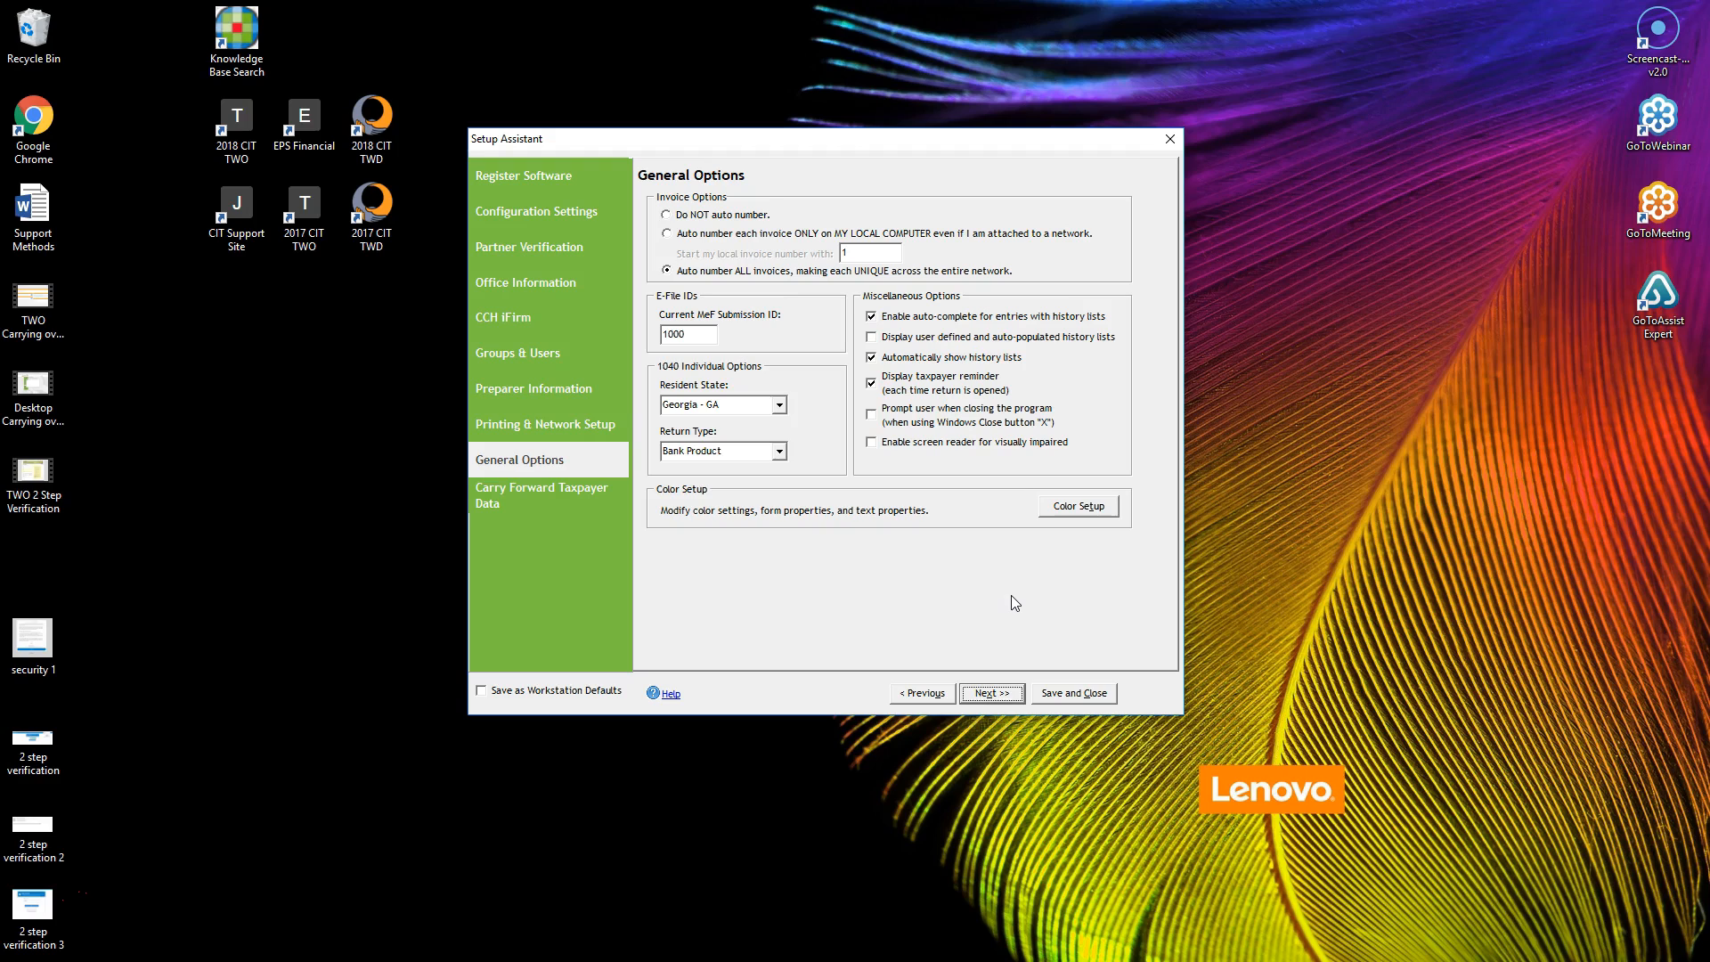
mouse_move(963, 498)
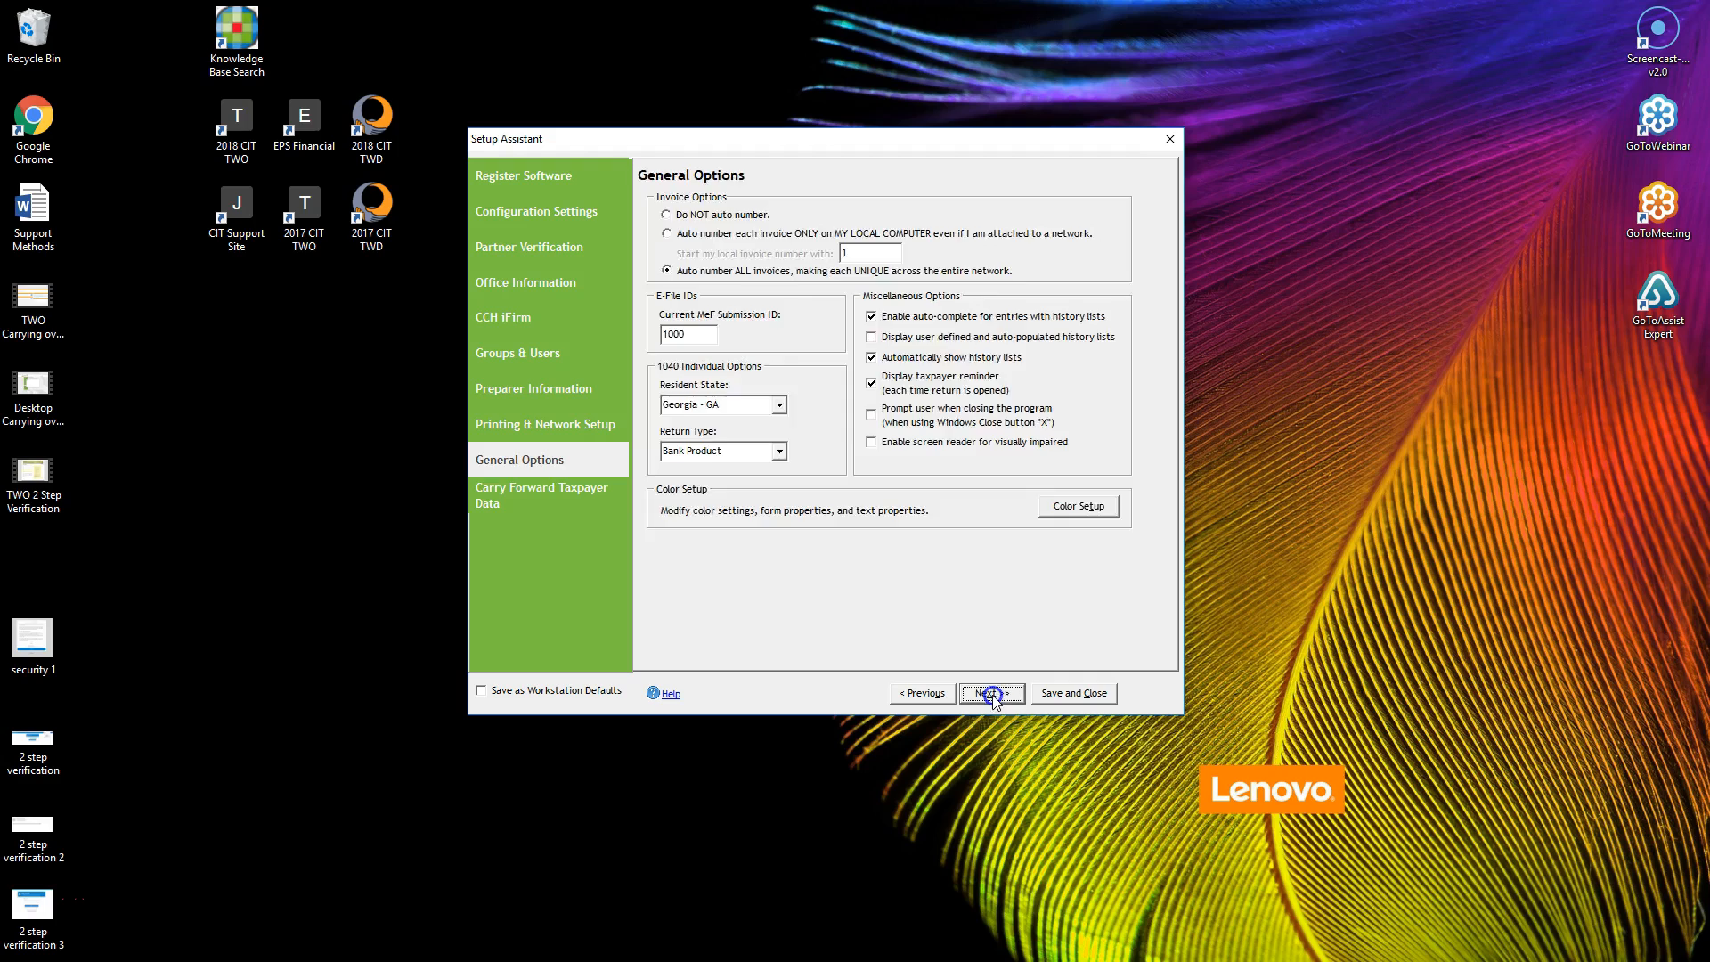
Step: Pass General Options unchanged to reach the Carry Forward Taxpayer Data page
click(990, 693)
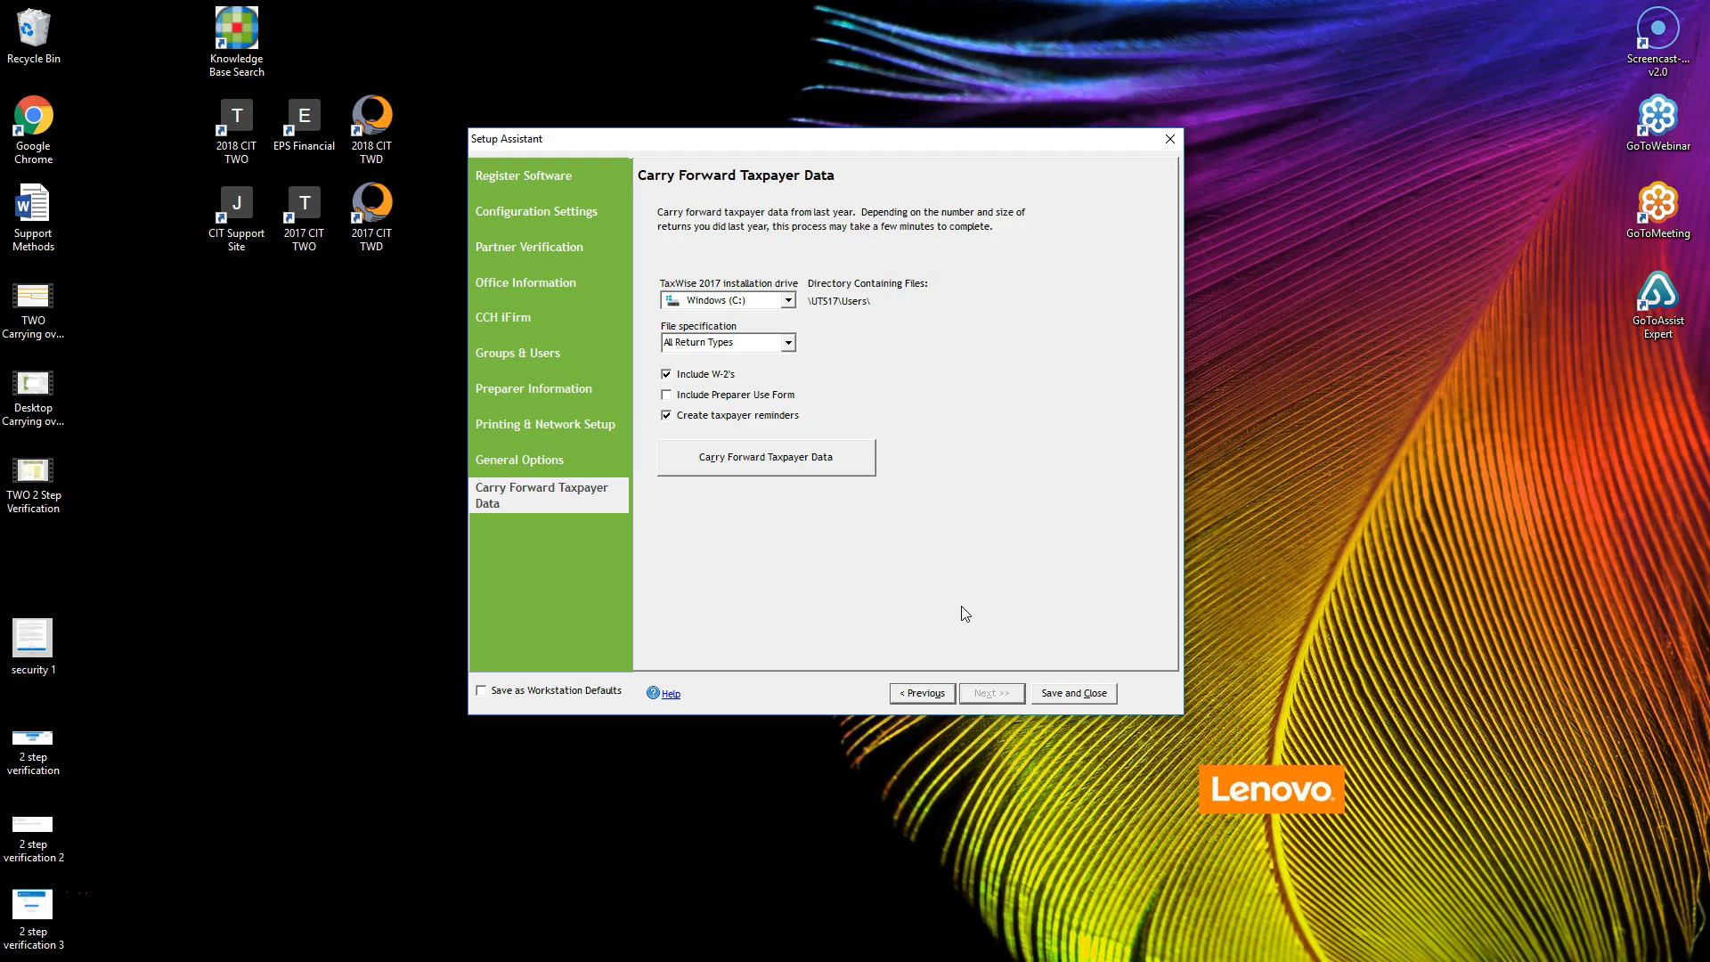
mouse_move(1014, 483)
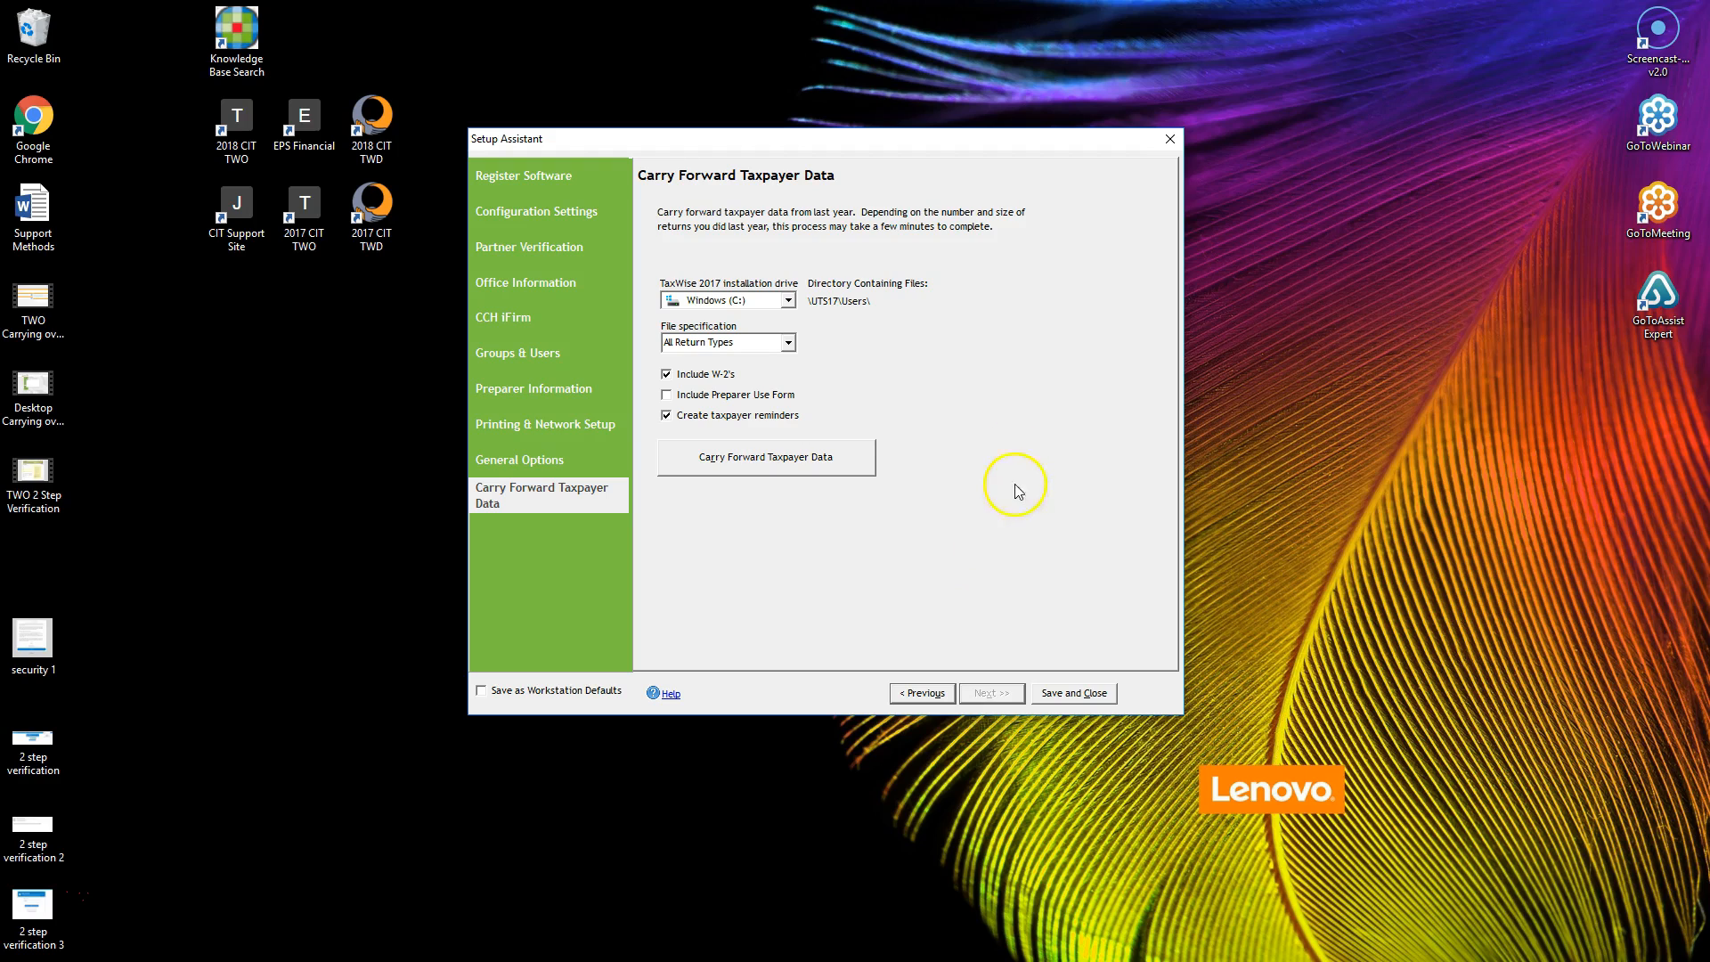
mouse_move(849, 315)
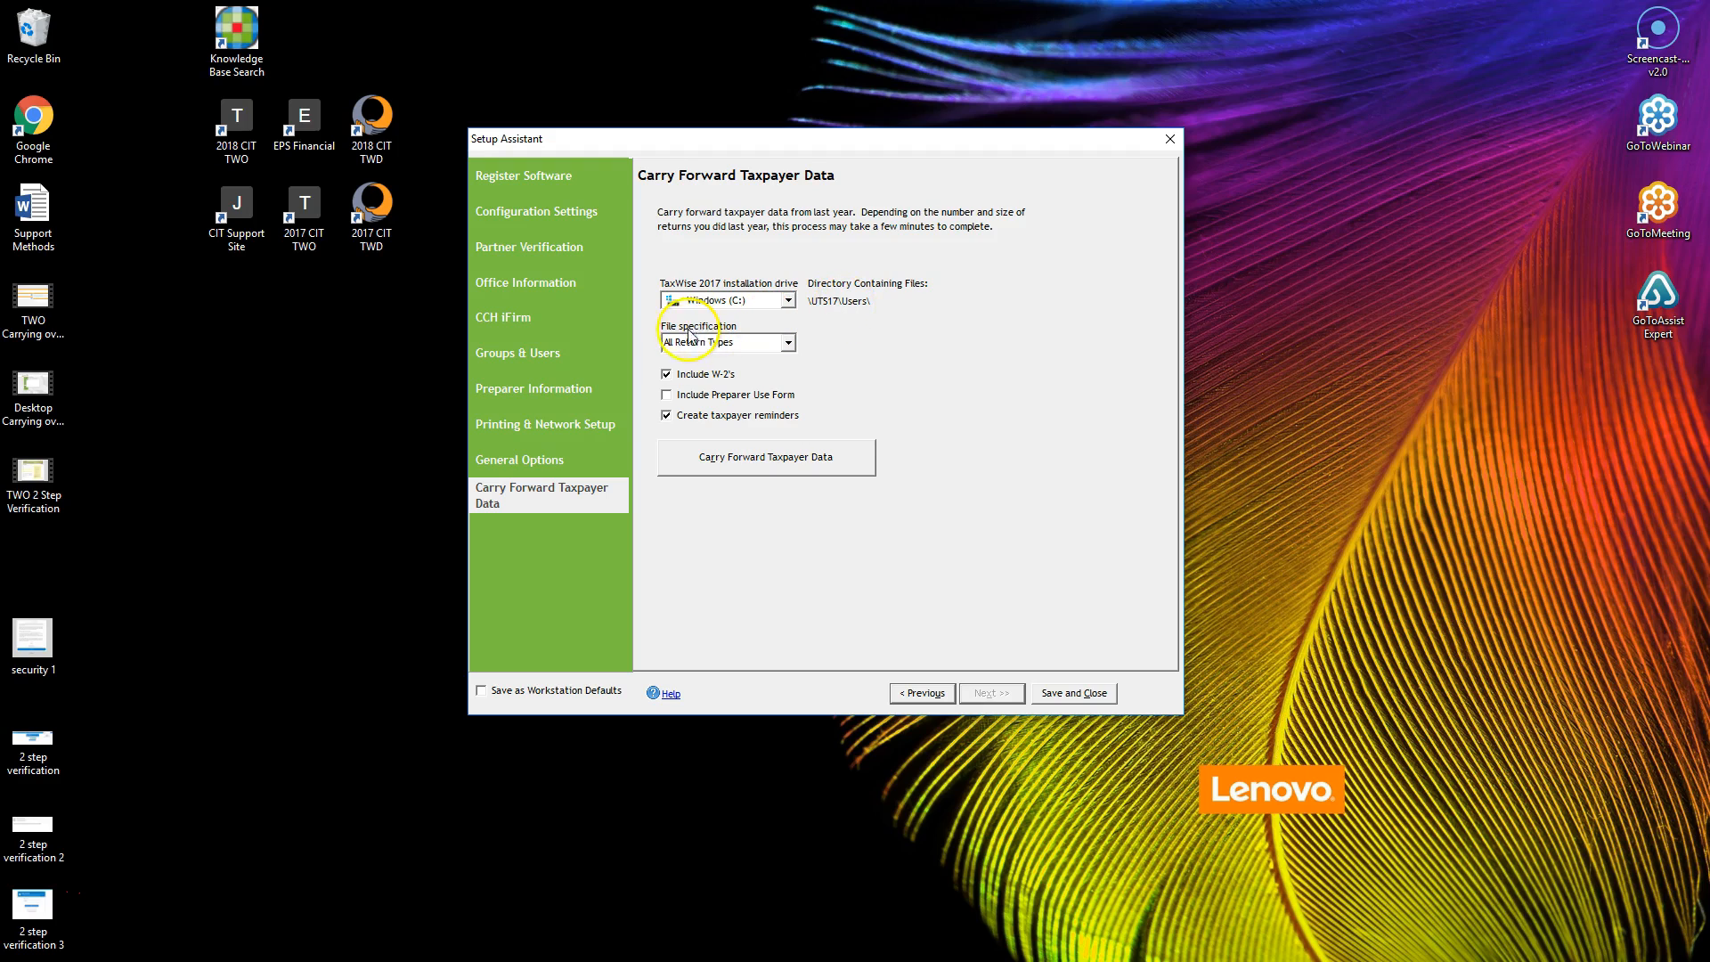
mouse_move(689, 412)
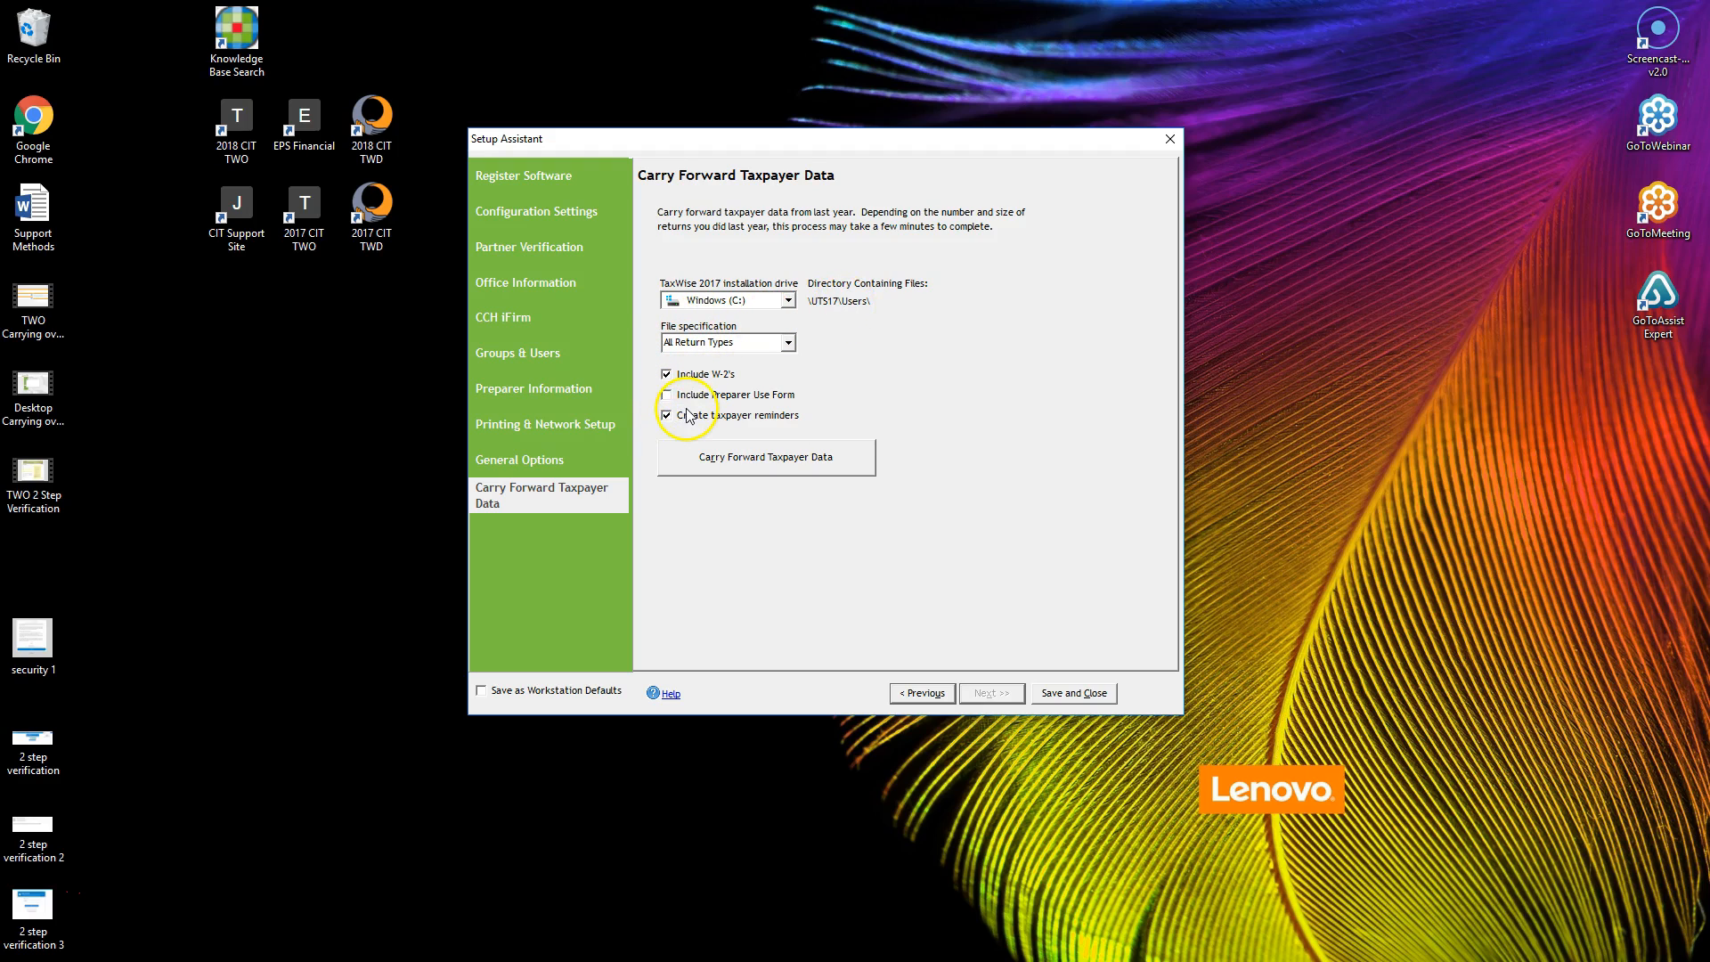
mouse_move(686, 426)
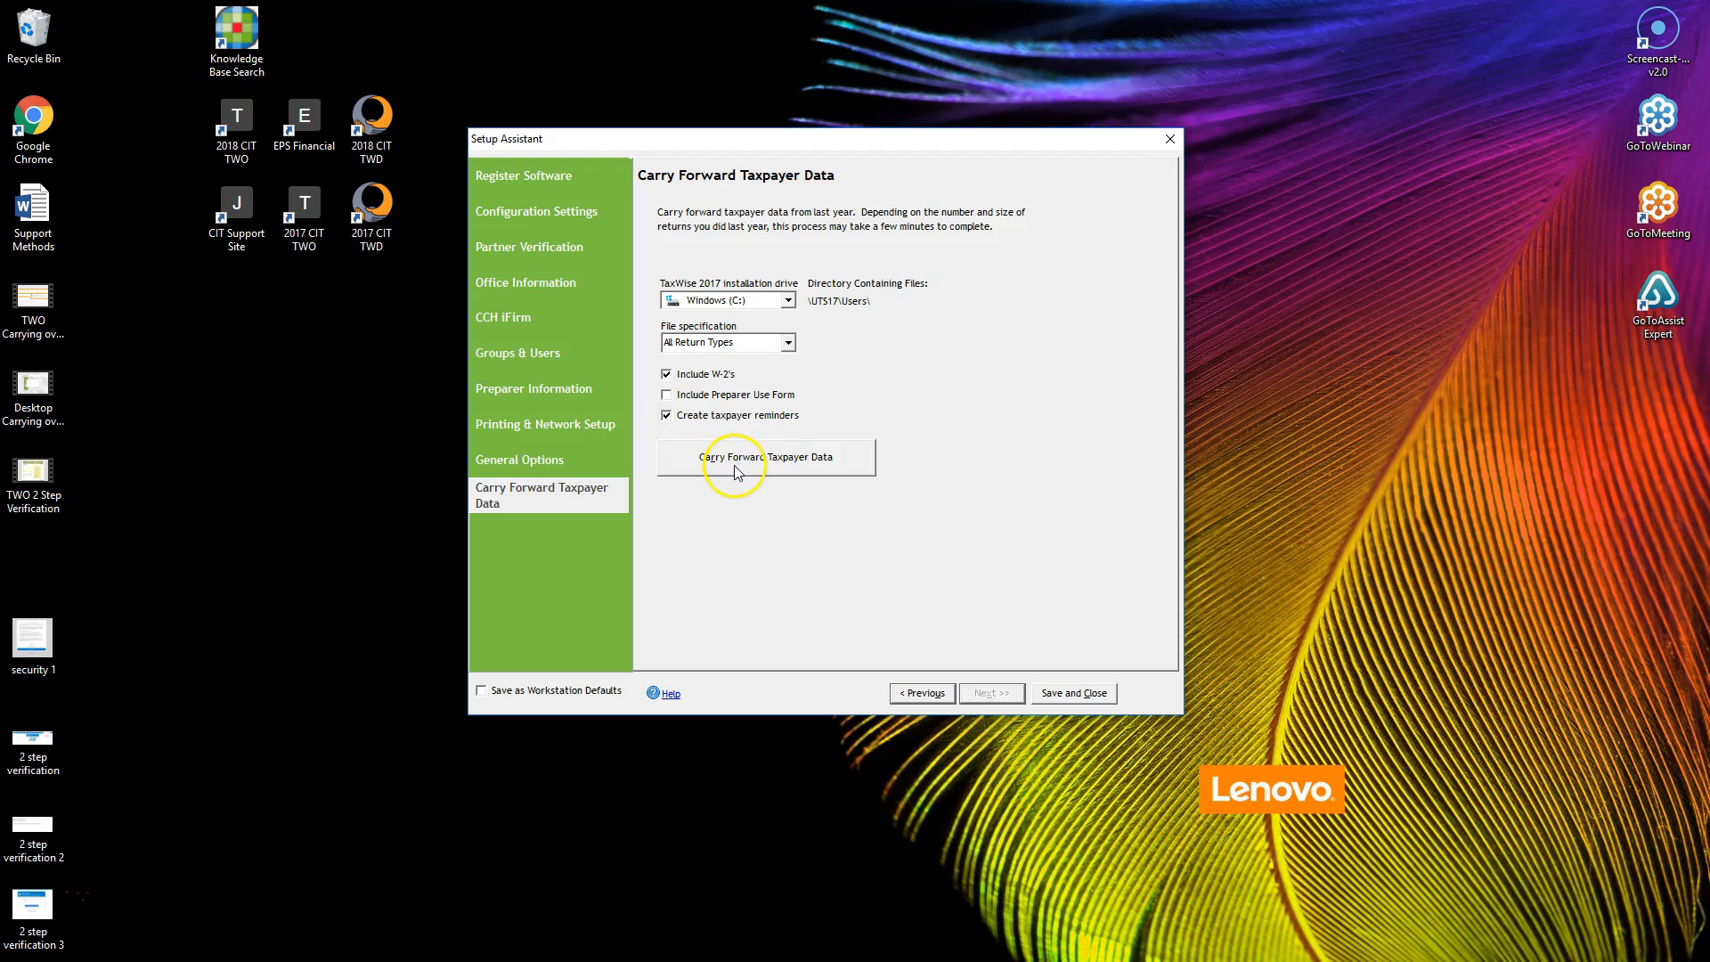
mouse_move(807, 470)
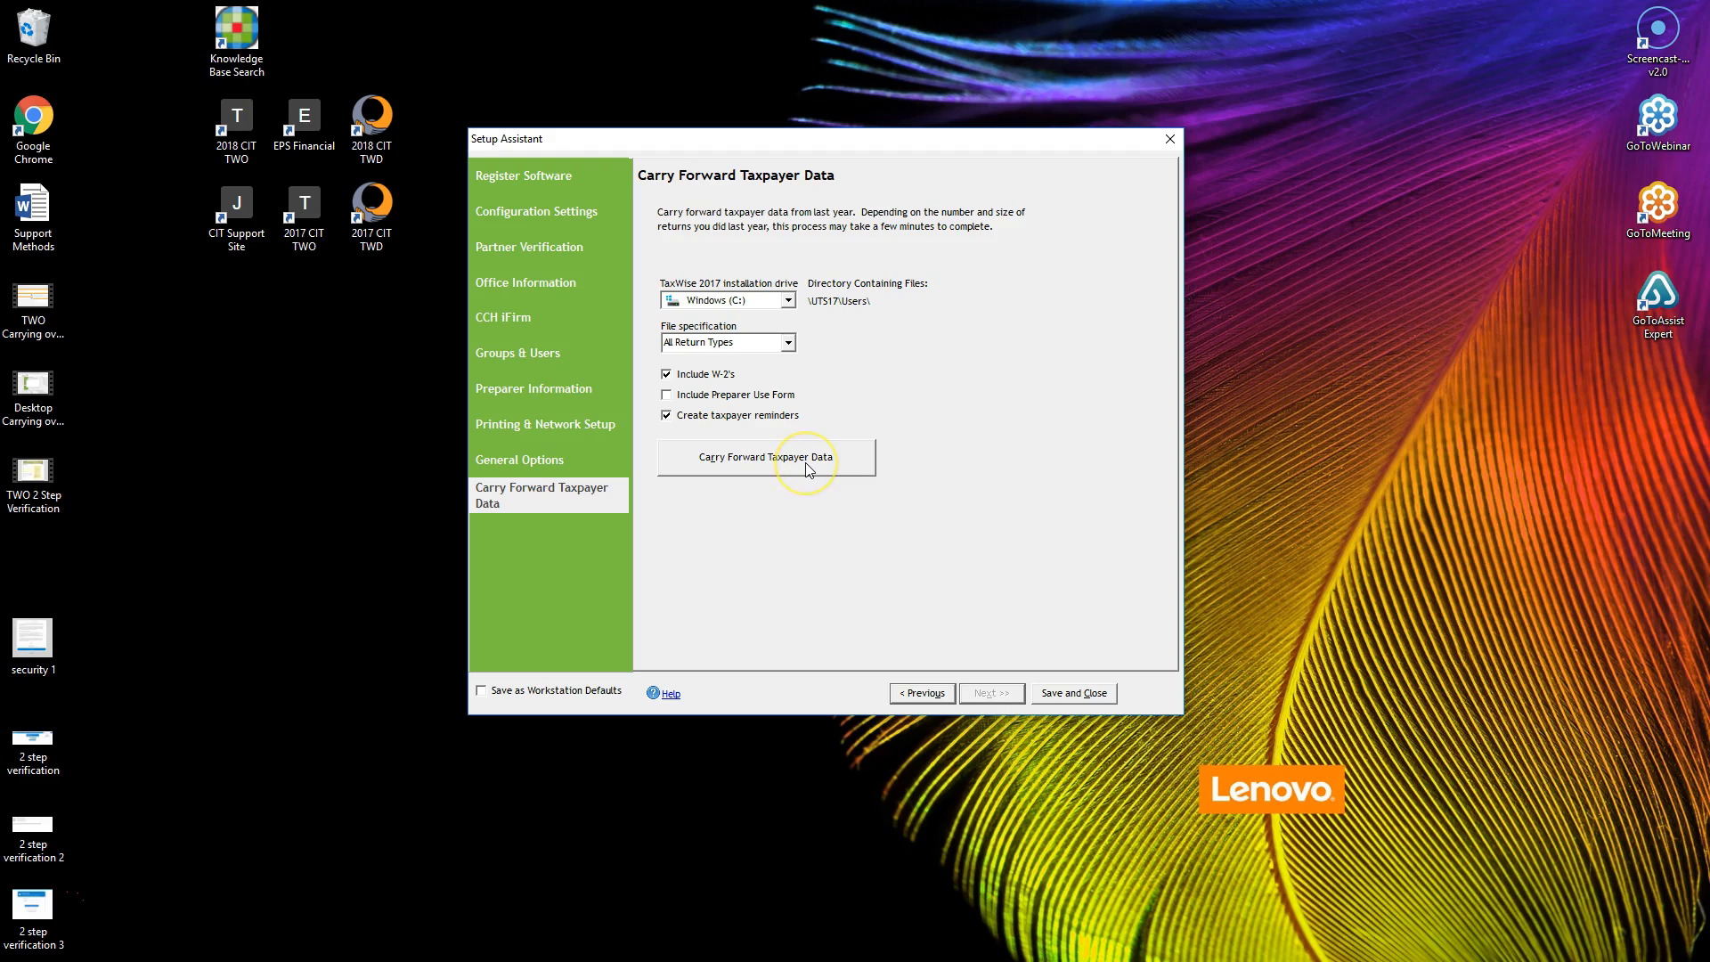
Step: Launch the prior-year carry forward with W-2s and taxpayer reminders, bringing up Select User Name
click(765, 457)
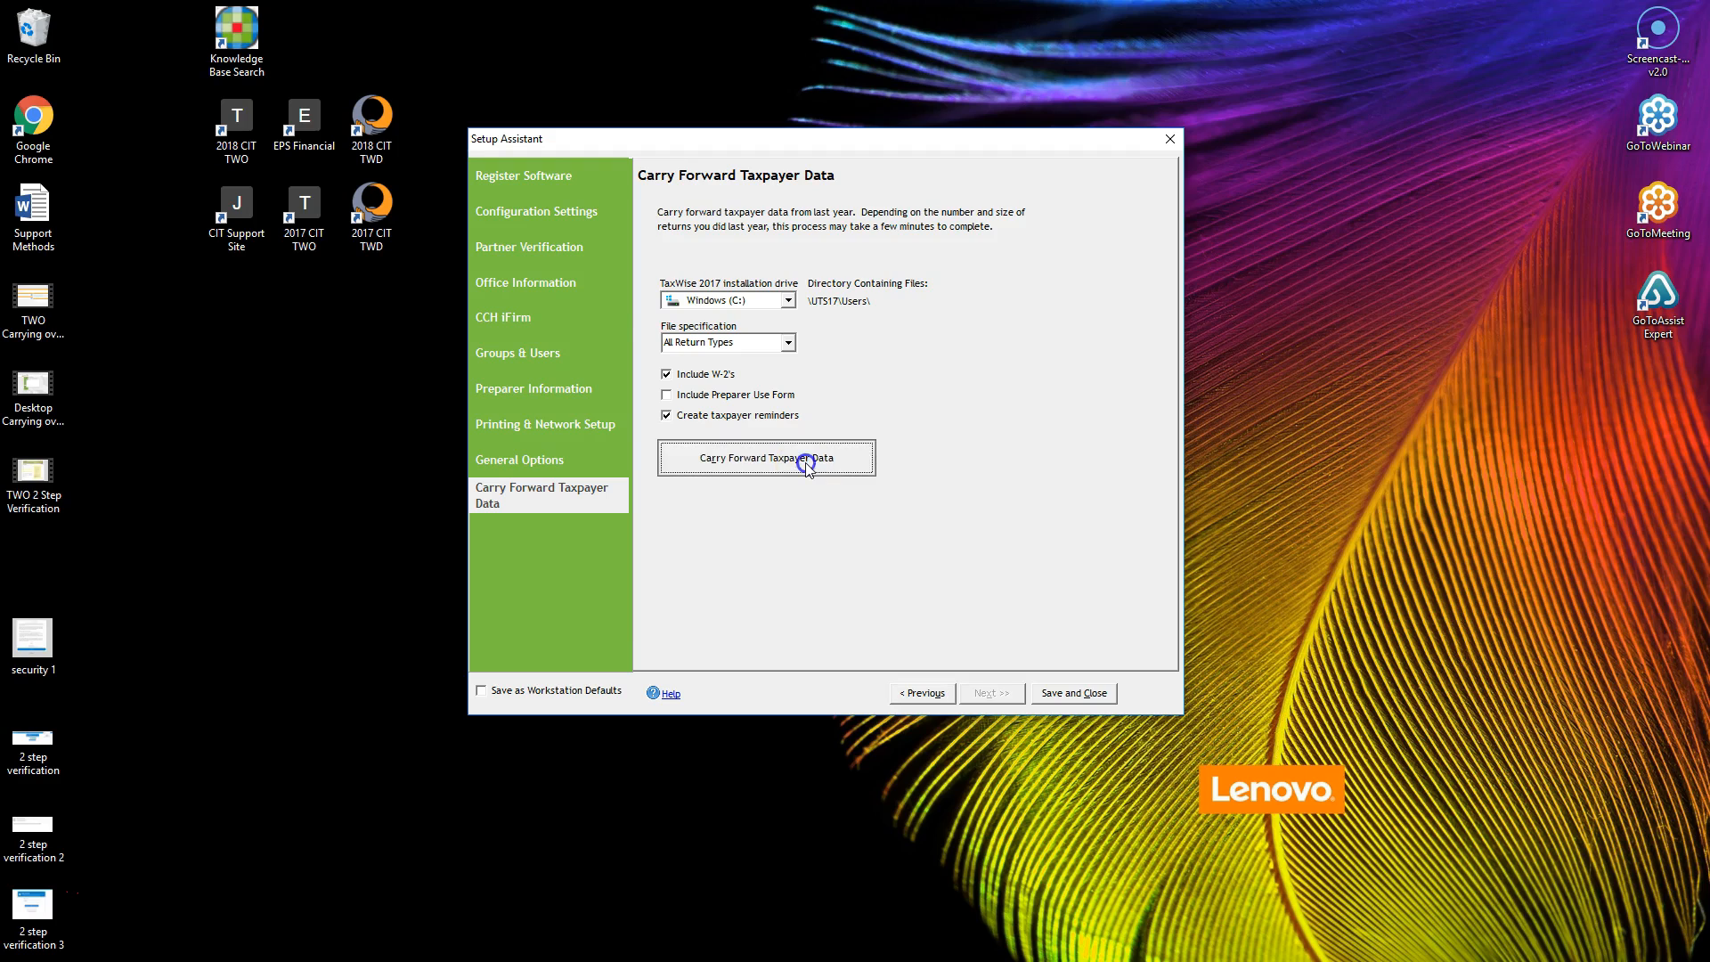
click(766, 457)
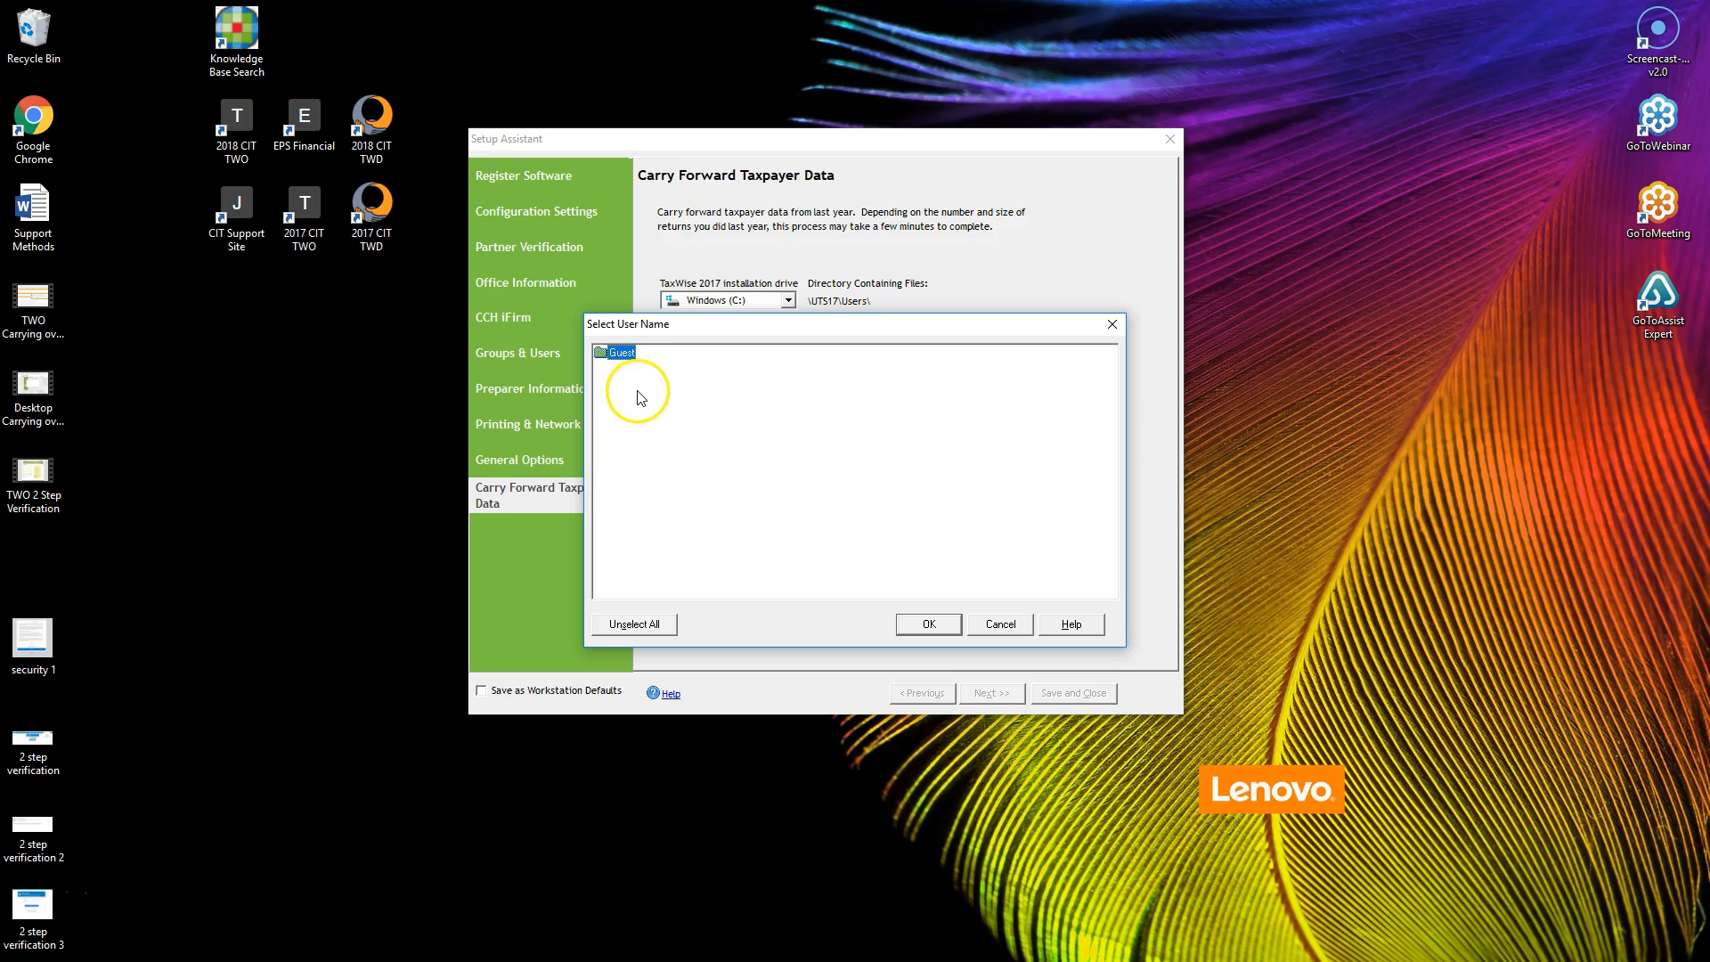
Step: Carry forward all three Guest client returns, overwriting existing files, and save as workstation defaults
double_click(620, 351)
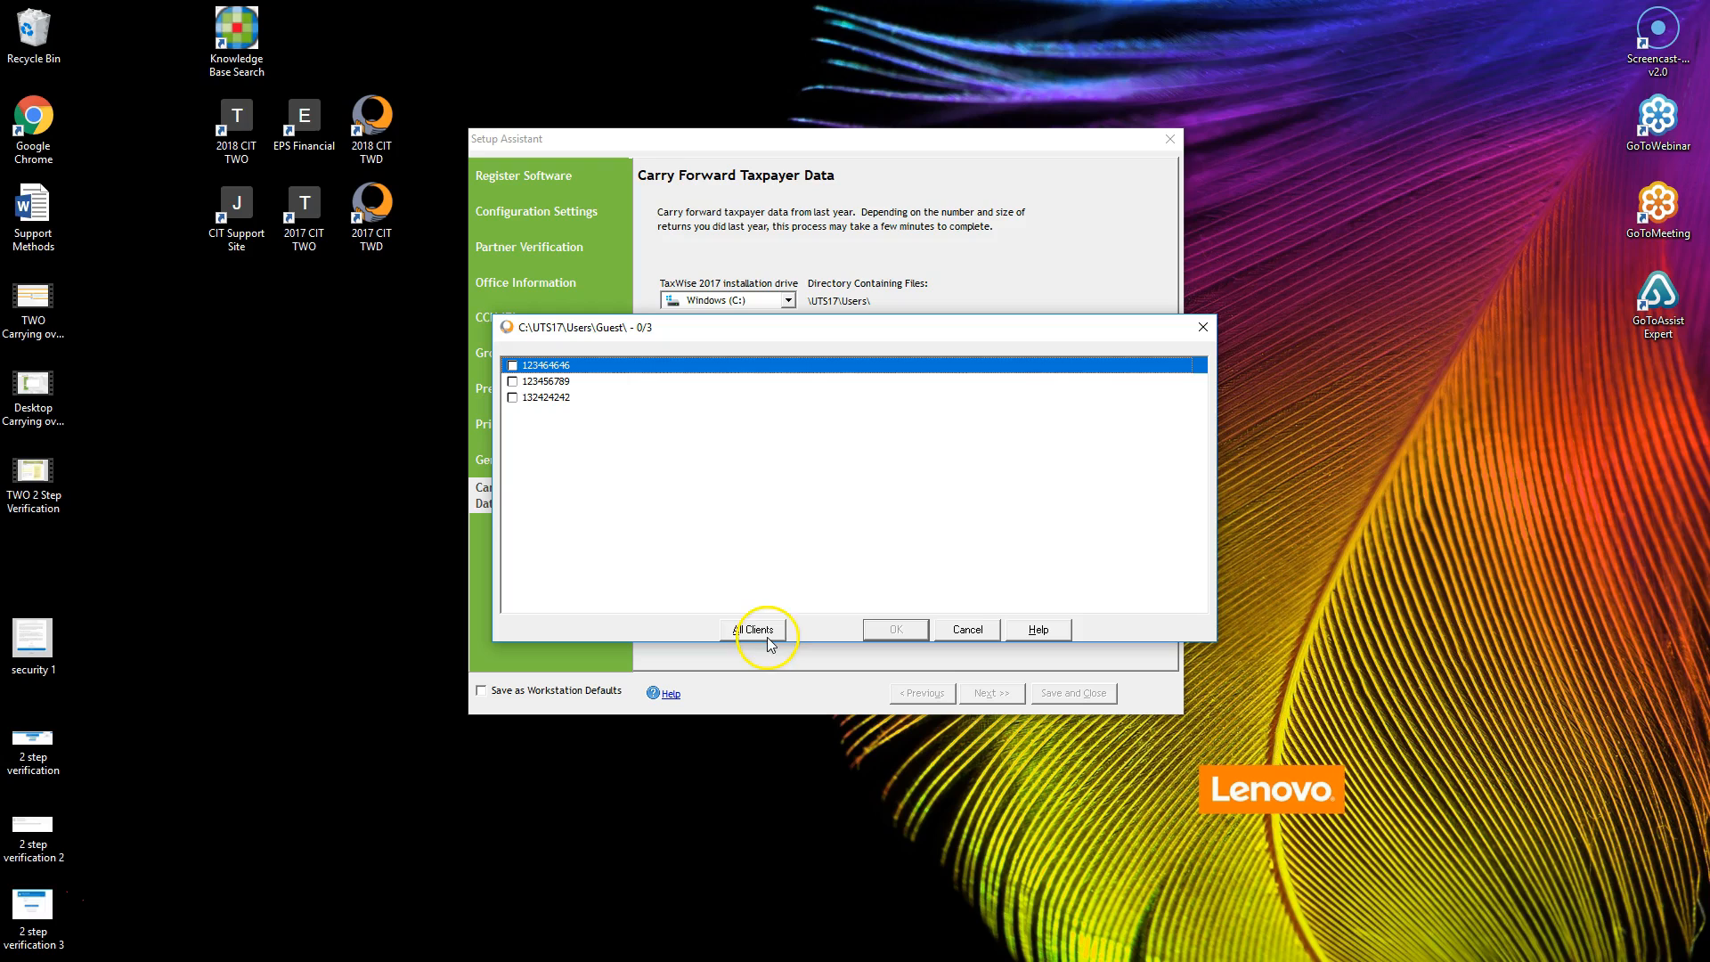
click(753, 627)
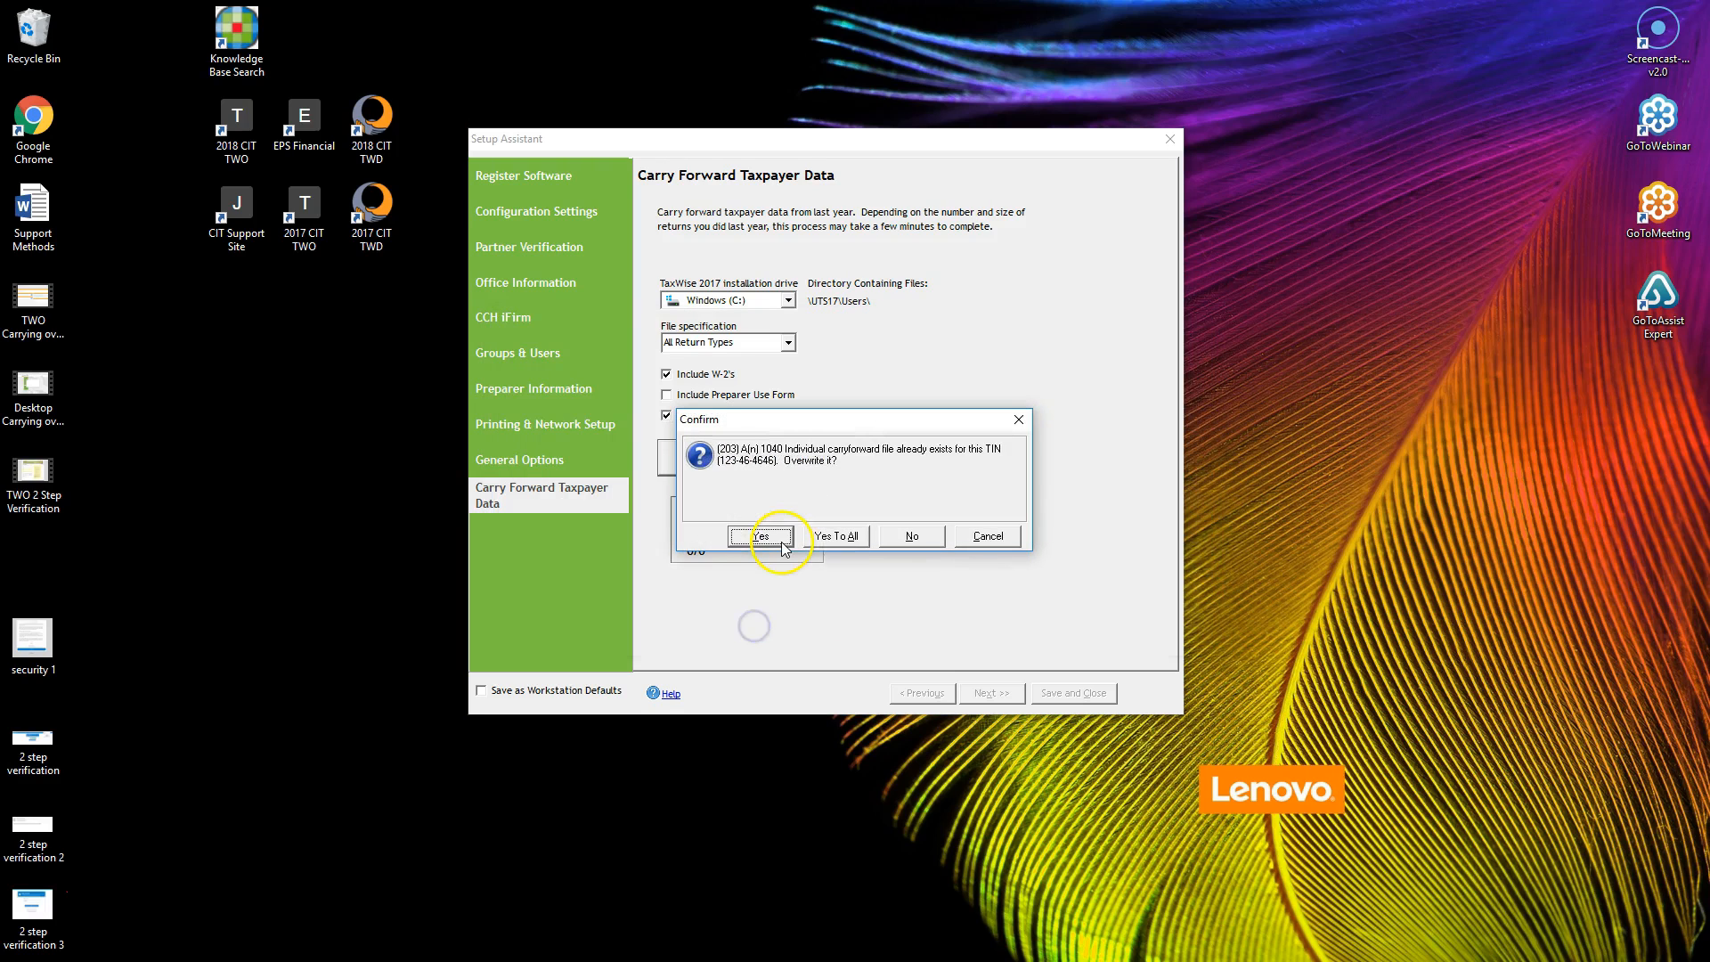
click(759, 535)
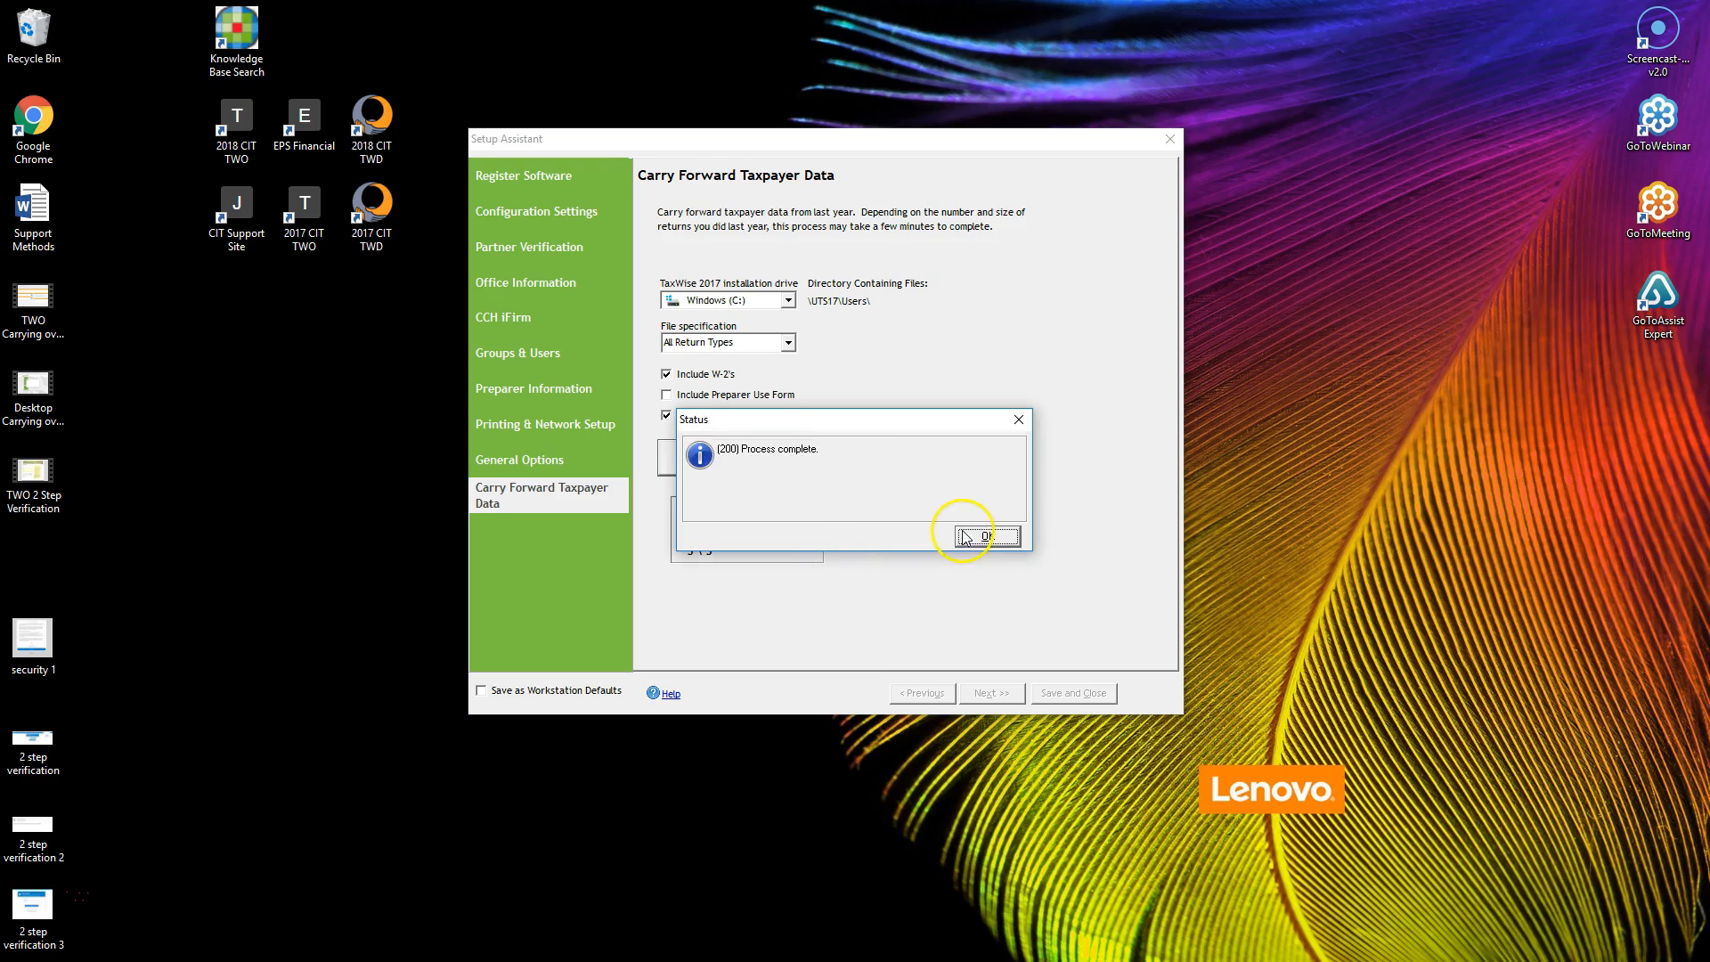
click(983, 535)
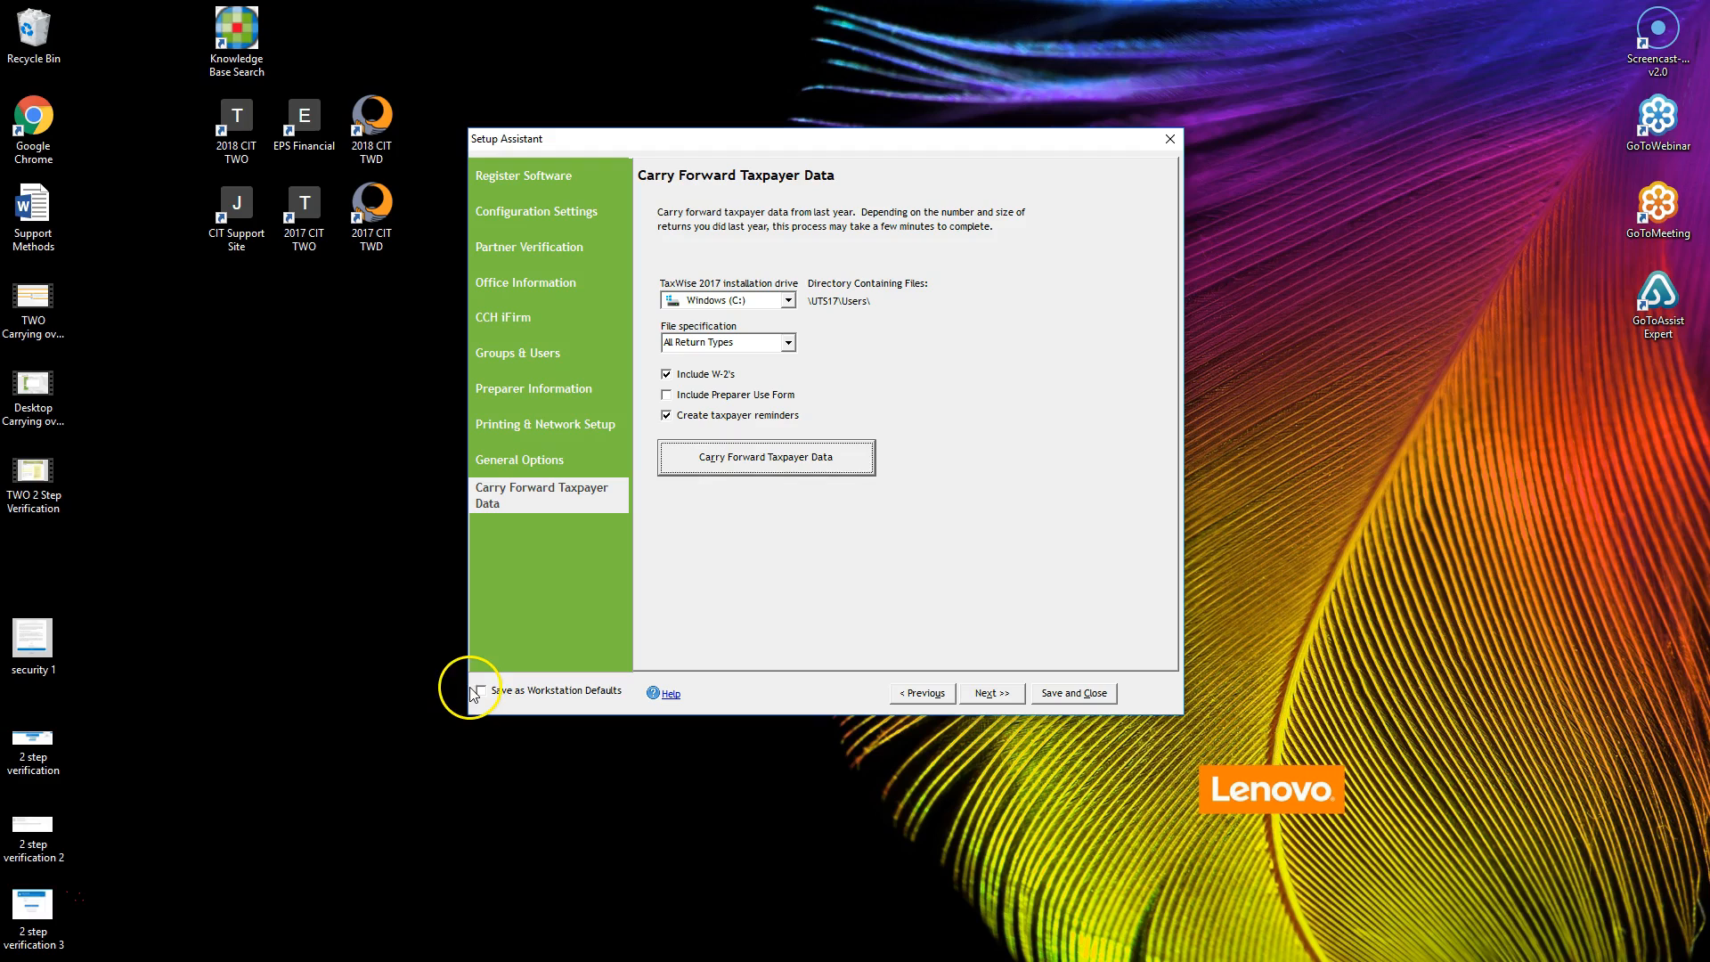
click(479, 689)
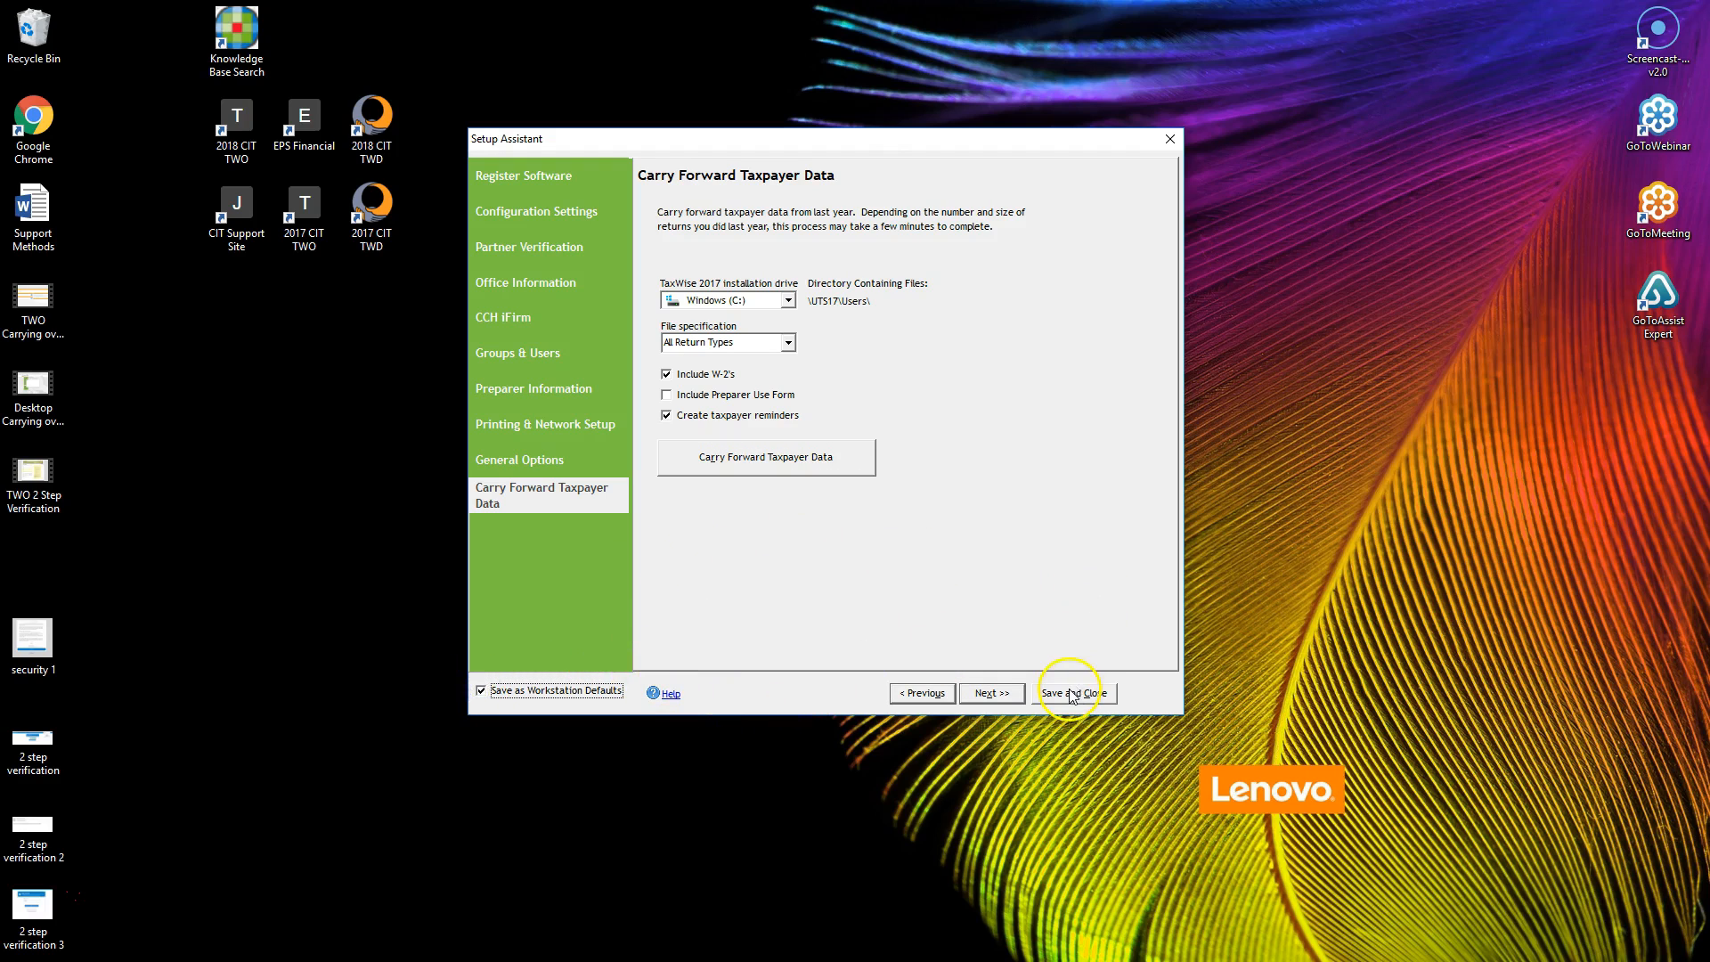
click(1072, 692)
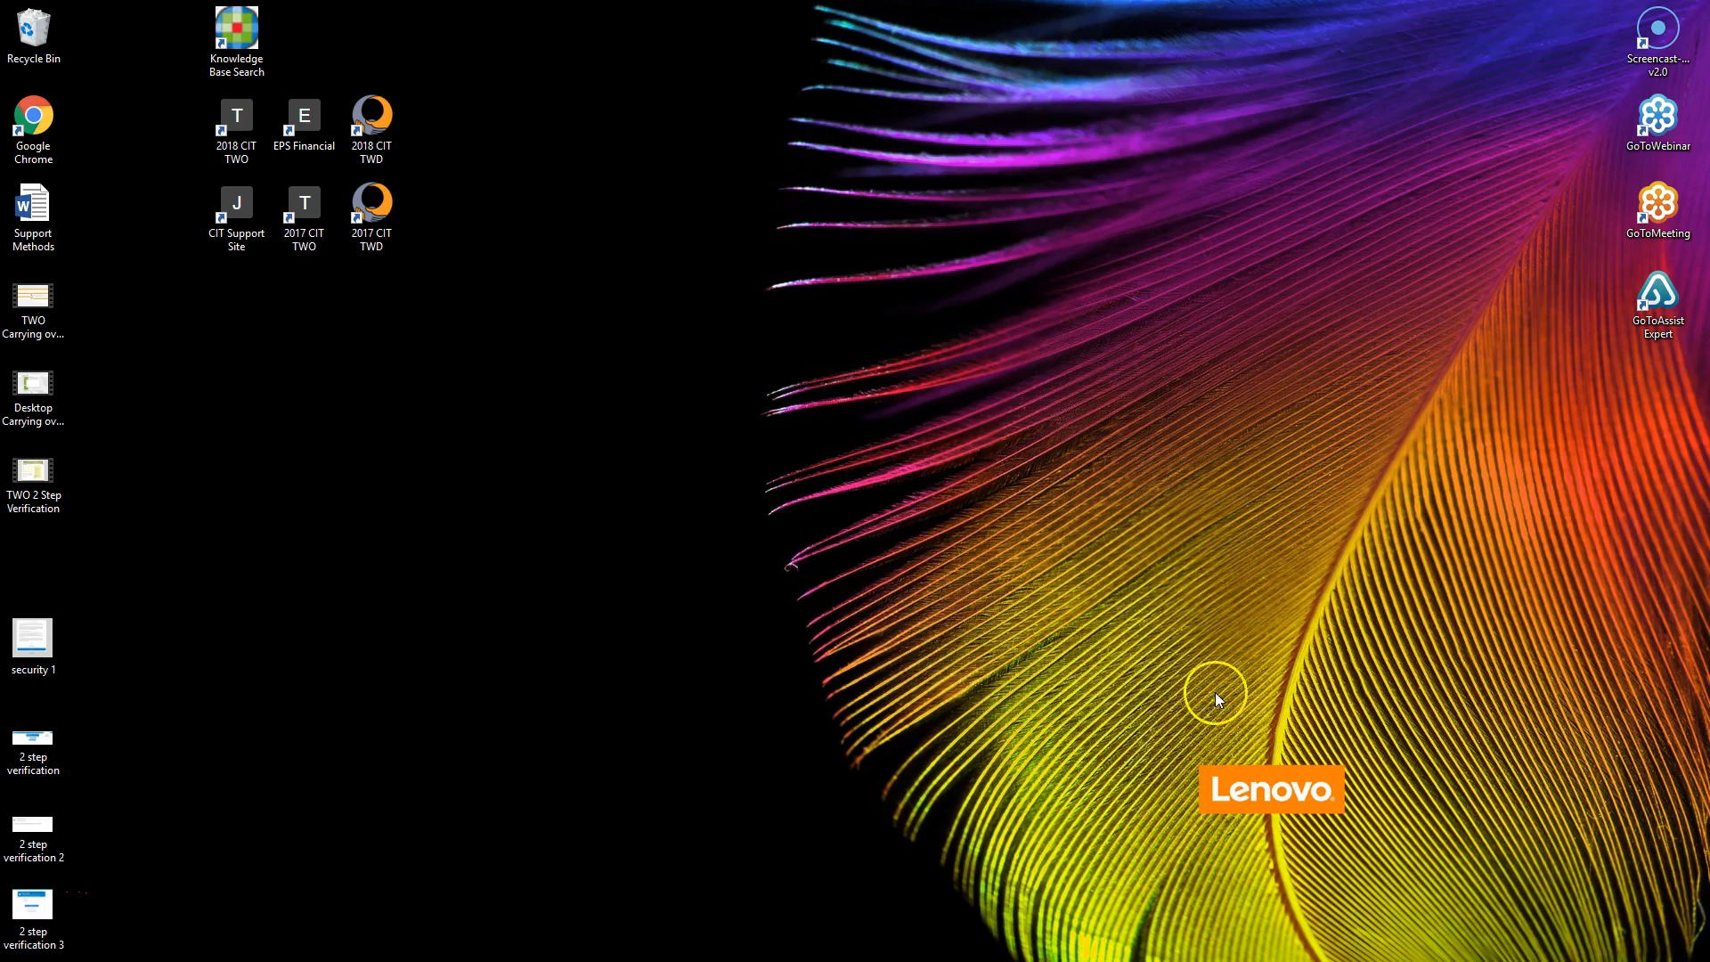